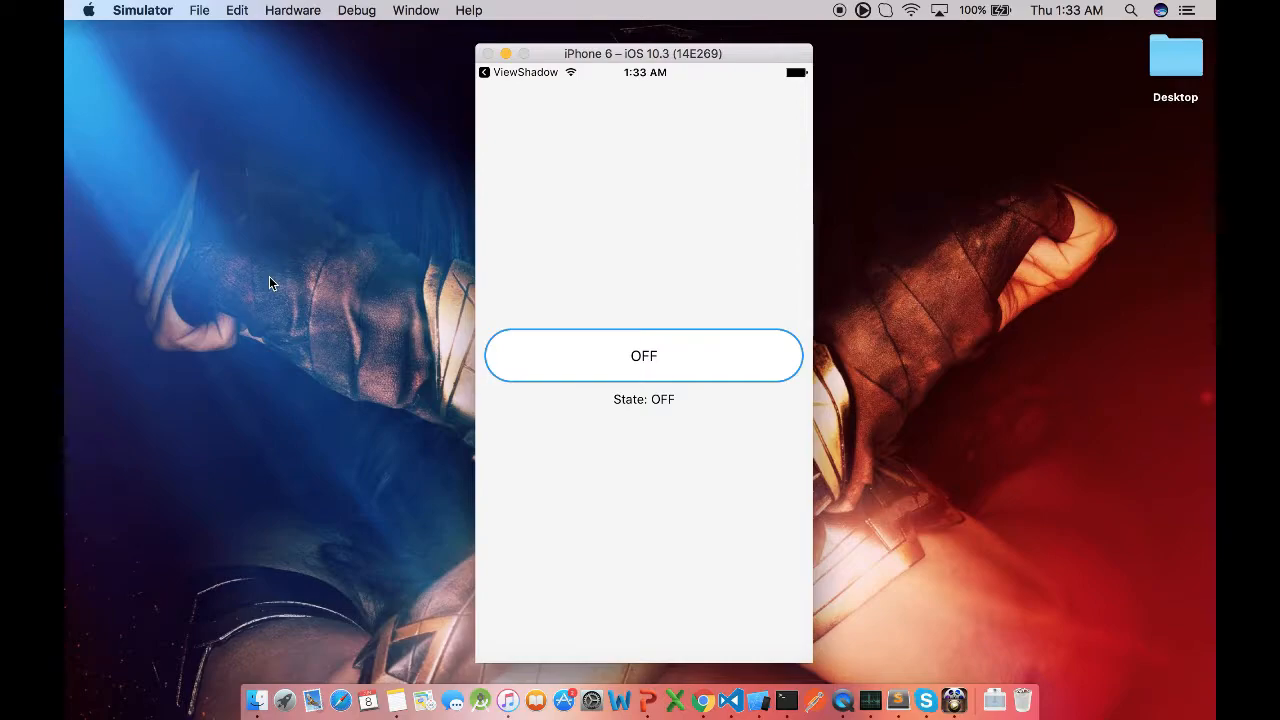
{"action": "mouse_move", "coordinate": [790, 545]}
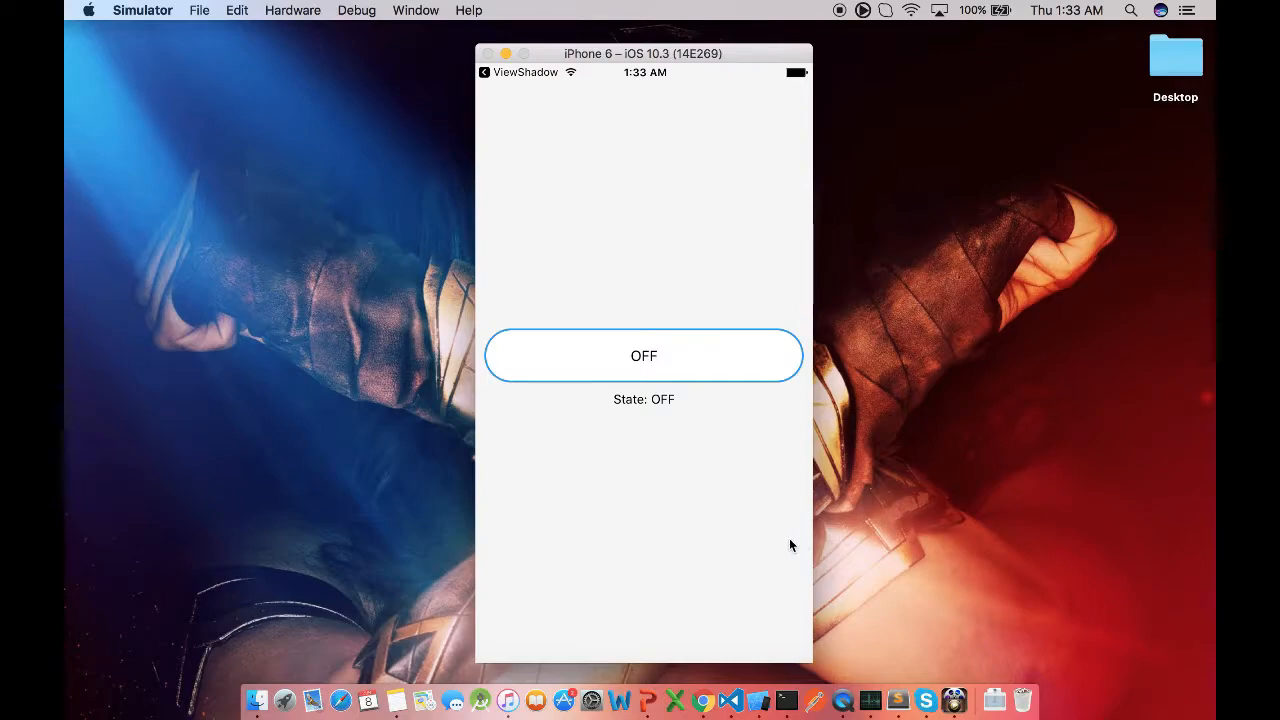
{"action": "mouse_move", "coordinate": [678, 380]}
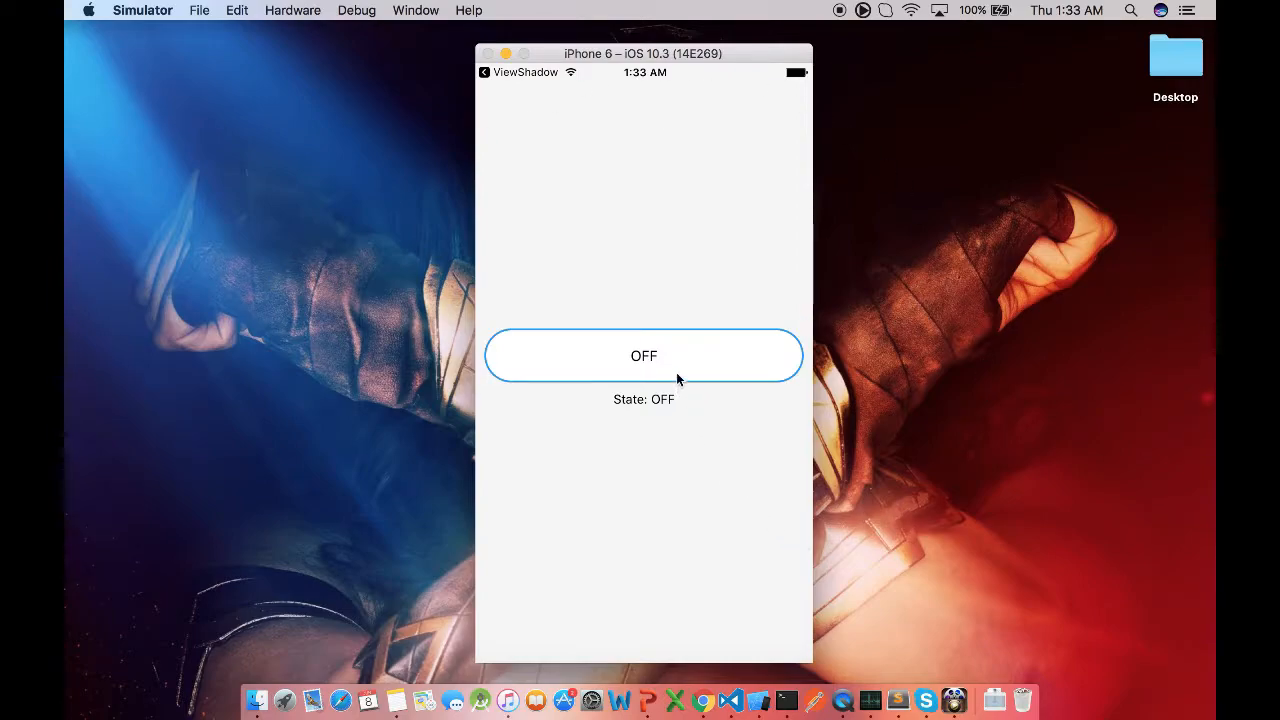
Try the existing toggle button in the Simulator a few times before editing
{"action": "left_click", "coordinate": [644, 356]}
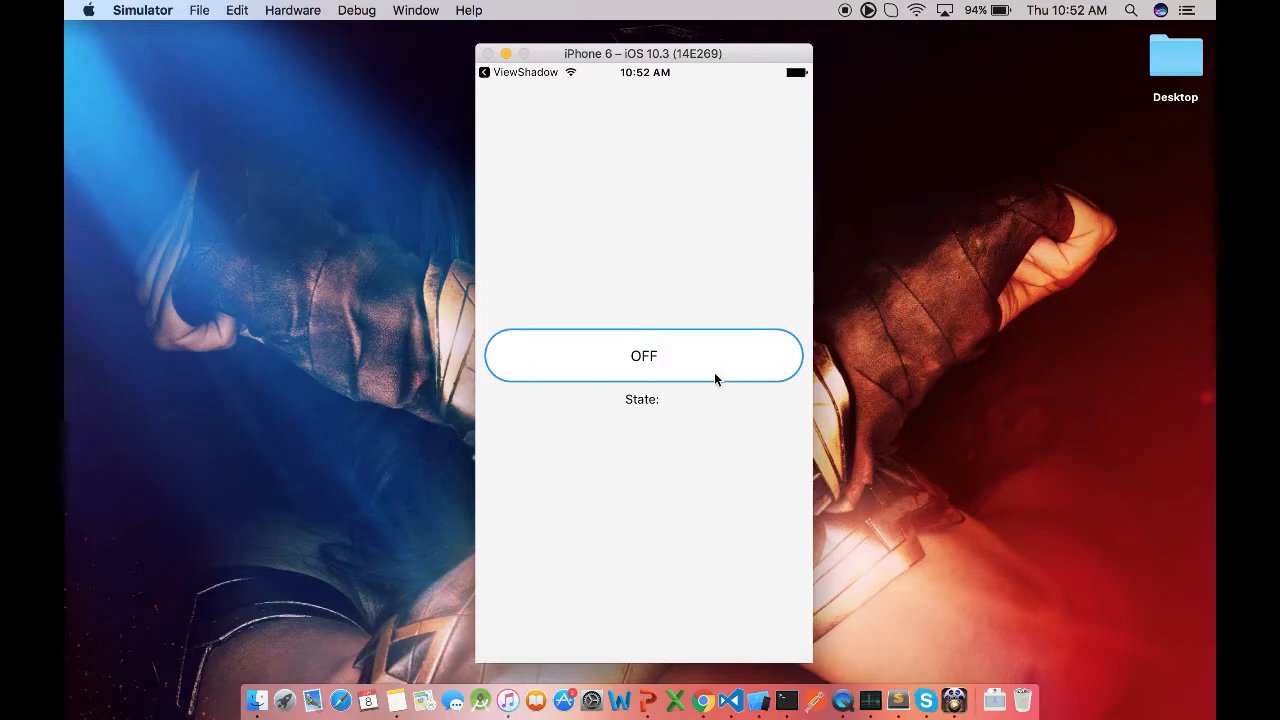
{"action": "left_click", "coordinate": [643, 355]}
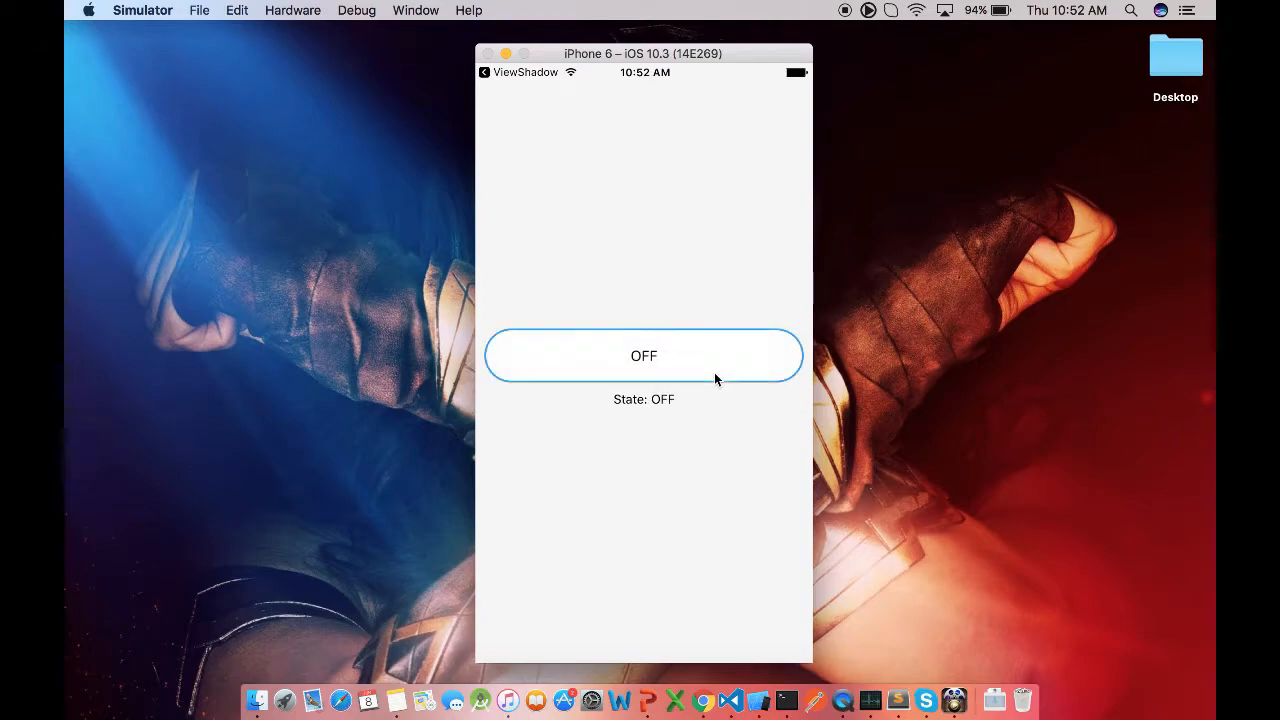
{"action": "left_click", "coordinate": [643, 356]}
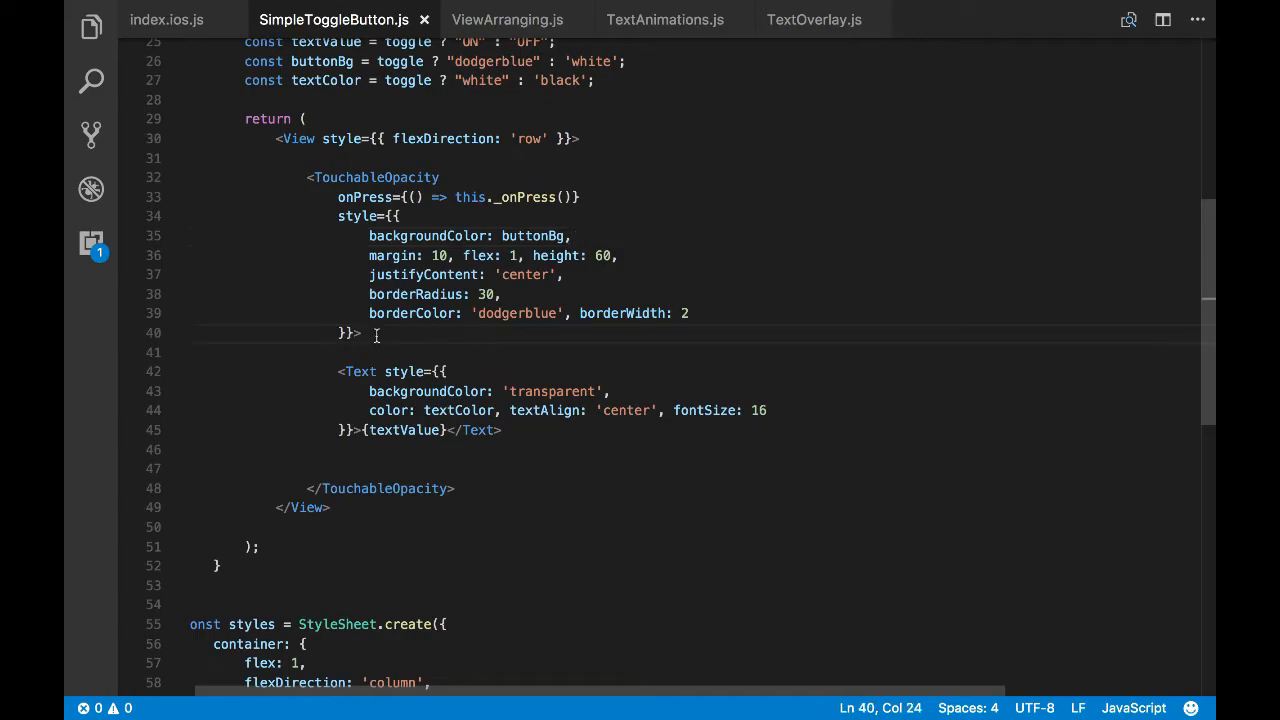
Add an empty <Animated.View></Animated.View> element above the Text inside the TouchableOpacity
{"action": "type", "text": "Ani"}
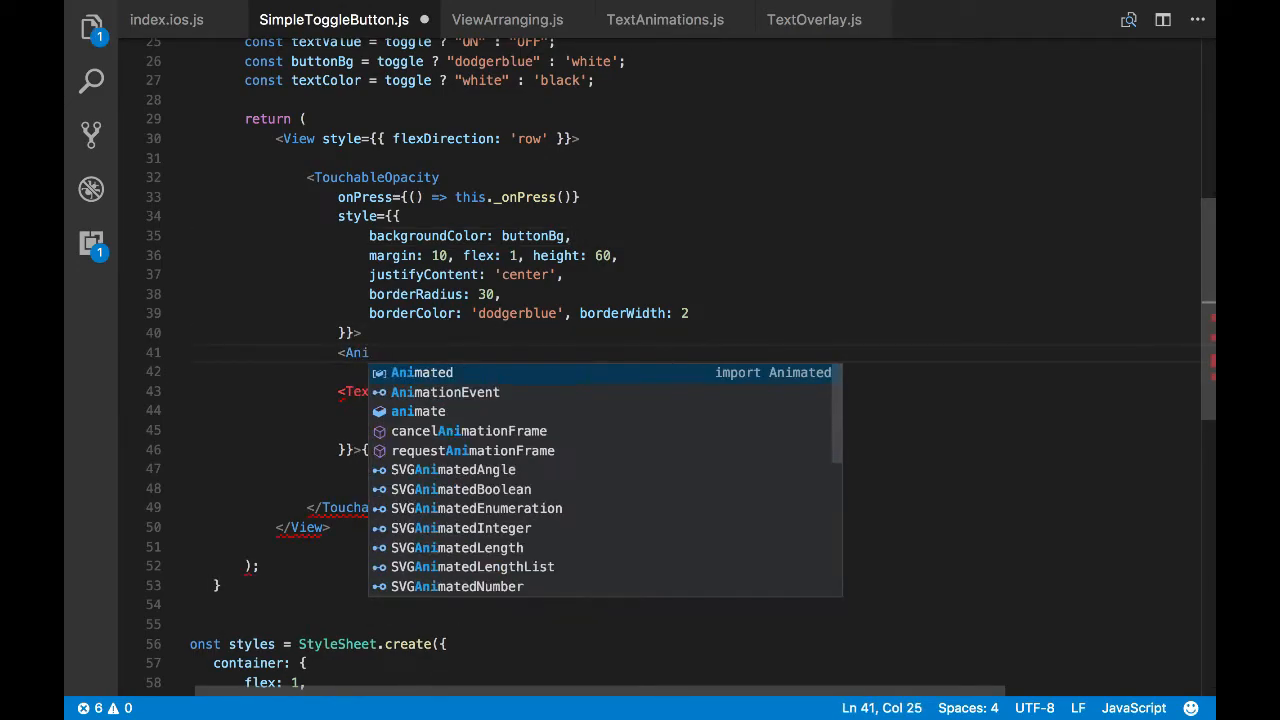
{"action": "type", "text": "mated.View>"}
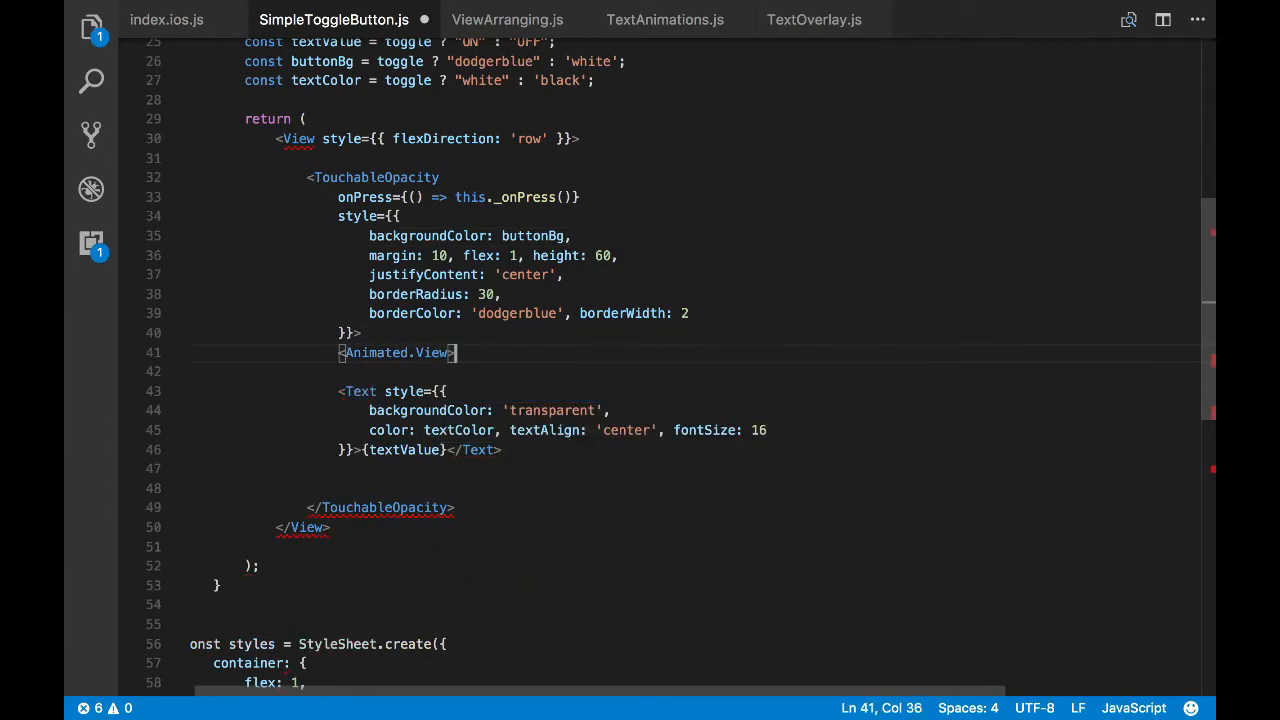
{"action": "type", "text": "</Anim"}
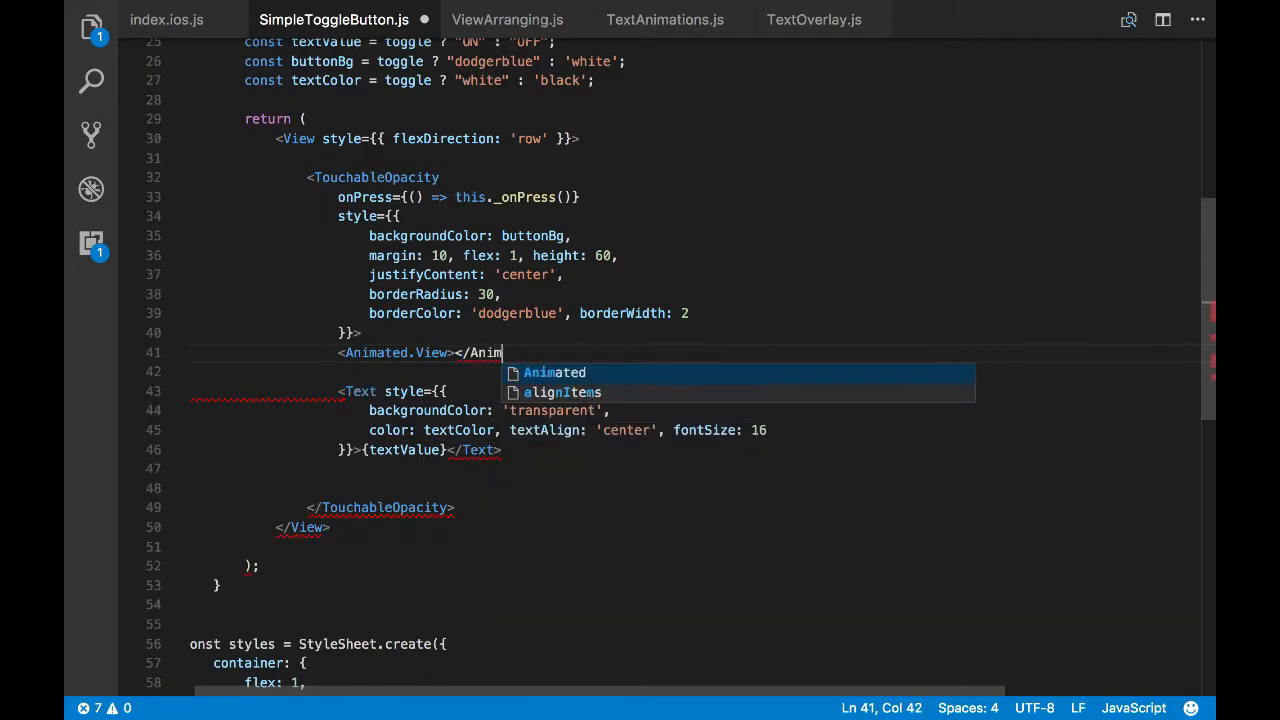
{"action": "key", "text": "Tab"}
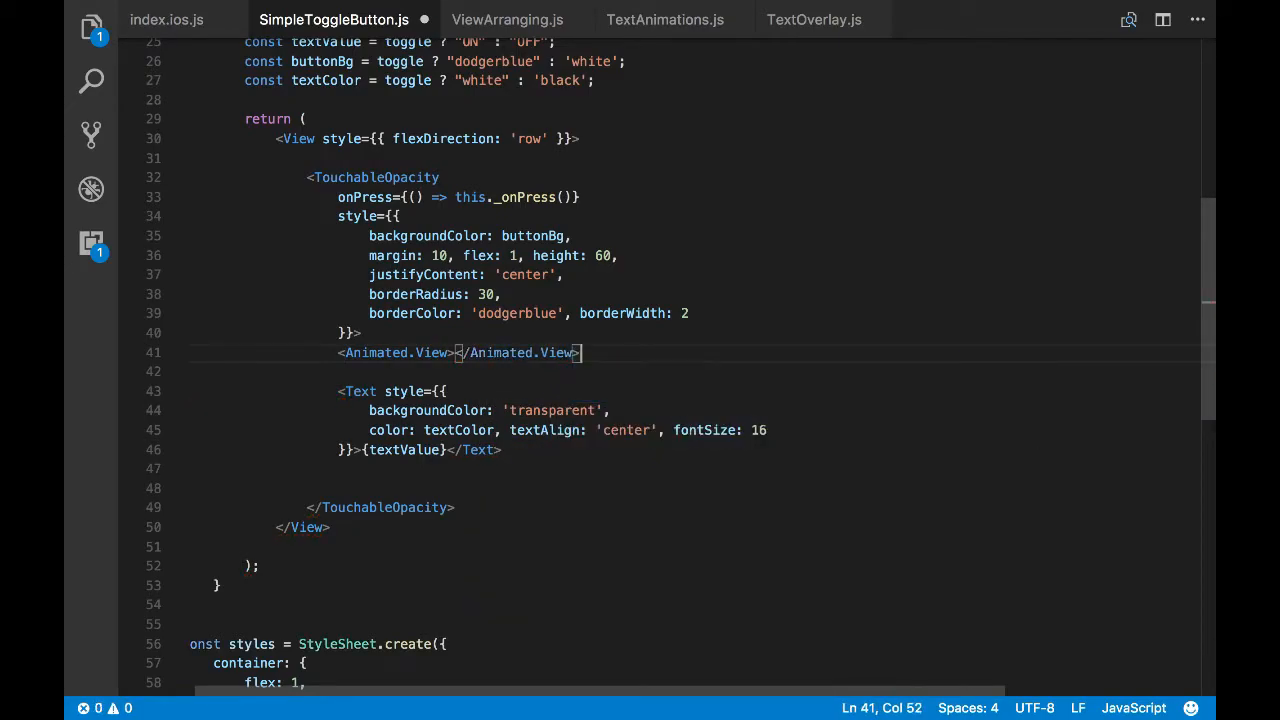
{"action": "scroll", "scroll_direction": "down", "scroll_amount": 3}
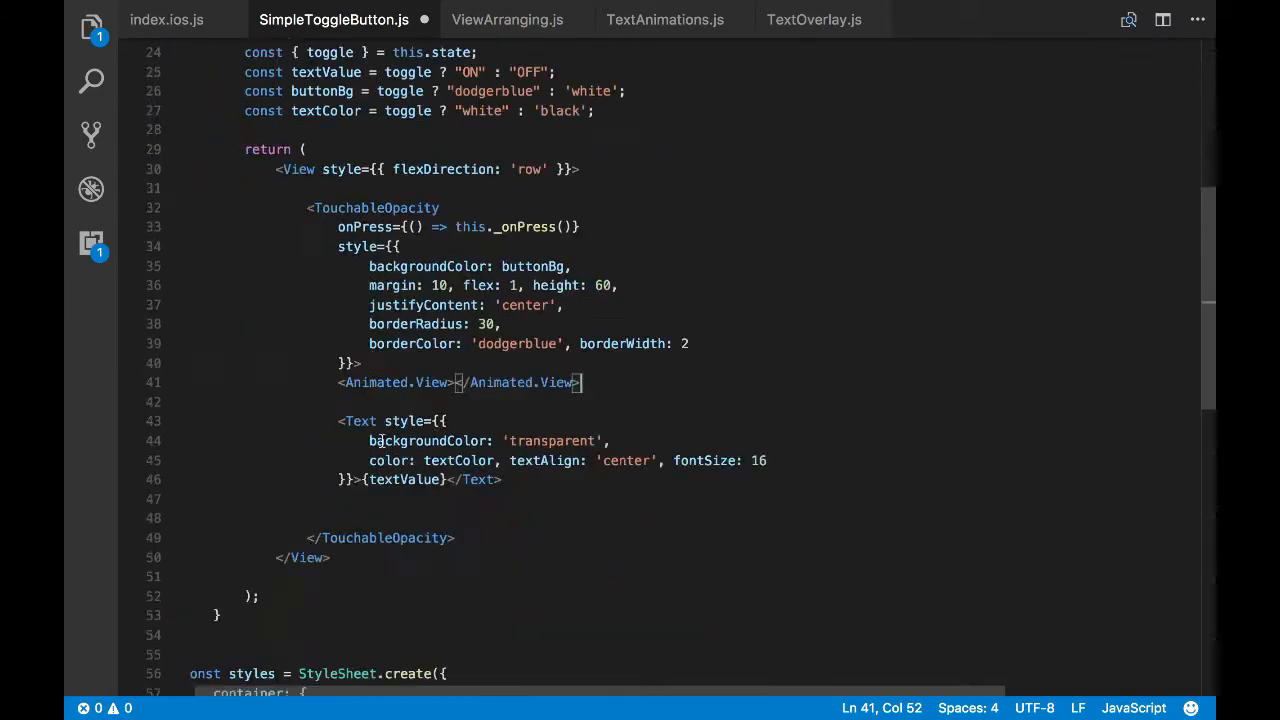
{"action": "scroll", "scroll_direction": "down", "scroll_amount": 3}
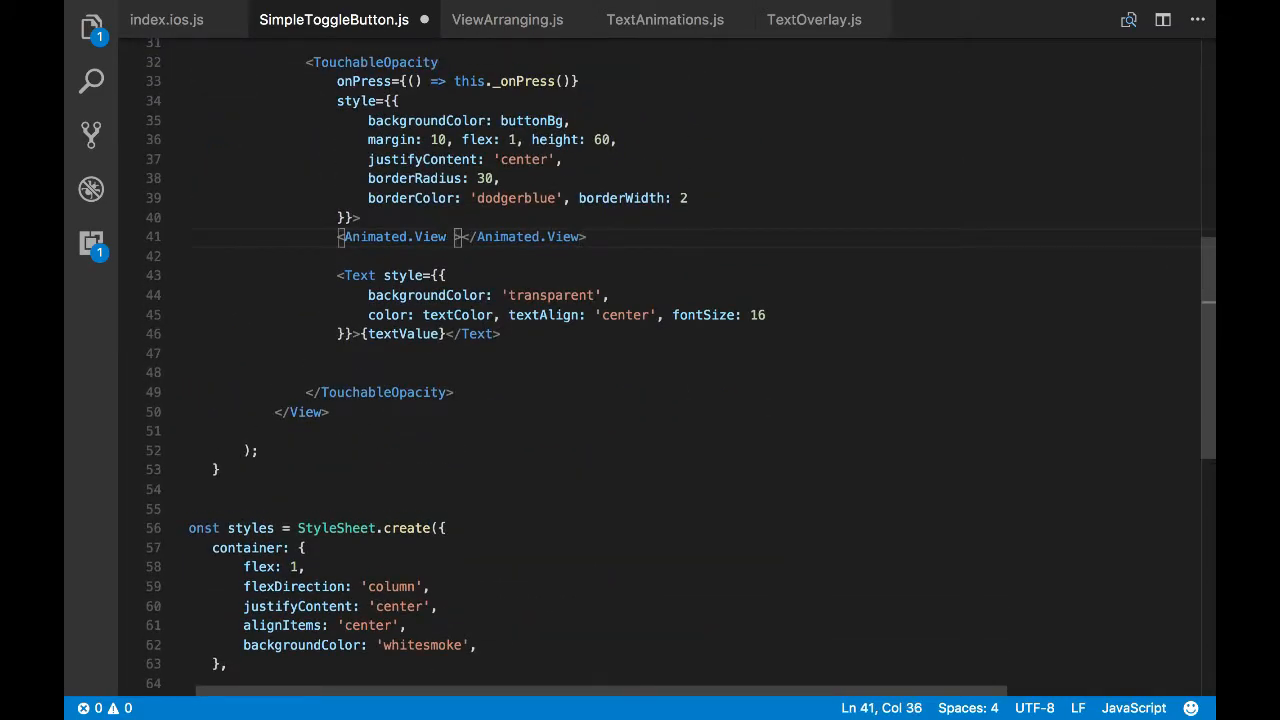
Give the Animated.View a style with backgroundColor 'red' and a flex entry
{"action": "type", "text": "style={{}"}
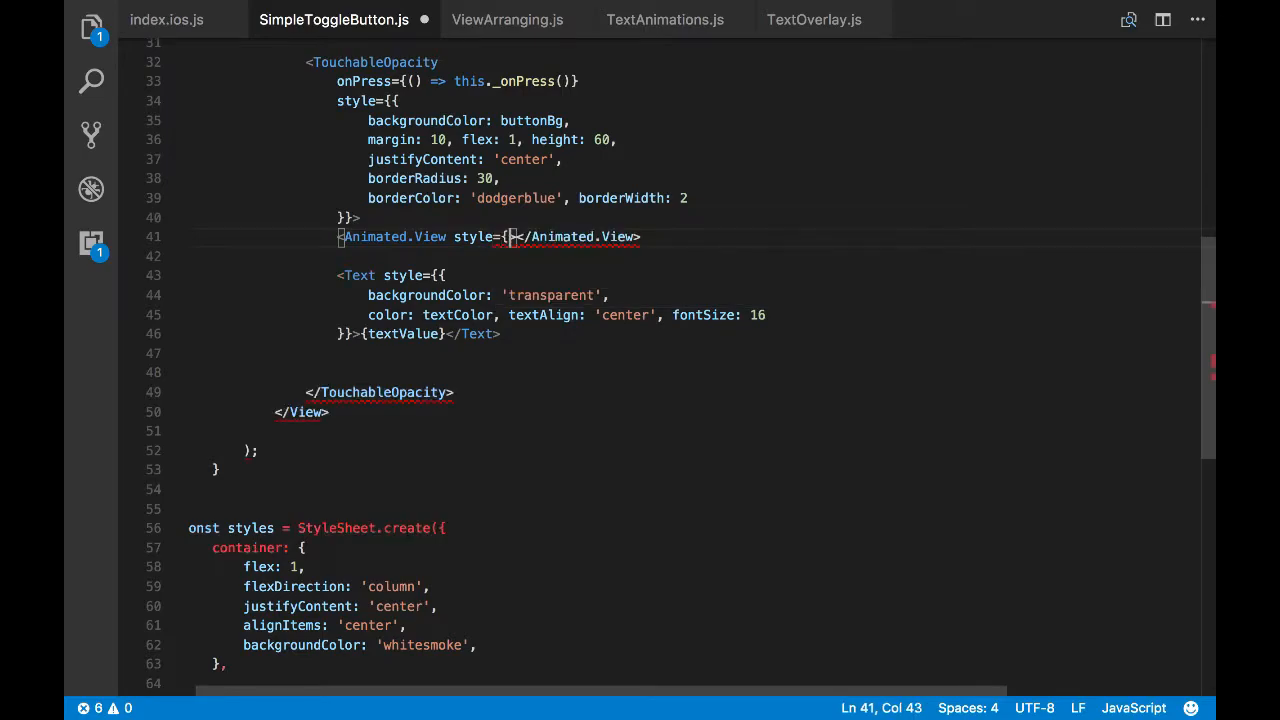
{"action": "type", "text": "backgroundColor"}
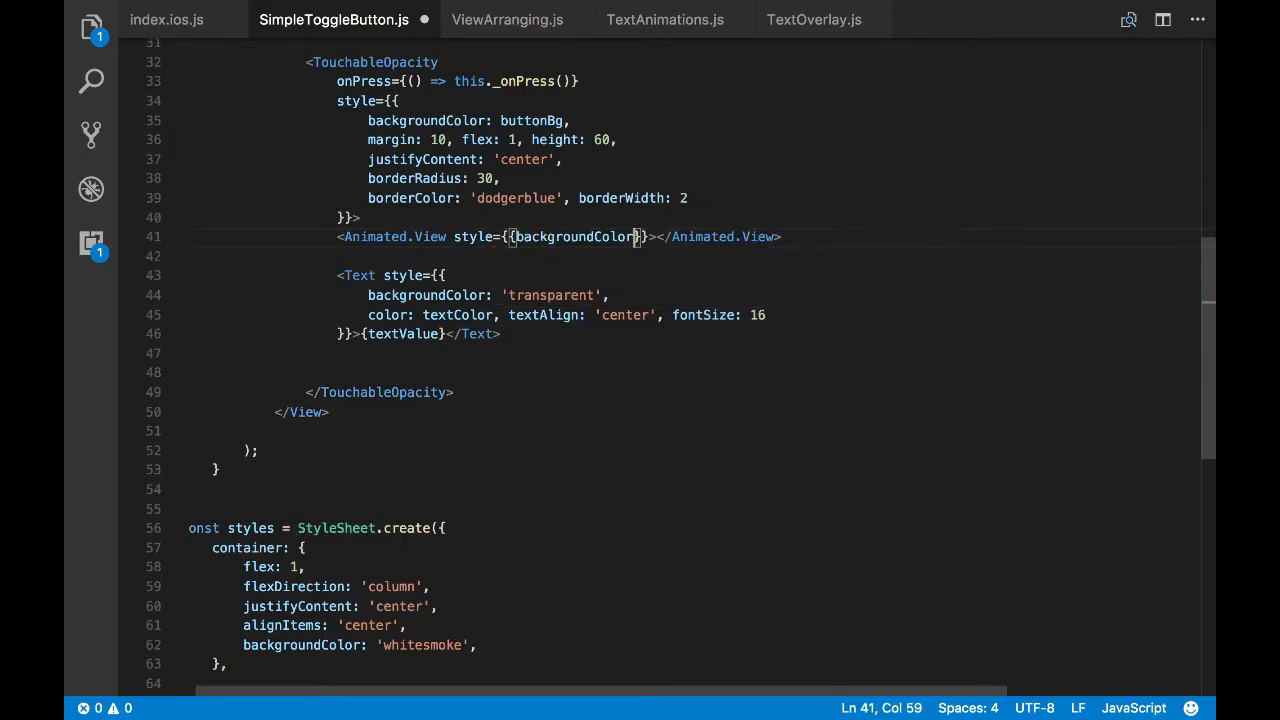
{"action": "type", "text": ":'red'"}
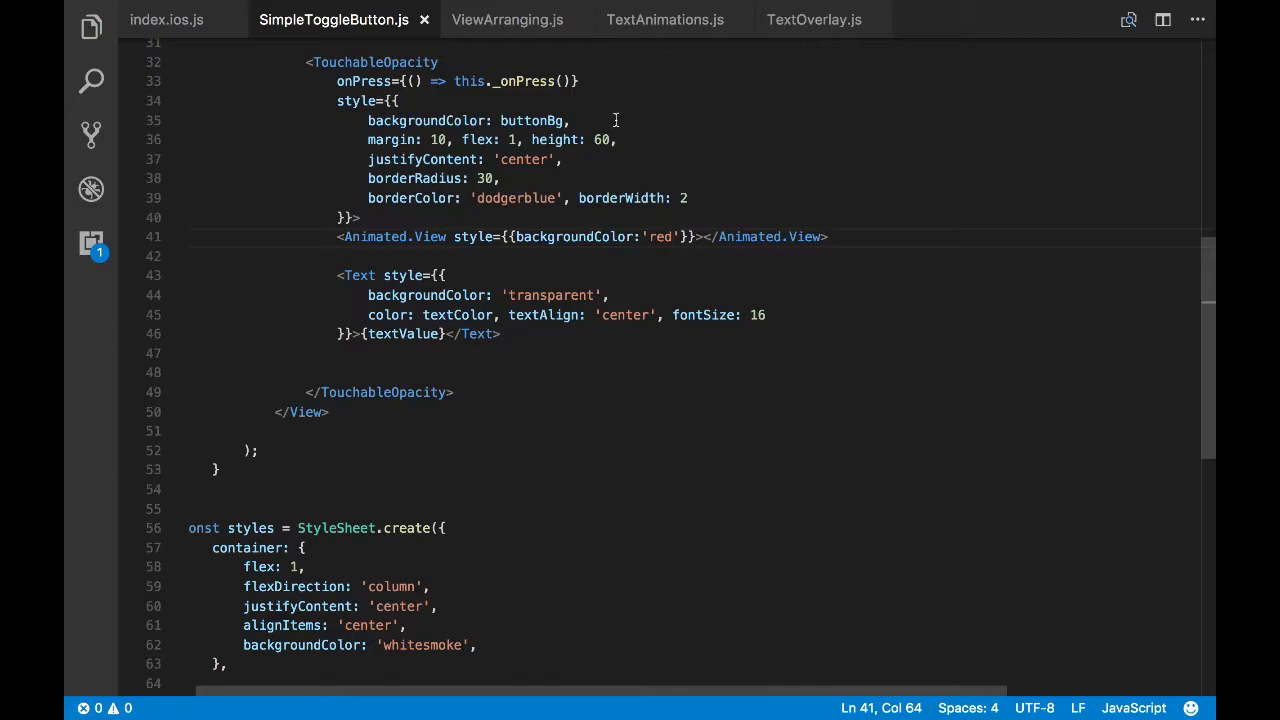
{"action": "type", "text": "flex:"}
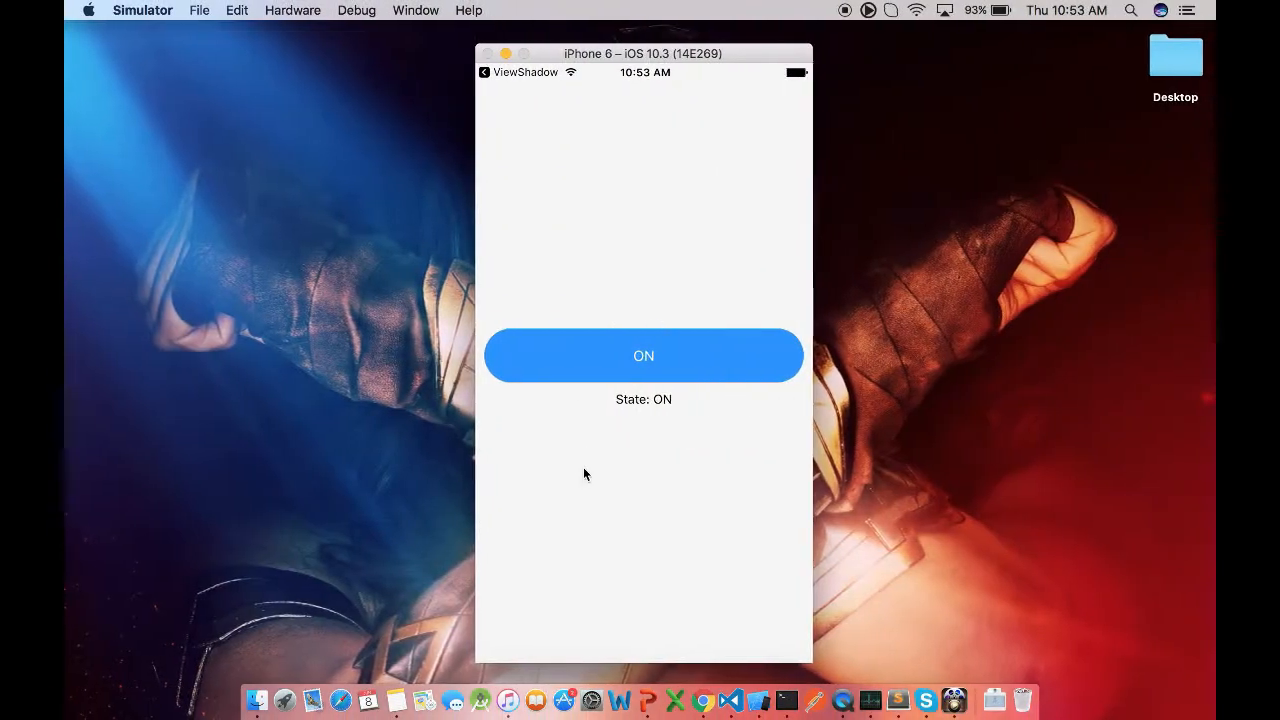
Reload the app in the Simulator to show the red strip, then add borderRadius: 30 to the Animated.View style
{"action": "left_click", "coordinate": [643, 355]}
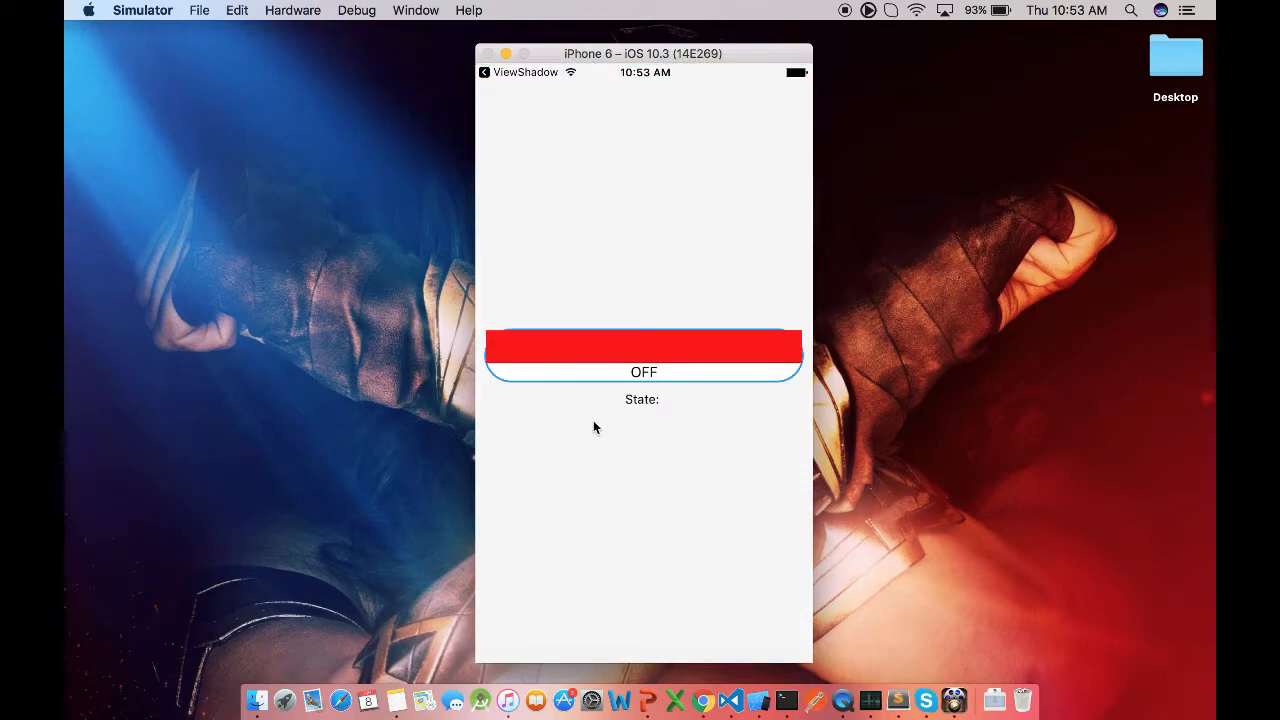
{"action": "left_click", "coordinate": [643, 372]}
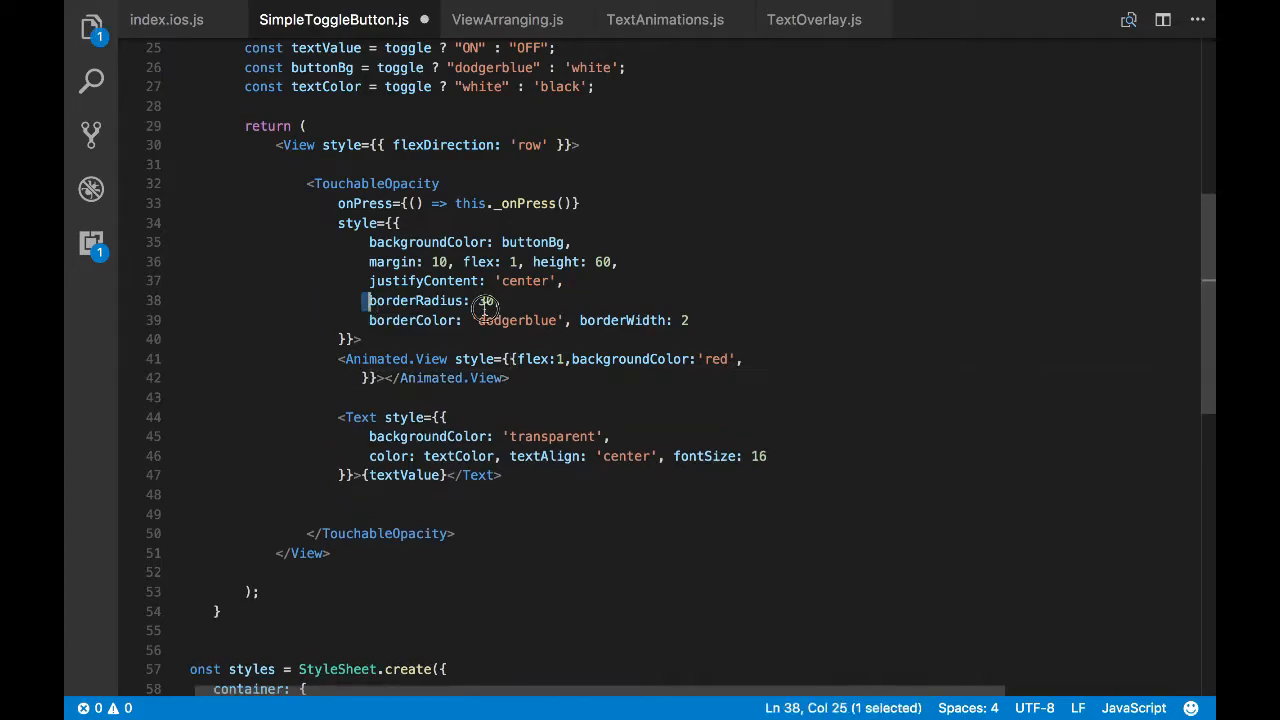
{"action": "type", "text": "borderRadius: 30,"}
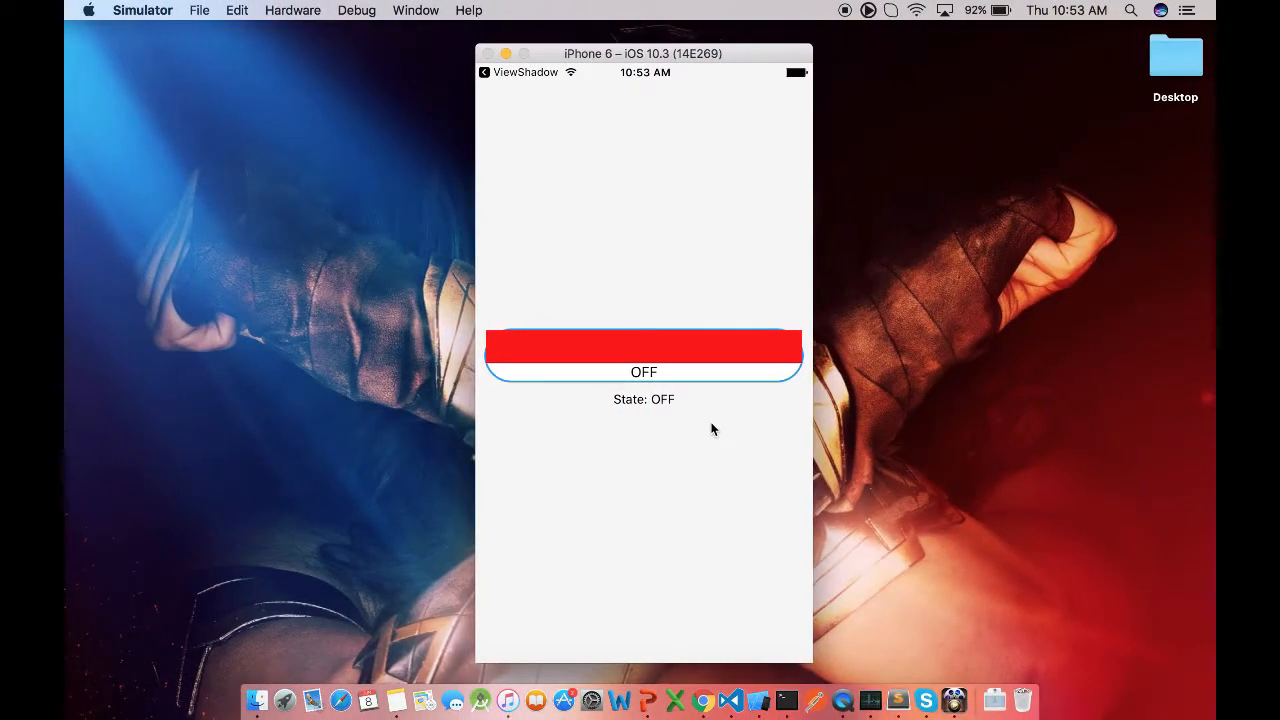
{"action": "left_click", "coordinate": [643, 360]}
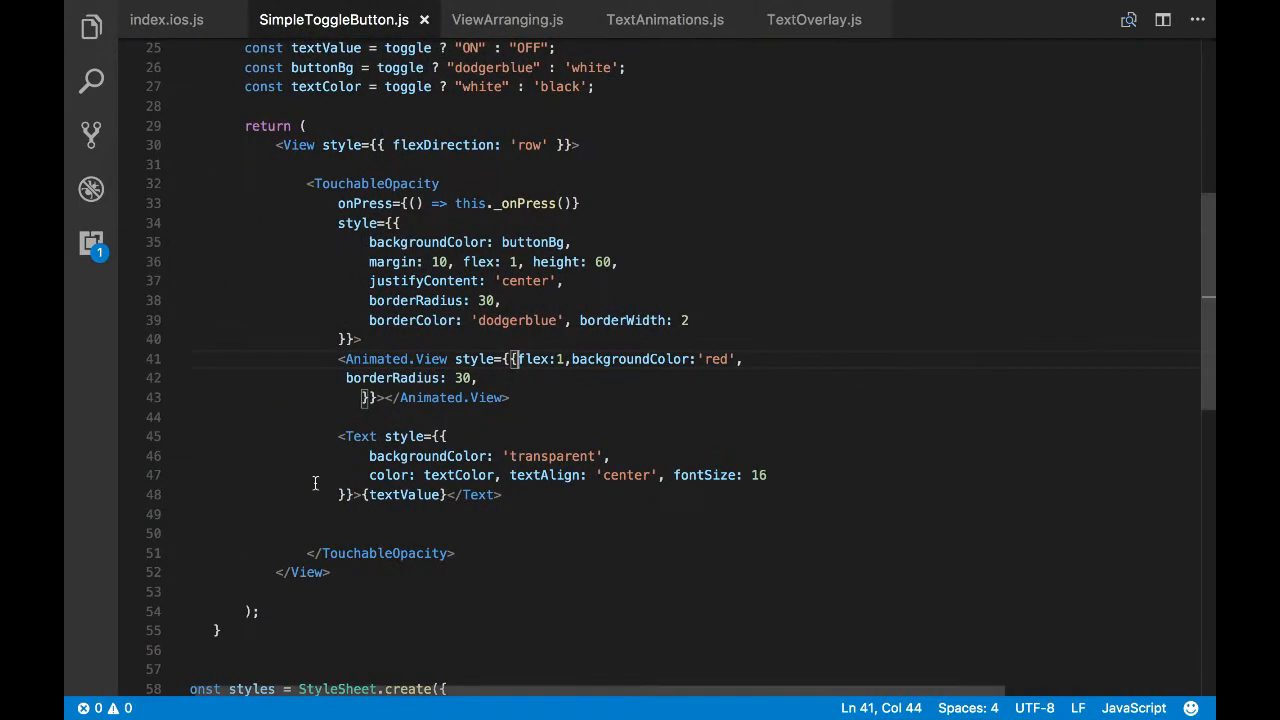
Cut the Text element for moving and tap the now fully red rounded ON button in the Simulator
{"action": "left_click_drag", "start_coordinate": [340, 436], "coordinate": [500, 494]}
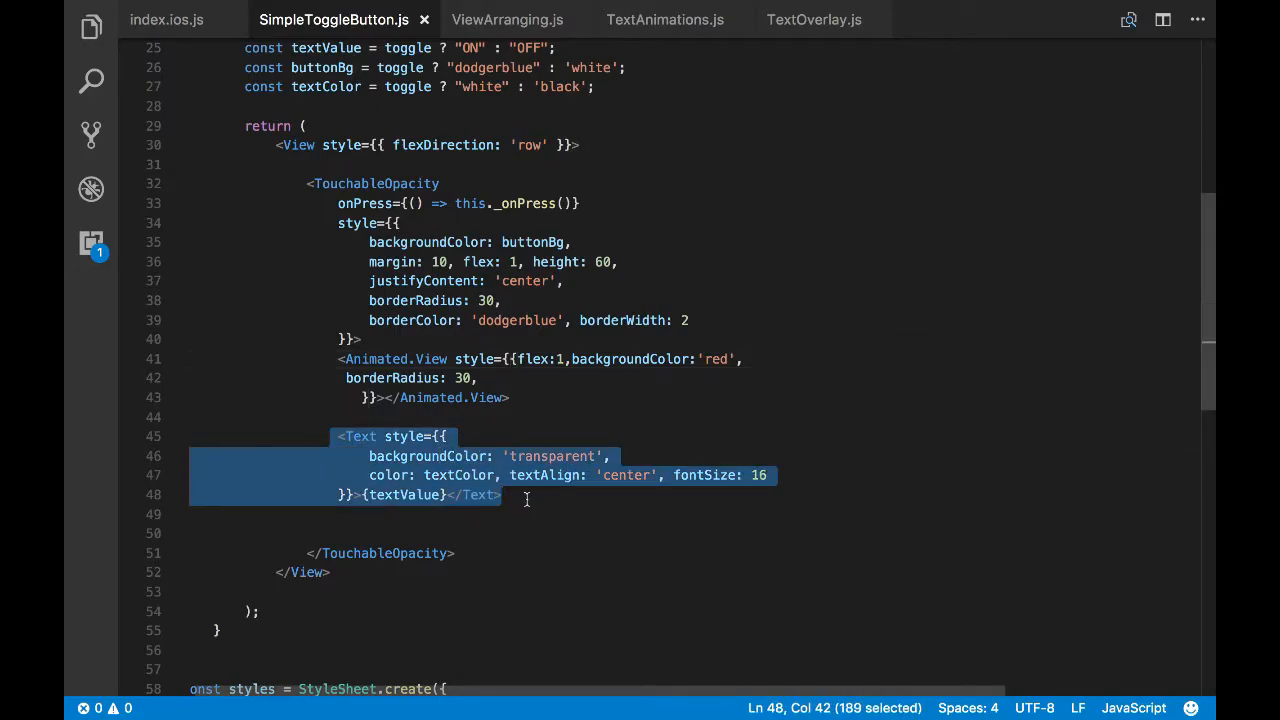
{"action": "key", "text": "Delete"}
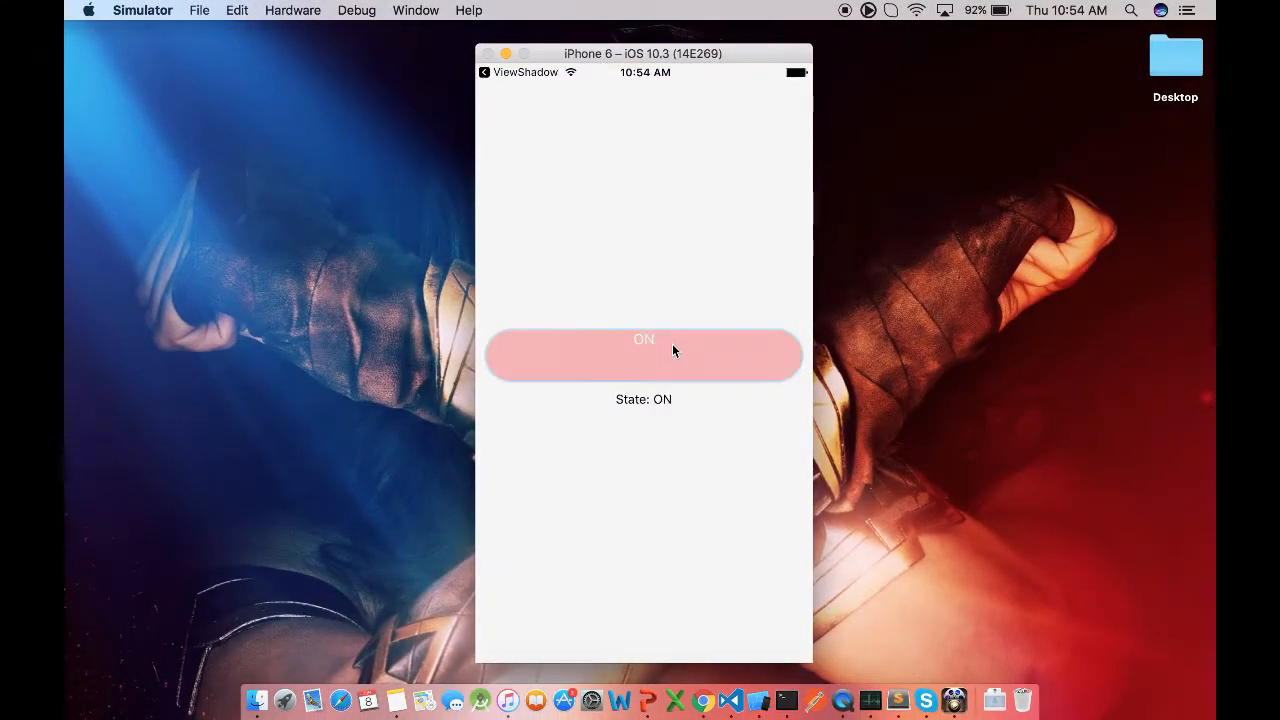
{"action": "left_click", "coordinate": [643, 355]}
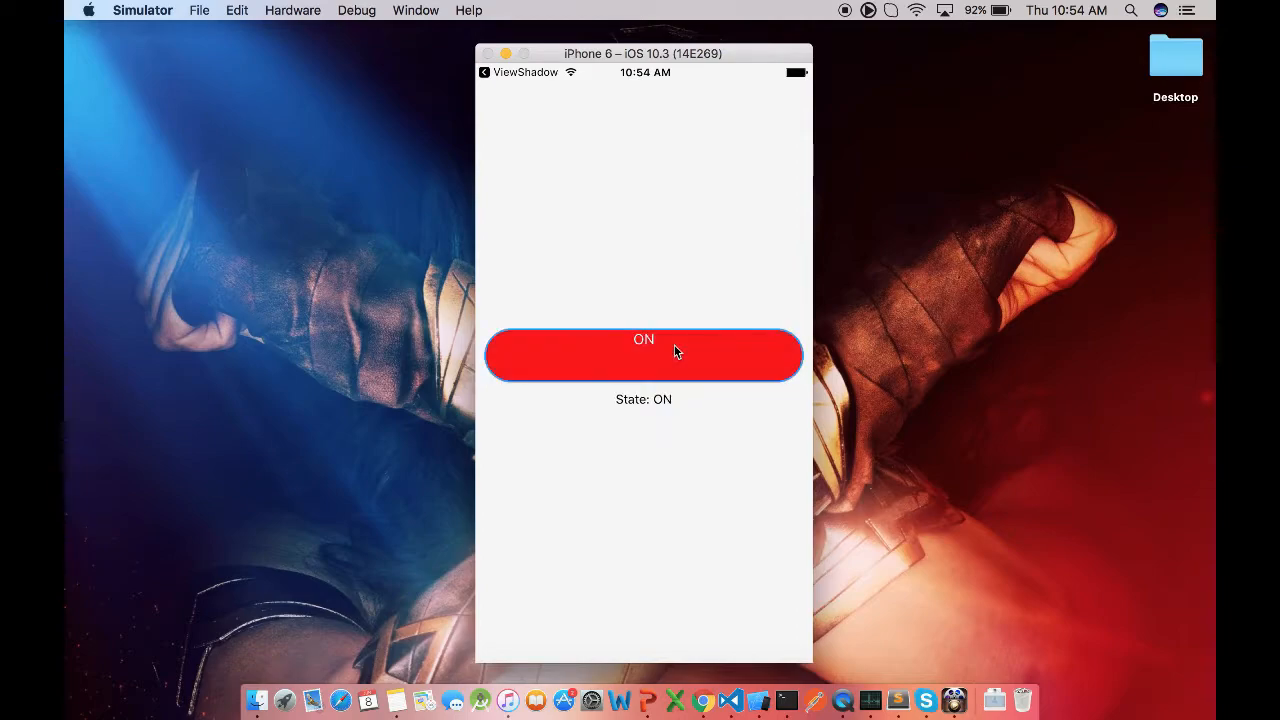
{"action": "left_click", "coordinate": [643, 355]}
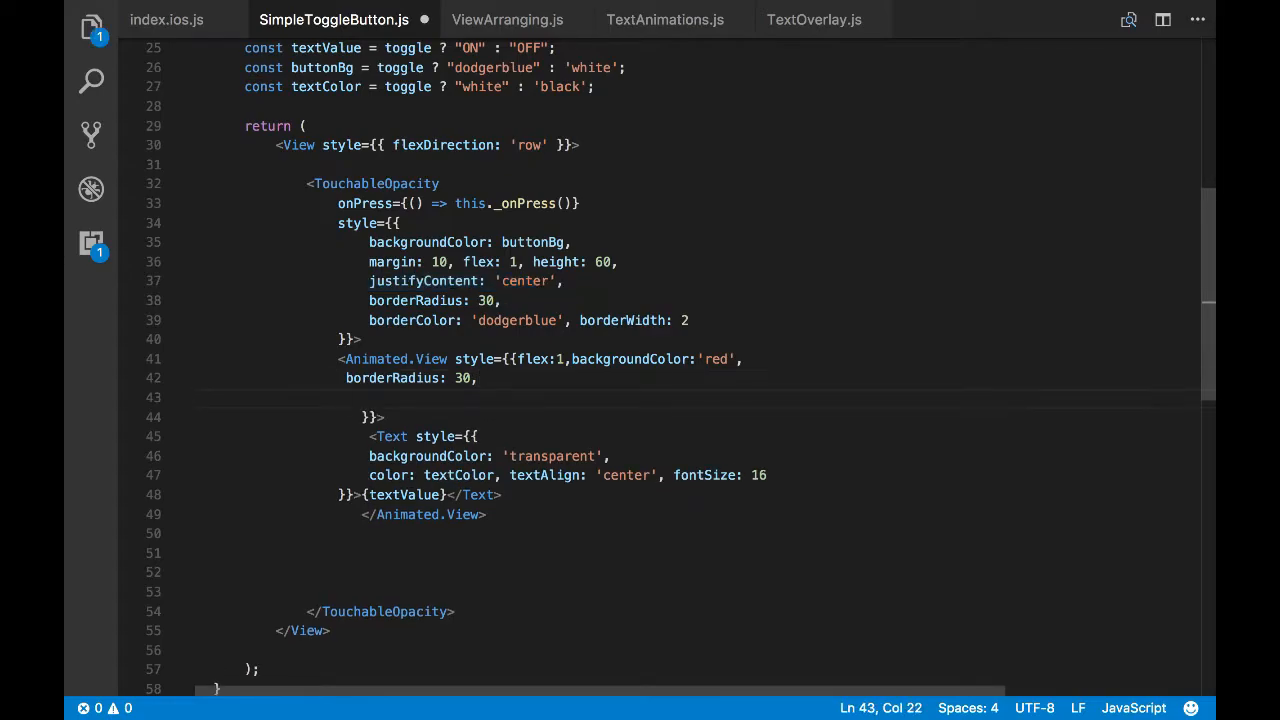
Add justifyContent: 'center' to the Animated.View style and reformat the document with Format Document
{"action": "type", "text": "justifyContent: 'center',"}
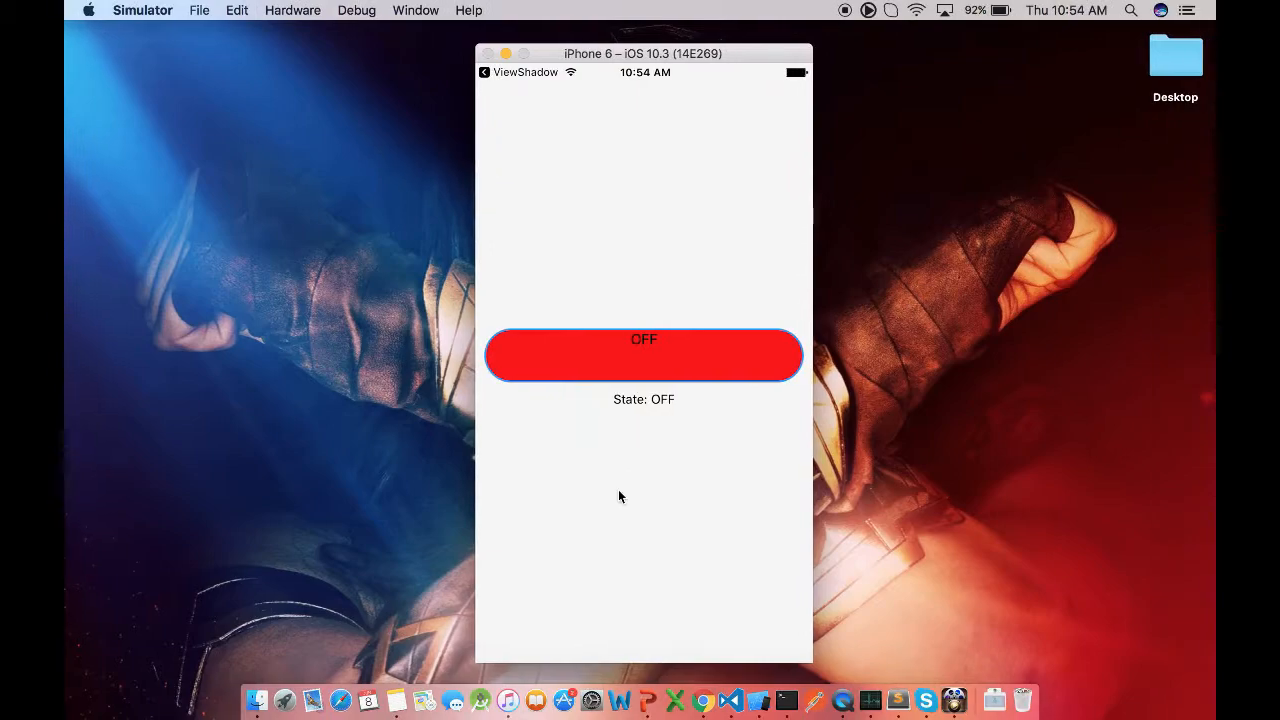
{"action": "left_click", "coordinate": [643, 355]}
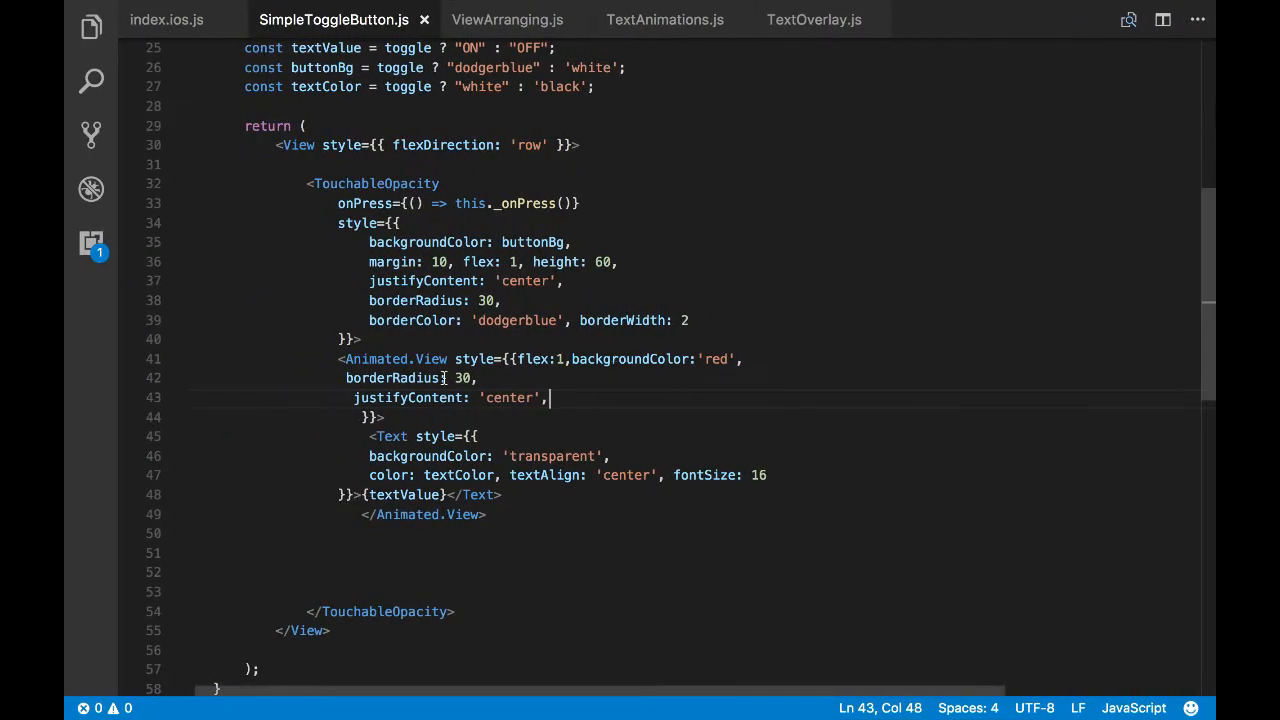
{"action": "right_click", "coordinate": [383, 417]}
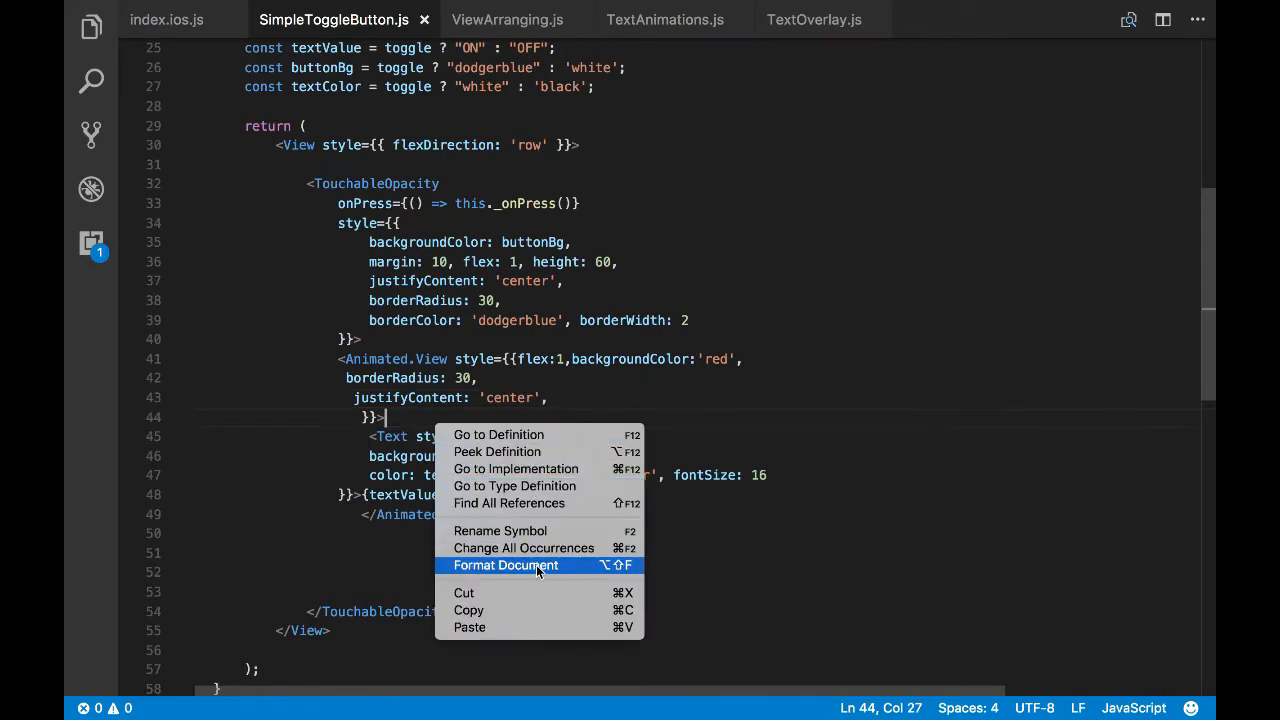
{"action": "left_click", "coordinate": [505, 565]}
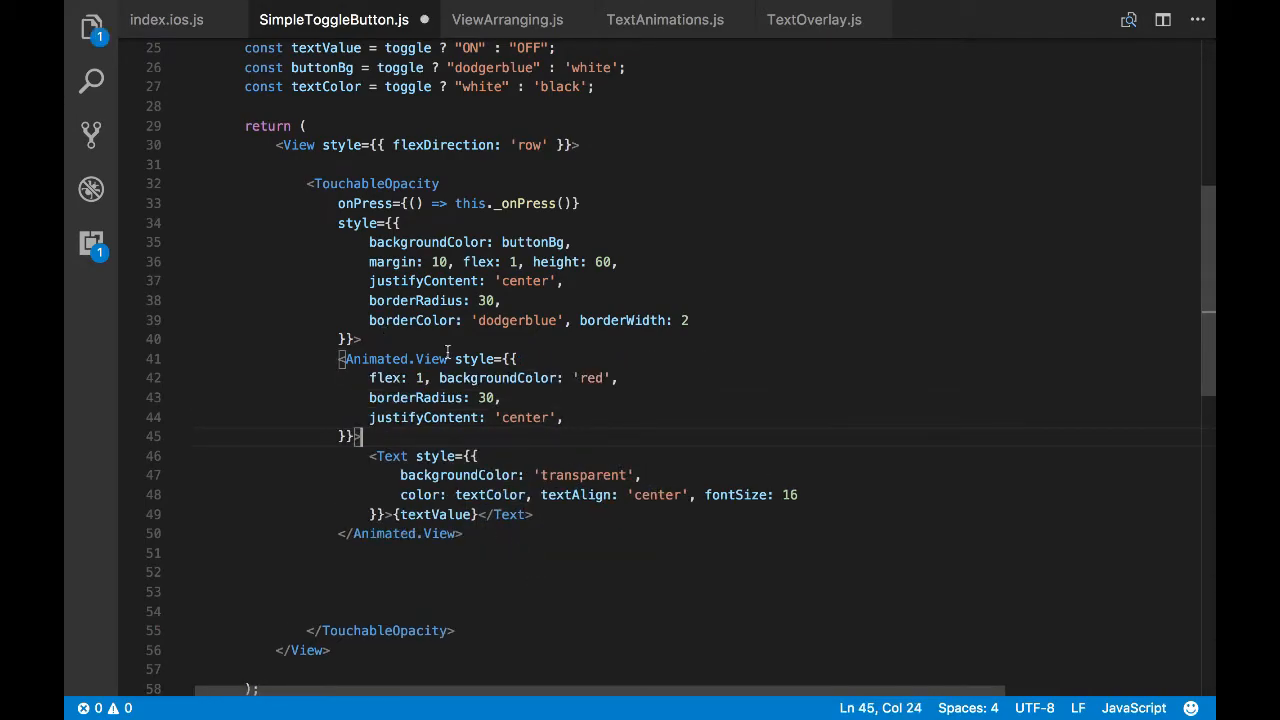
{"action": "double_click", "coordinate": [393, 359]}
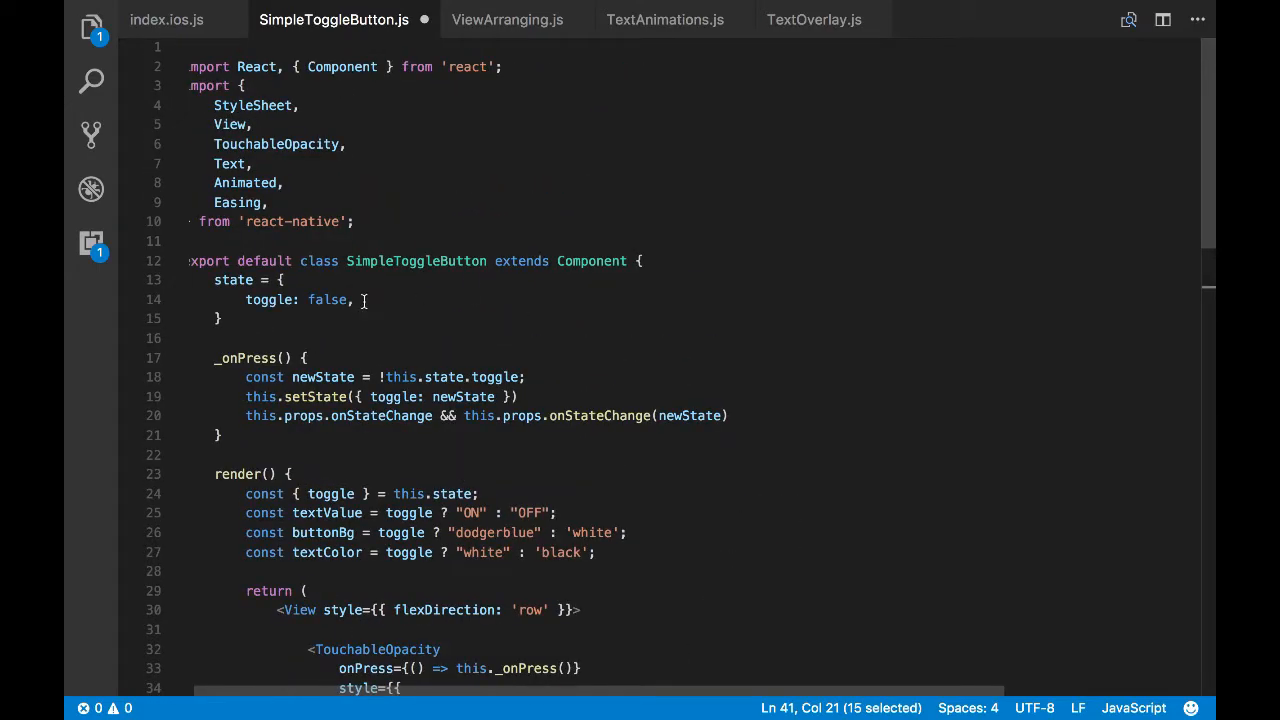
Add animated: new Animated.Value(0) to state and call this.animateButton() in _onPress
{"action": "type", "text": "animated"}
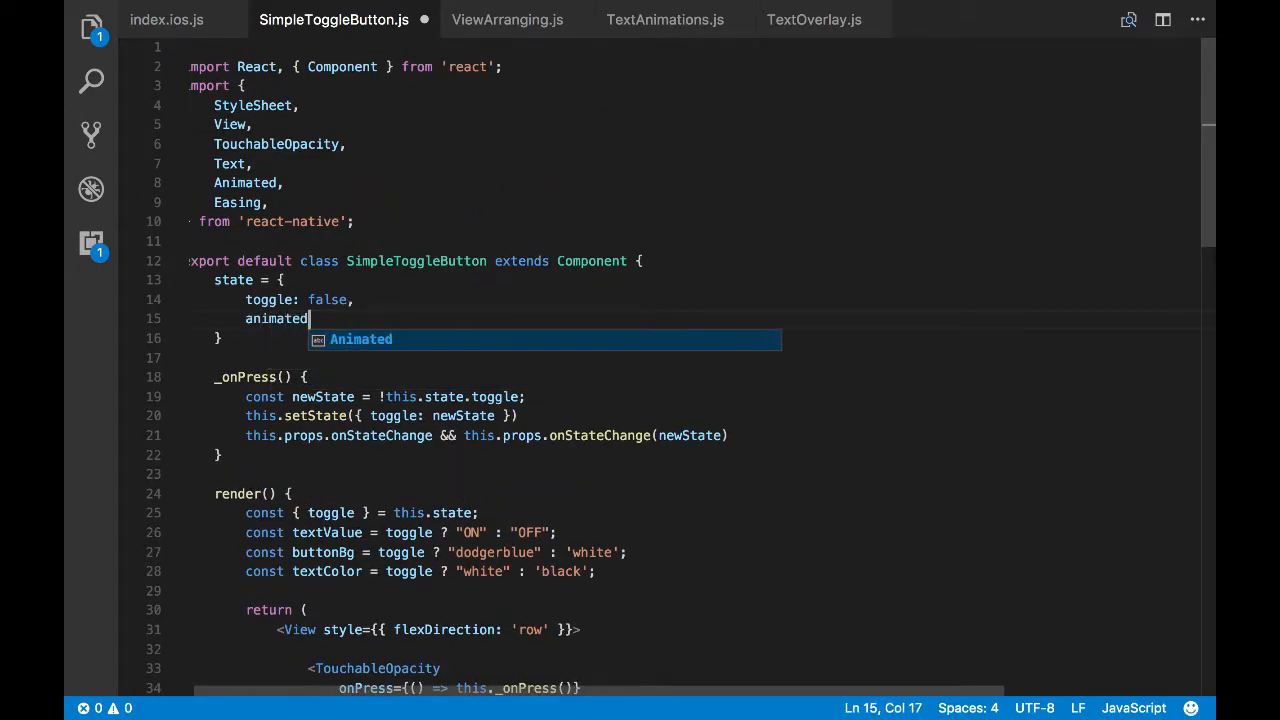
{"action": "type", "text": ":new A"}
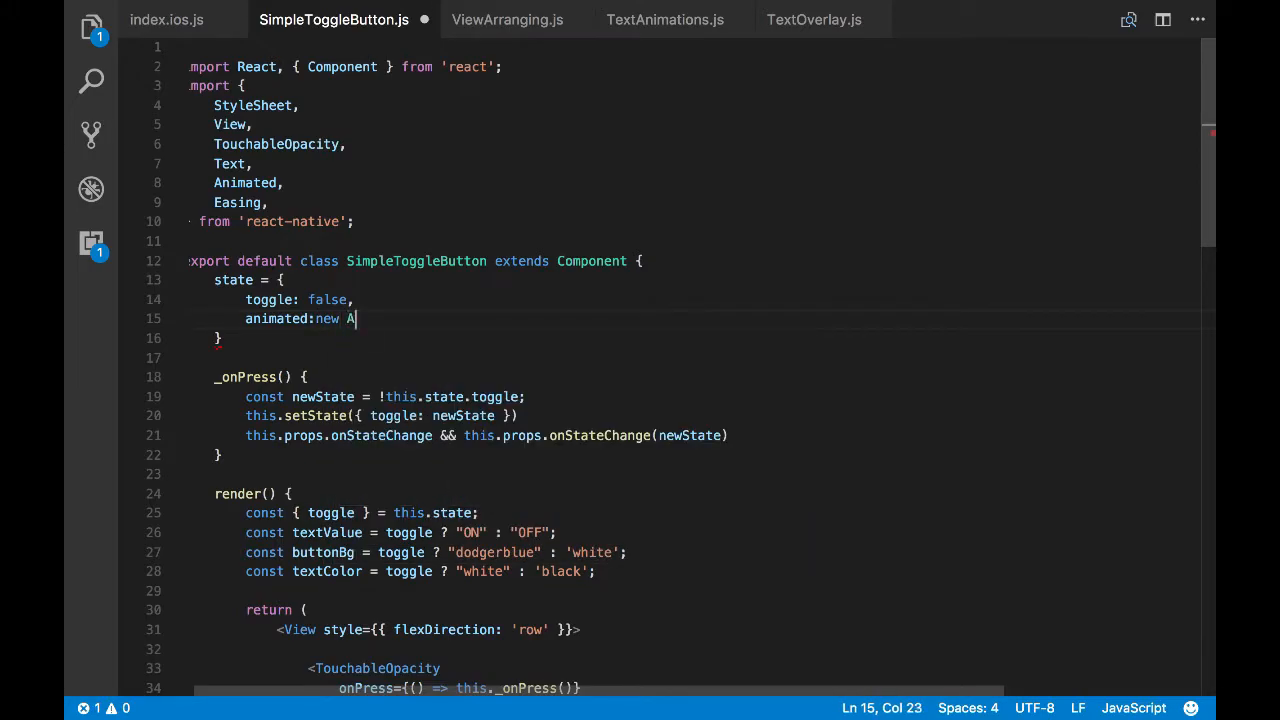
{"action": "type", "text": "nimated.Value(0"}
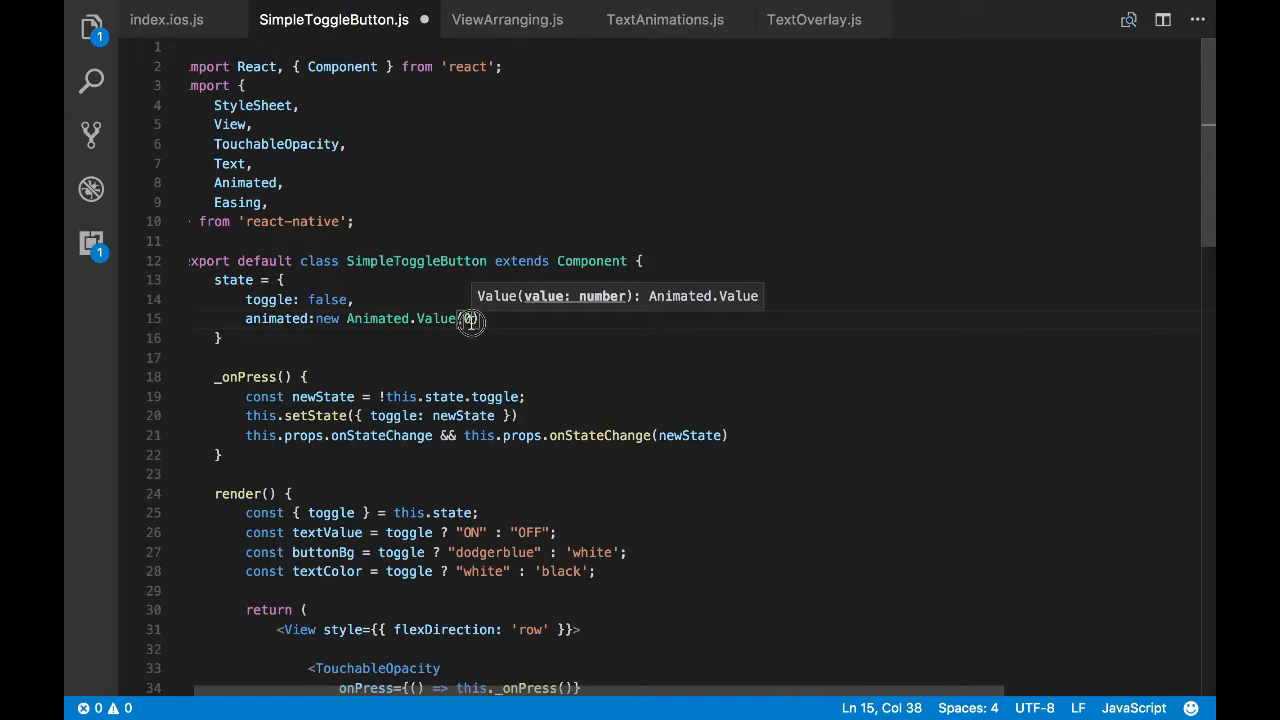
{"action": "scroll", "scroll_direction": "down", "scroll_amount": 3}
{"action": "type", "text": "this.animate"}
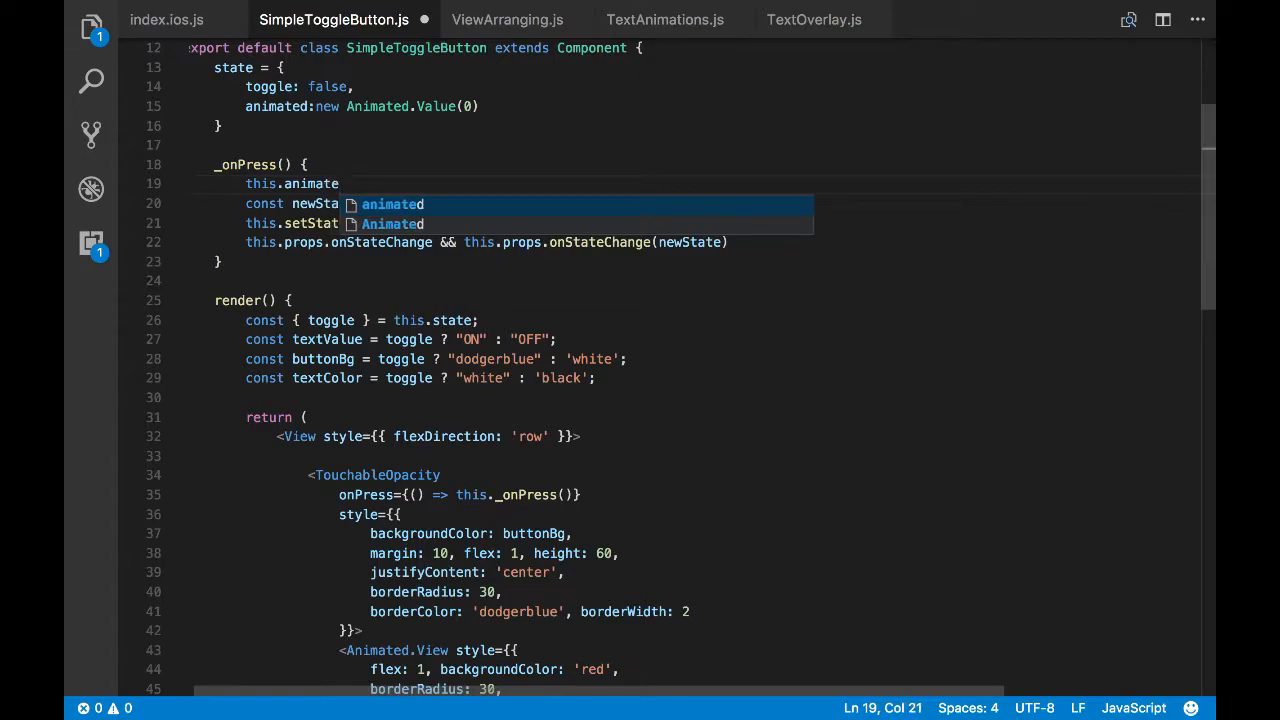
{"action": "type", "text": "Button("}
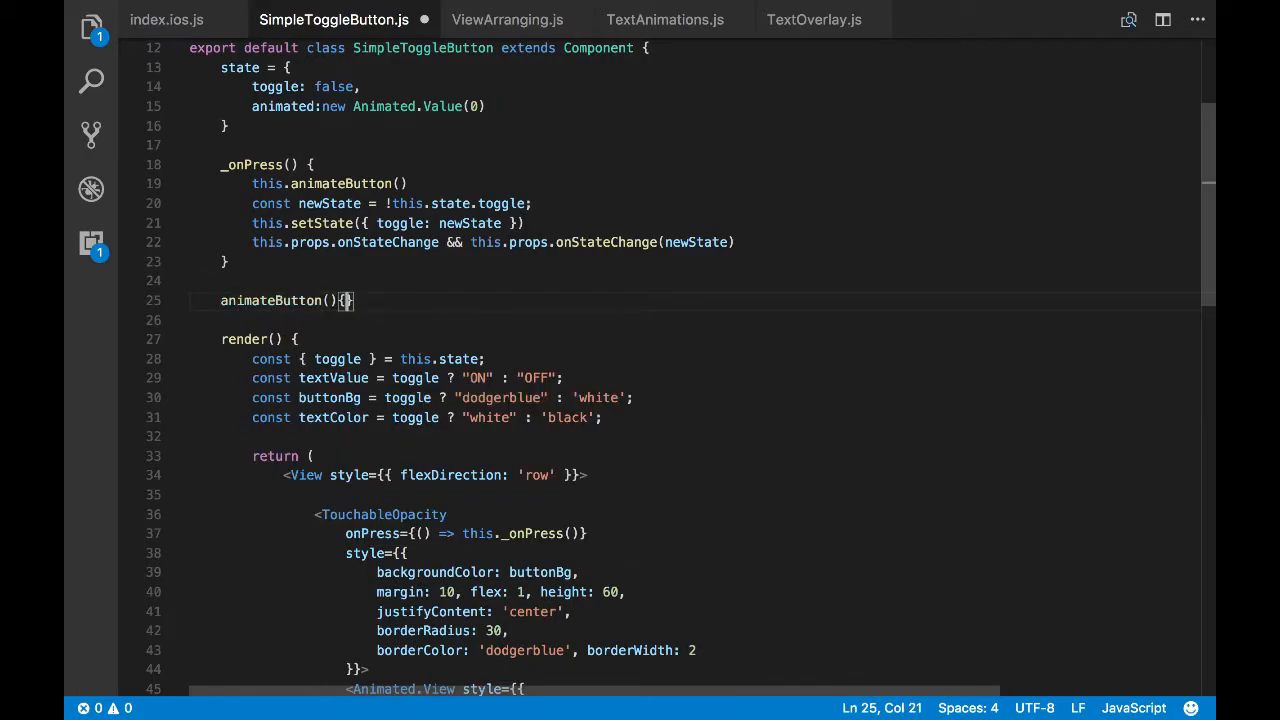
Write animateButton with Animated.timing on this.state.animated, toValue 1, duration 1000 ms
{"action": "type", "text": "Animated"}
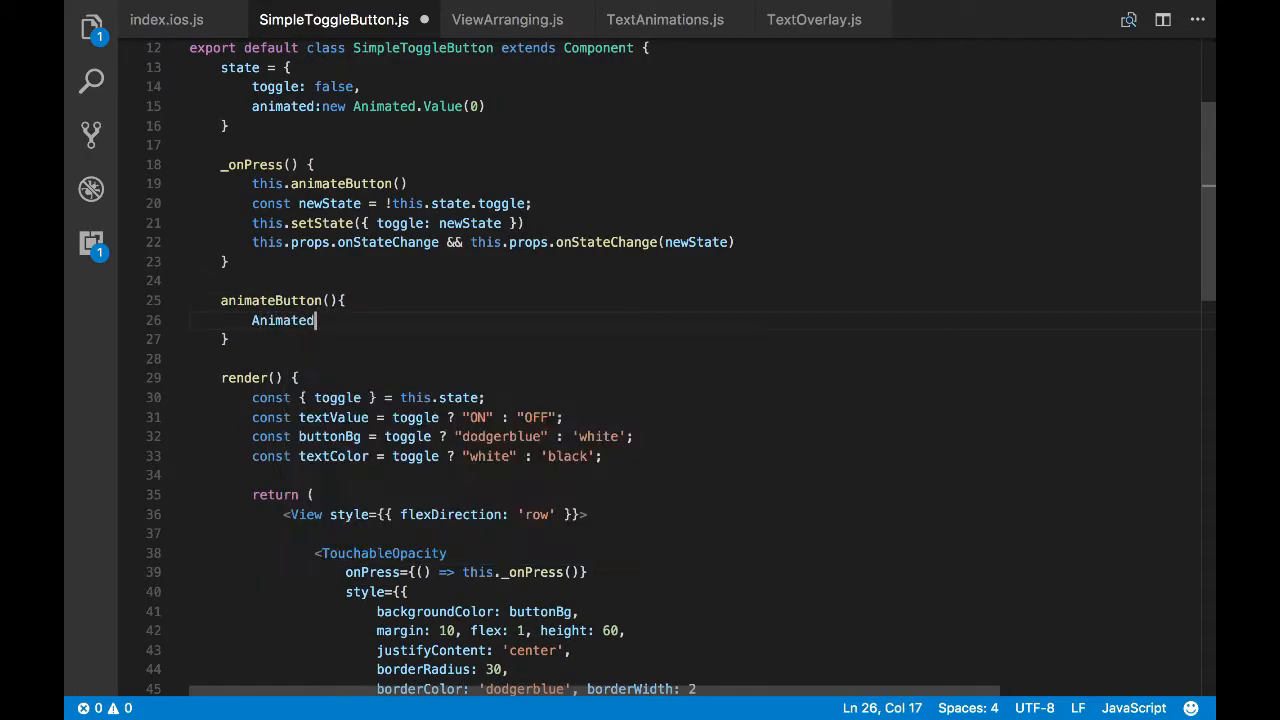
{"action": "type", "text": ".timing("}
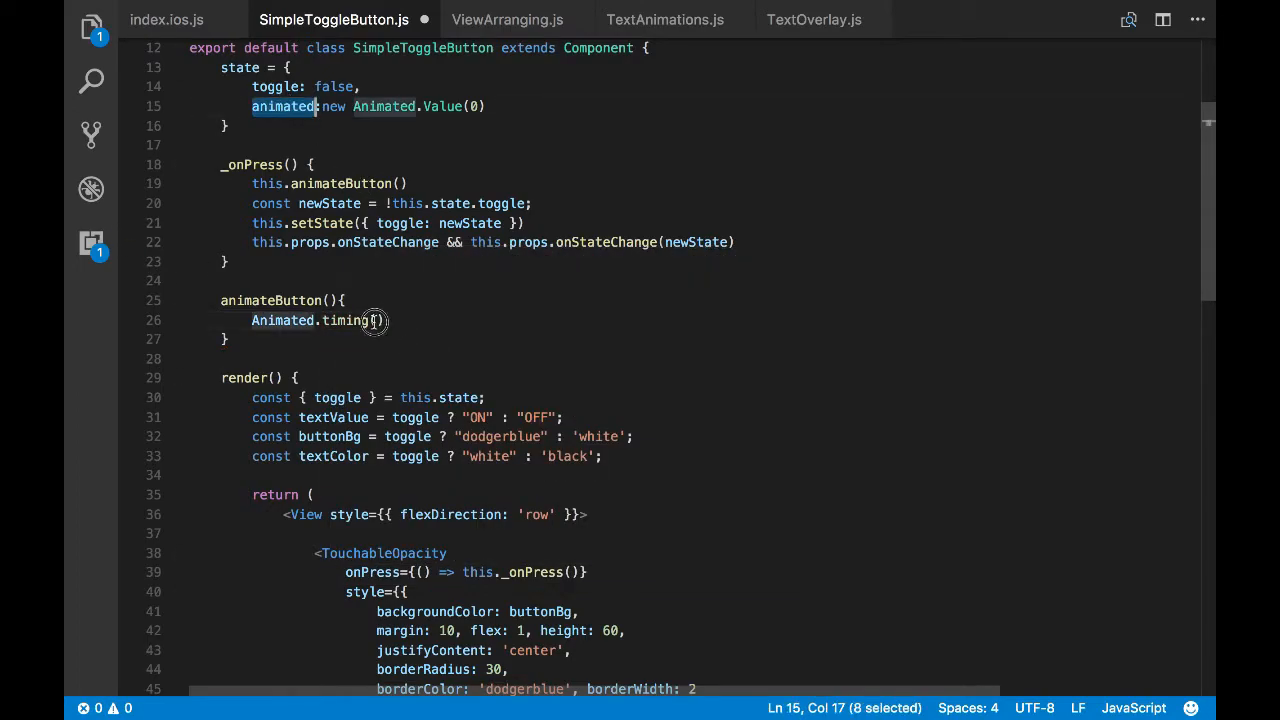
{"action": "type", "text": "this.s"}
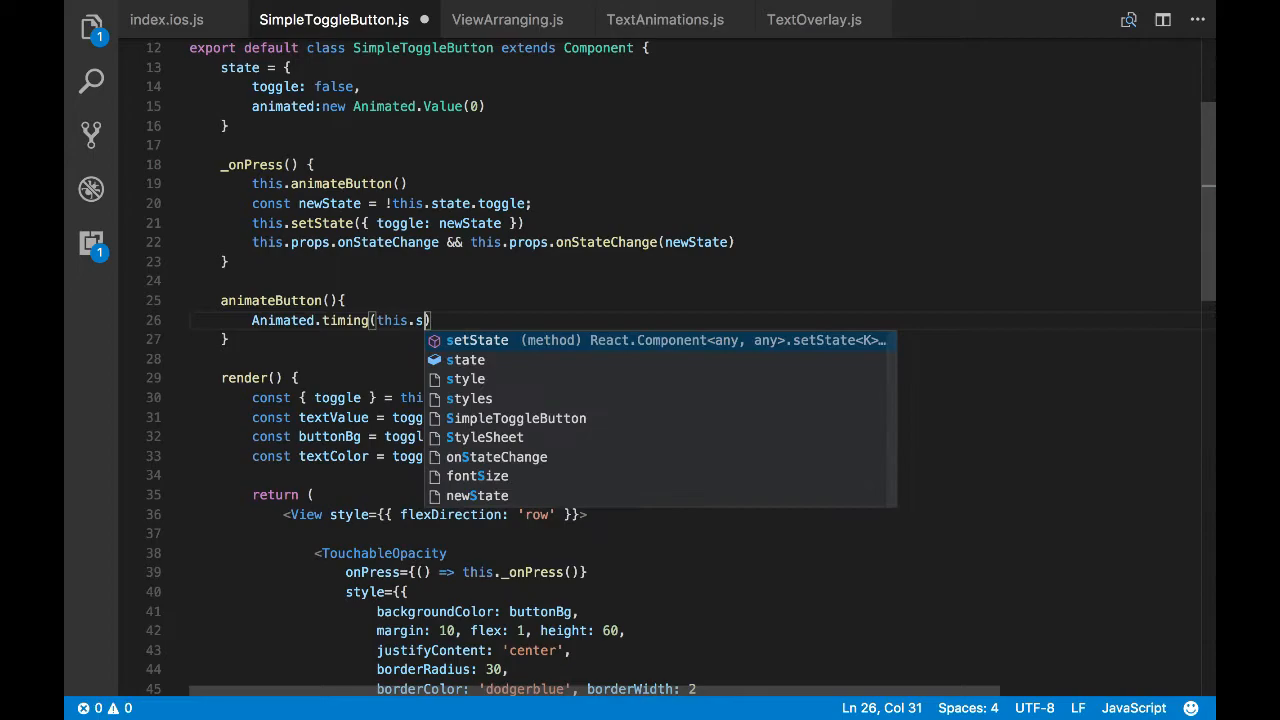
{"action": "type", "text": "tate.animated,{"}
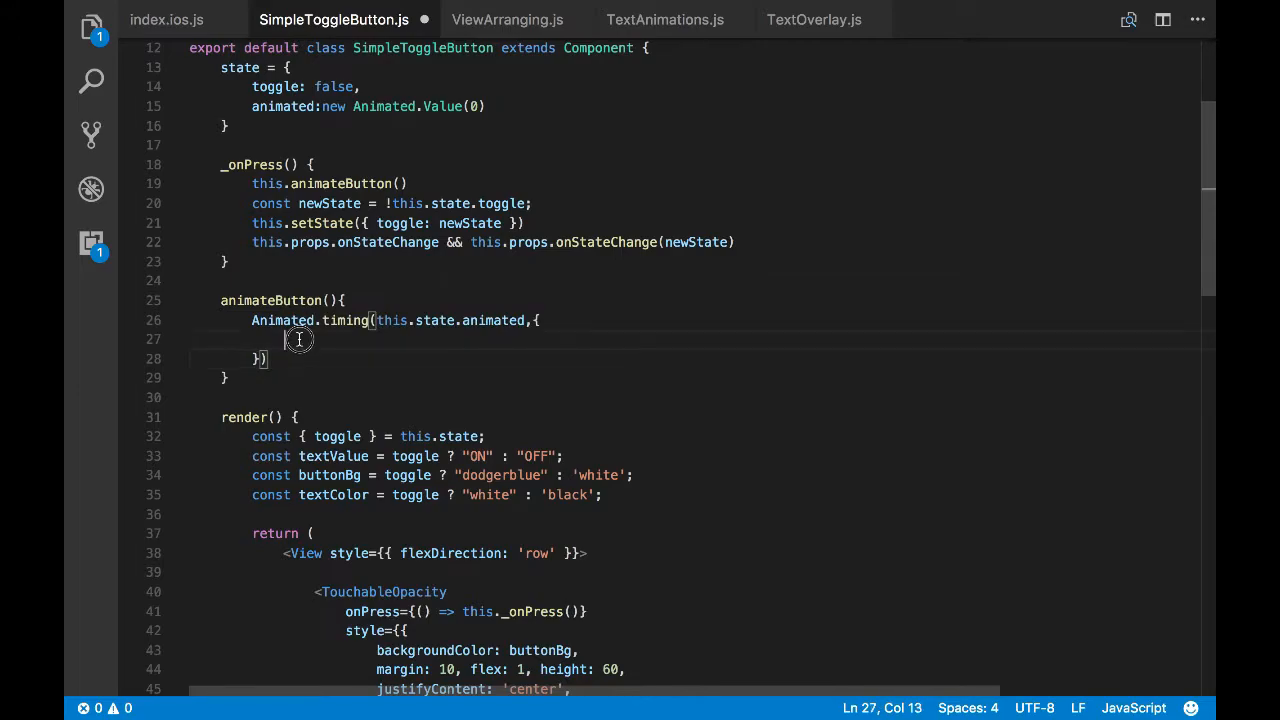
{"action": "type", "text": "toValue:"}
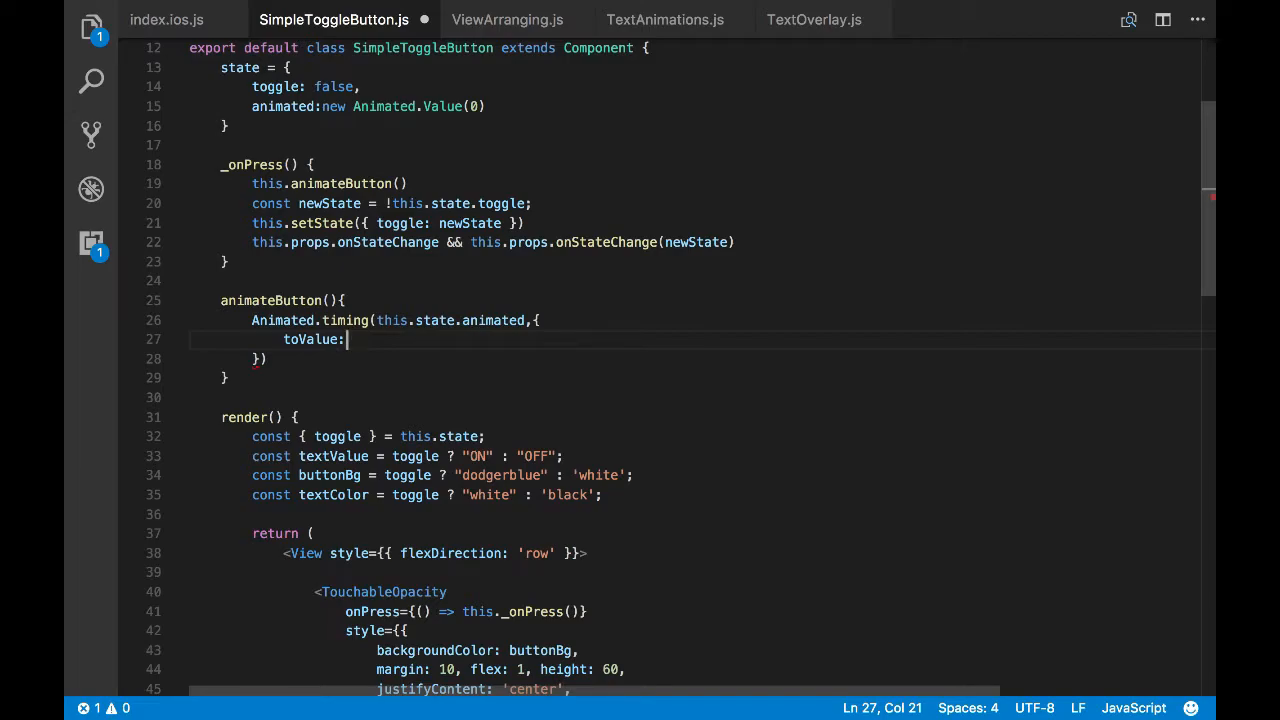
{"action": "type", "text": "1"}
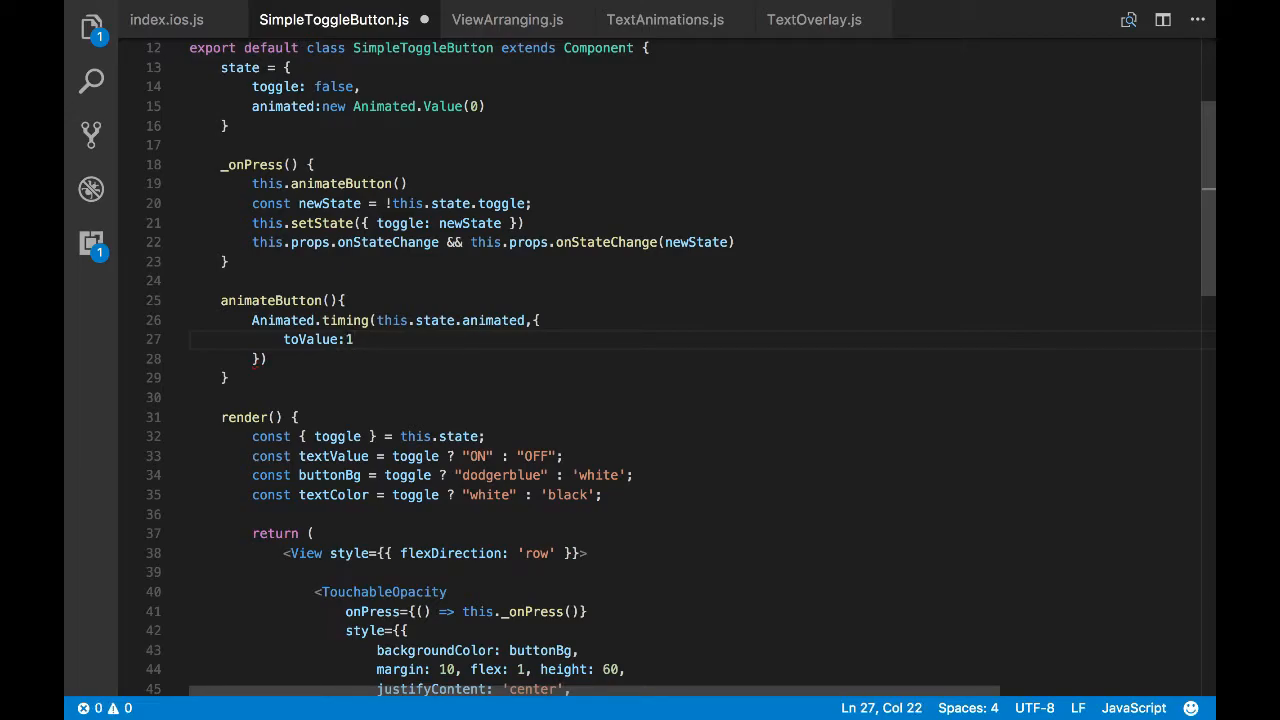
{"action": "type", "text": "d"}
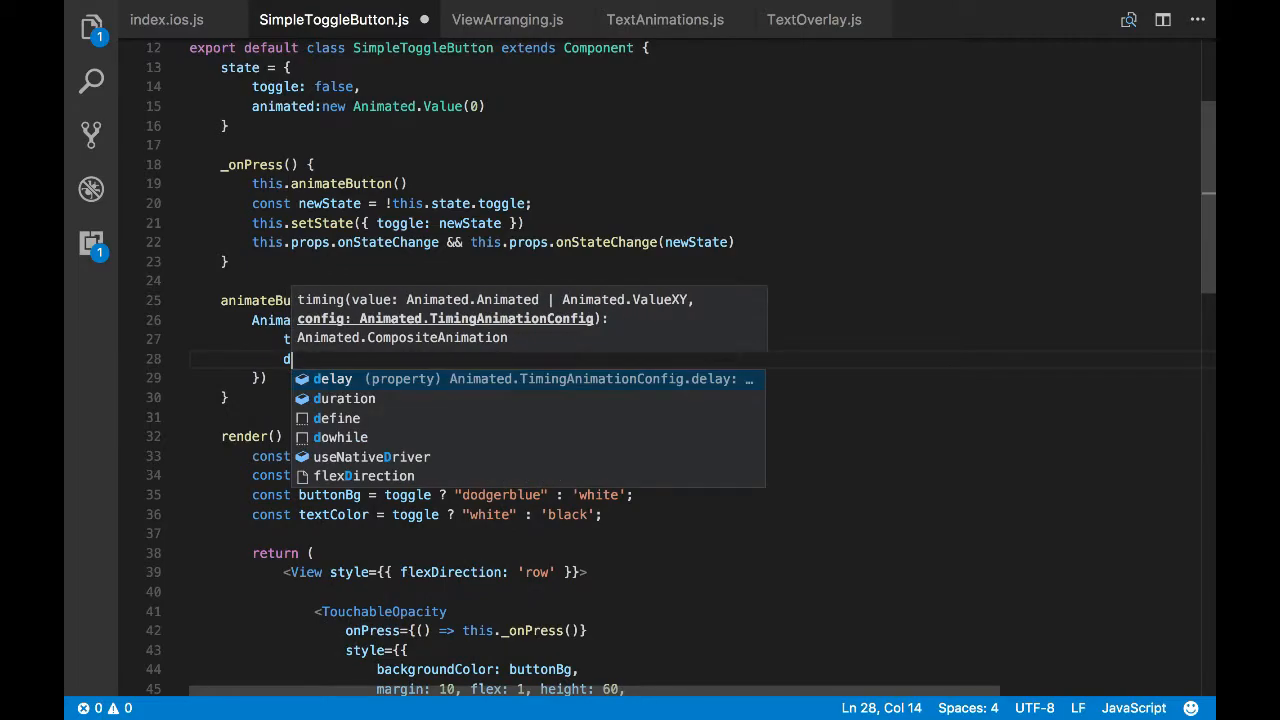
{"action": "type", "text": "uration:1000,"}
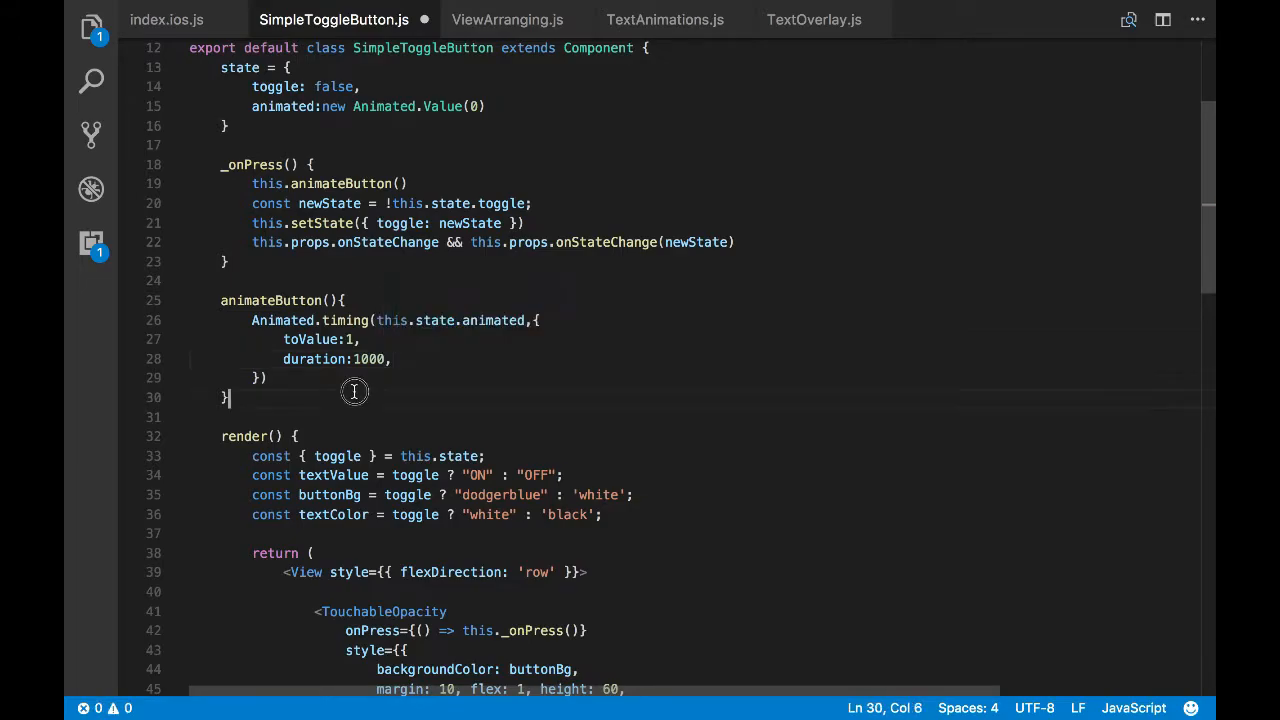
Start the timing animation with .start() and add an empty line above the returned markup
{"action": "scroll", "scroll_direction": "down", "scroll_amount": 3}
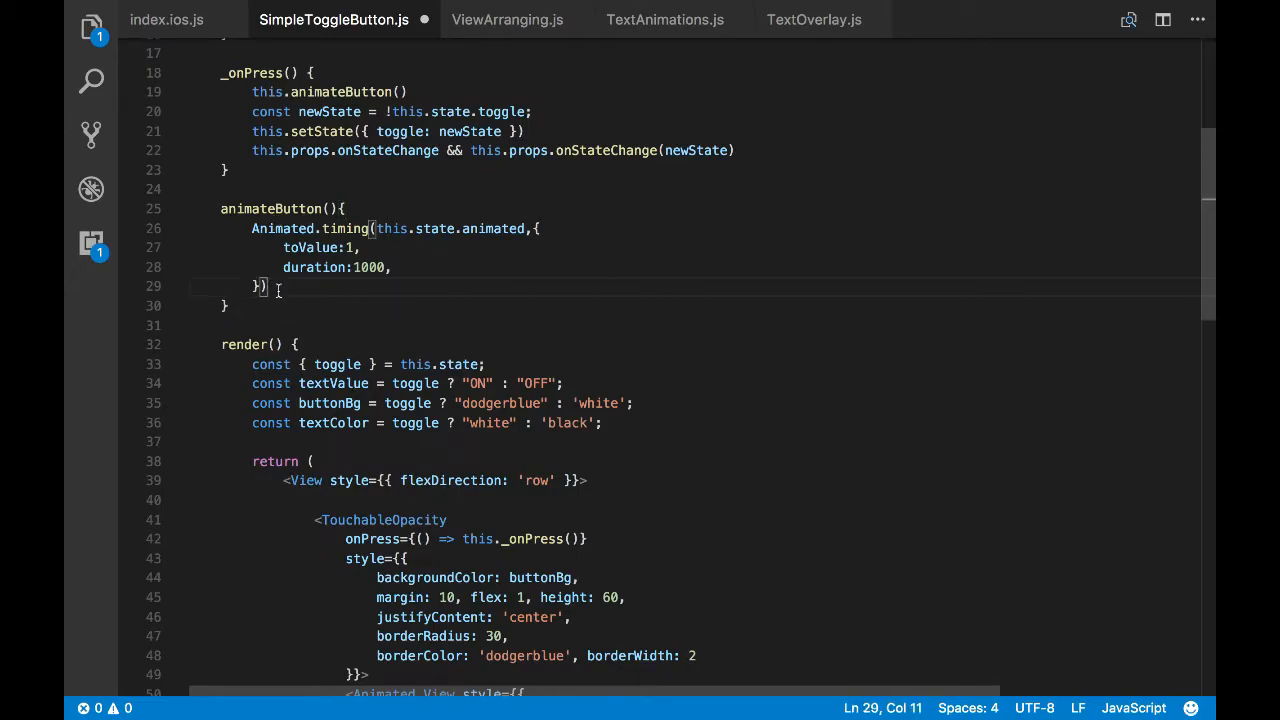
{"action": "type", "text": ".start"}
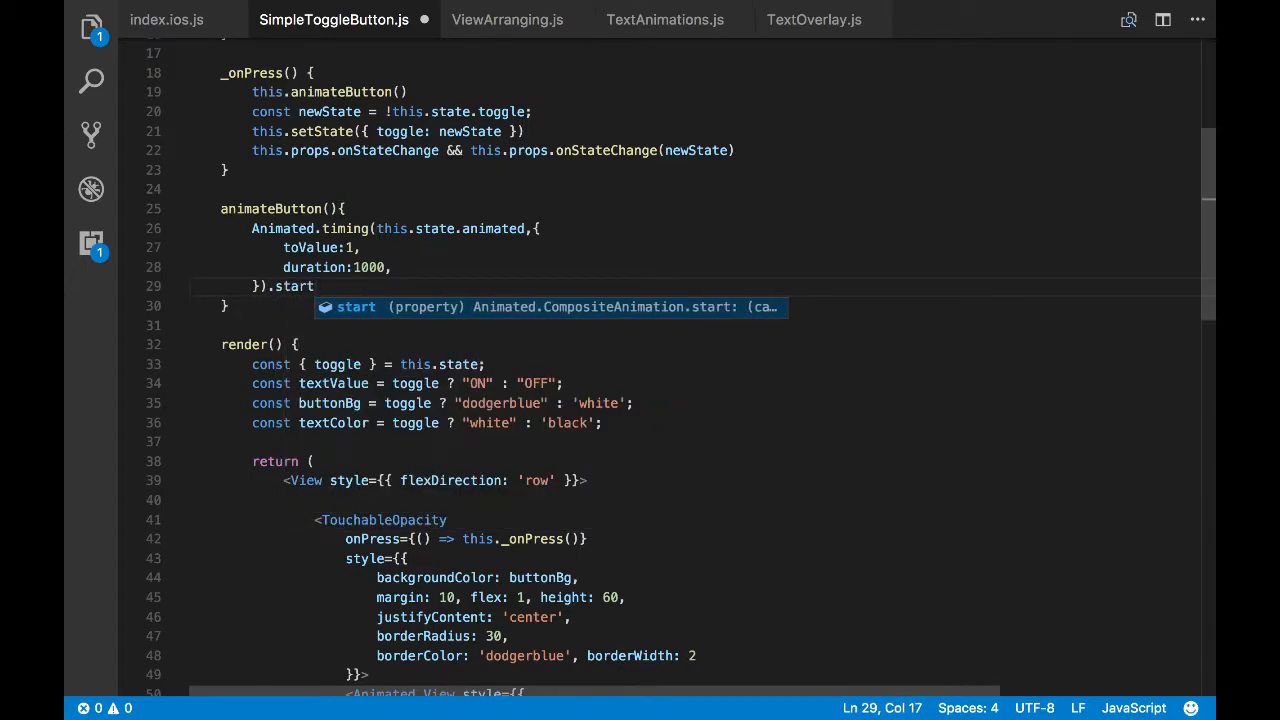
{"action": "type", "text": "();"}
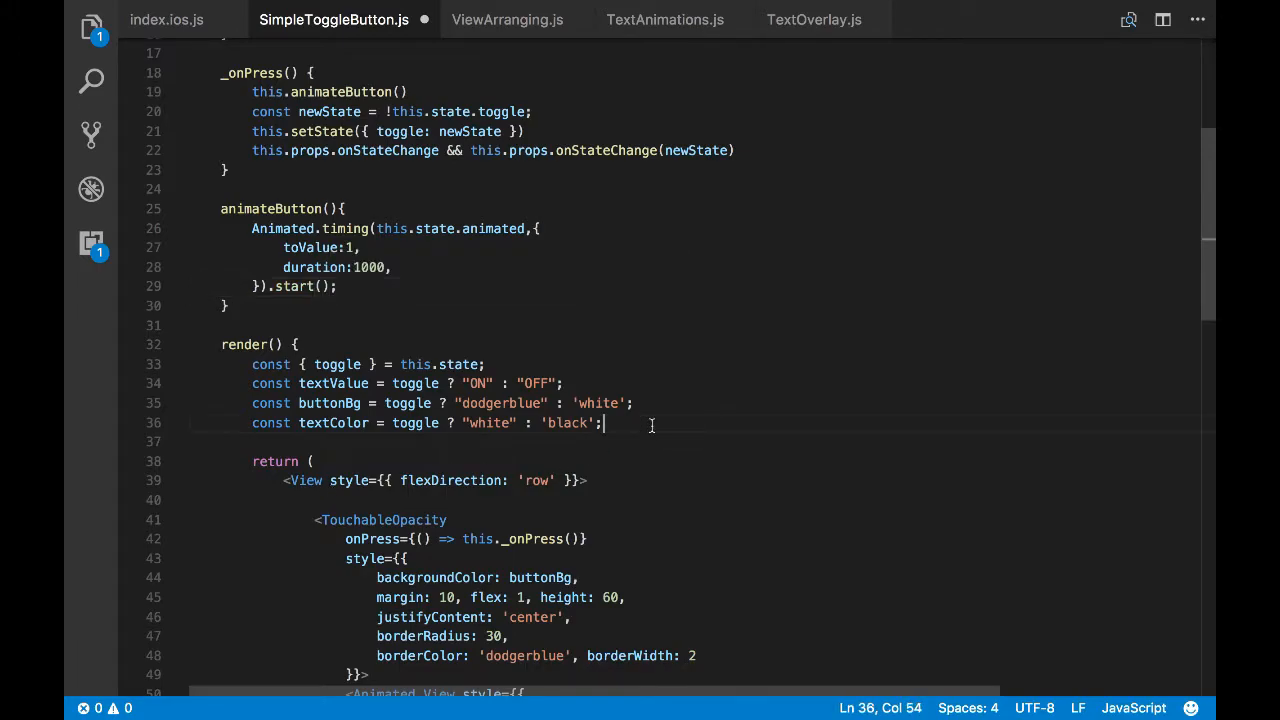
{"action": "key", "text": "Enter"}
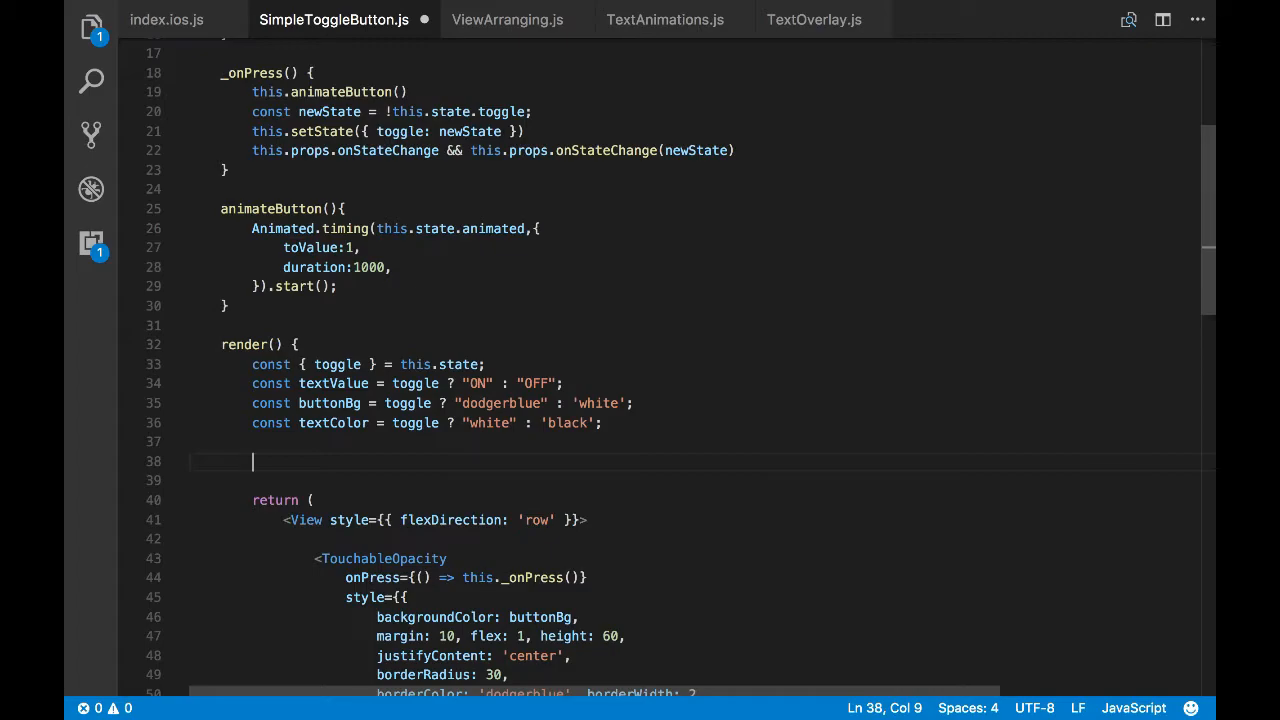
Add a transform: [{ scale: ... }] entry to the Animated.View style
{"action": "scroll", "scroll_direction": "down", "scroll_amount": 3}
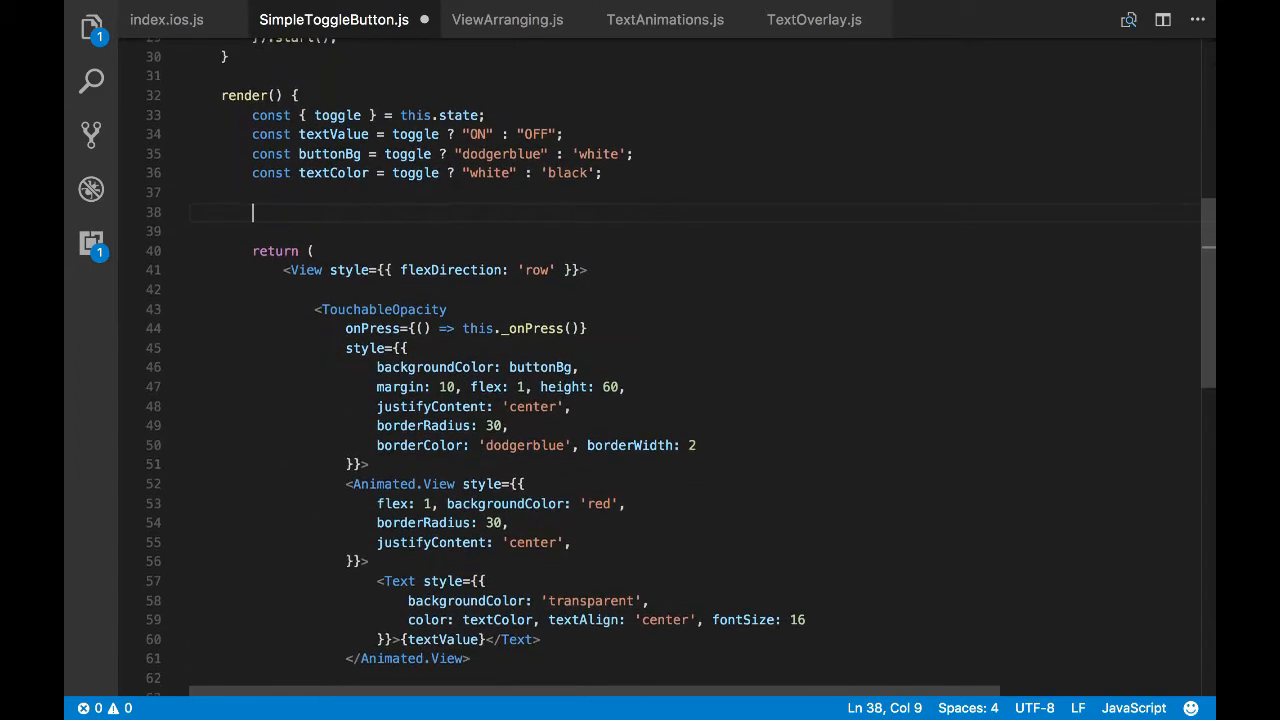
{"action": "scroll", "scroll_direction": "down", "scroll_amount": 3}
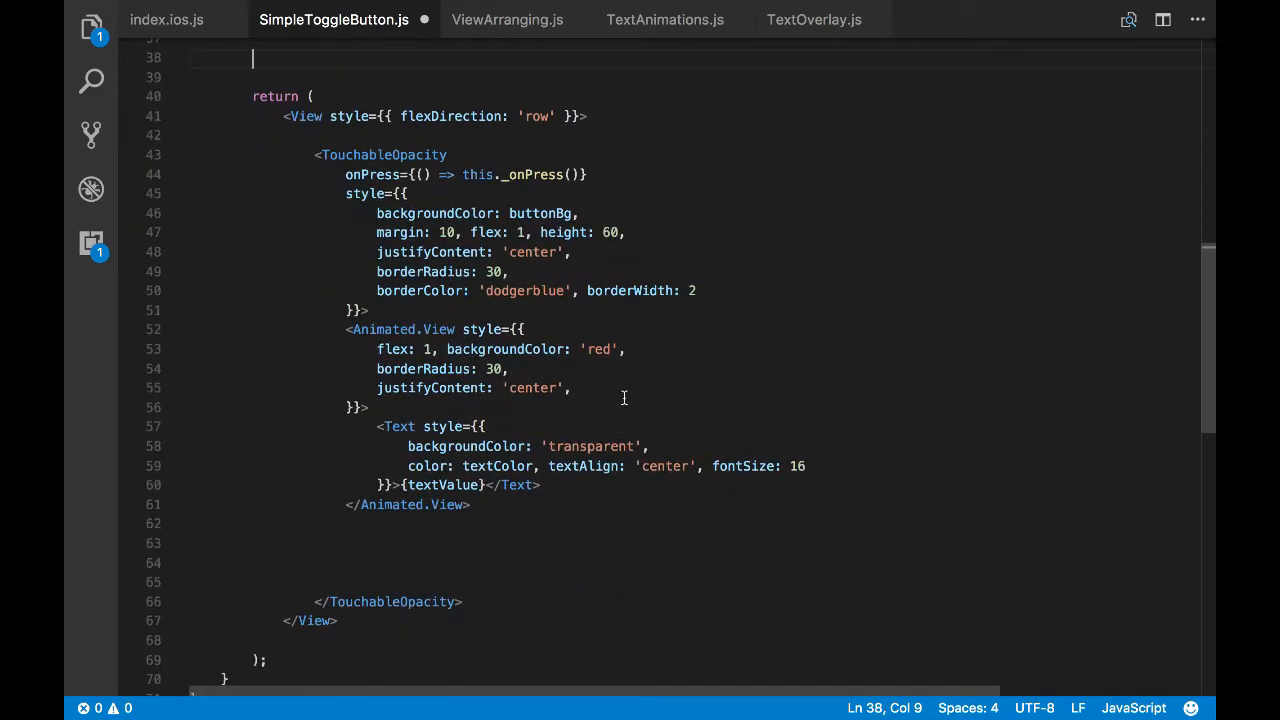
{"action": "type", "text": "t"}
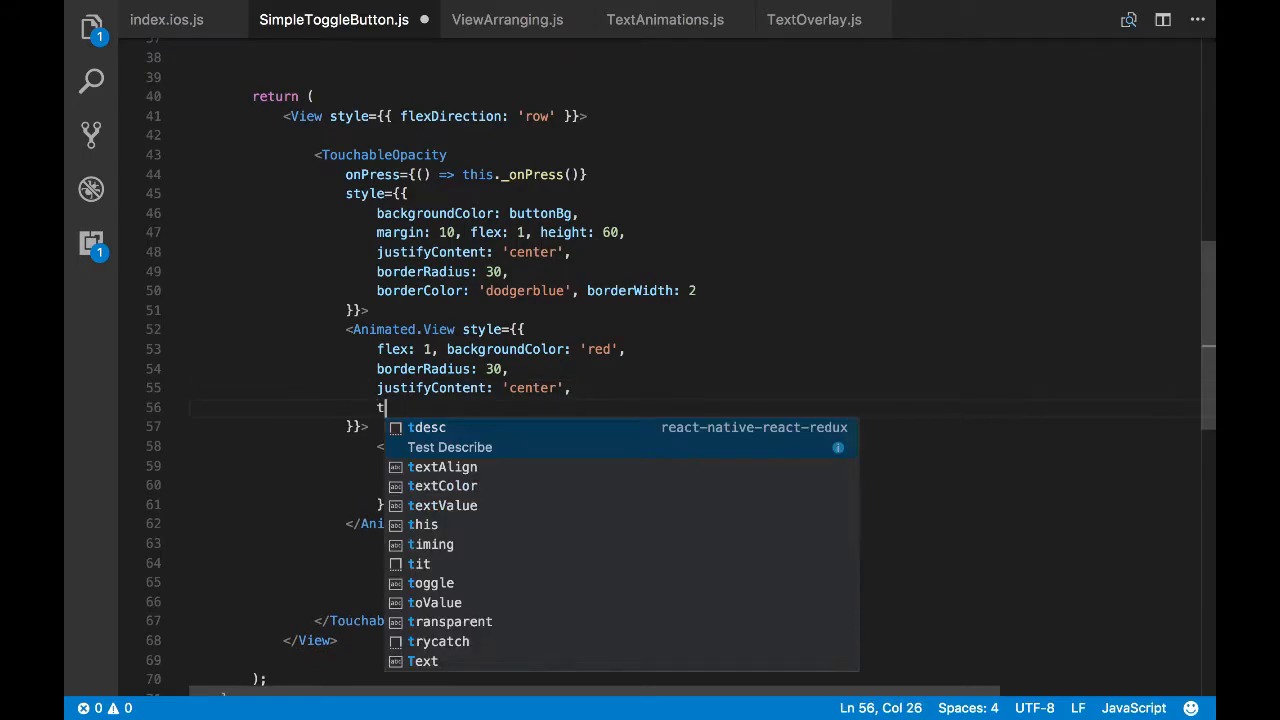
{"action": "type", "text": "rans"}
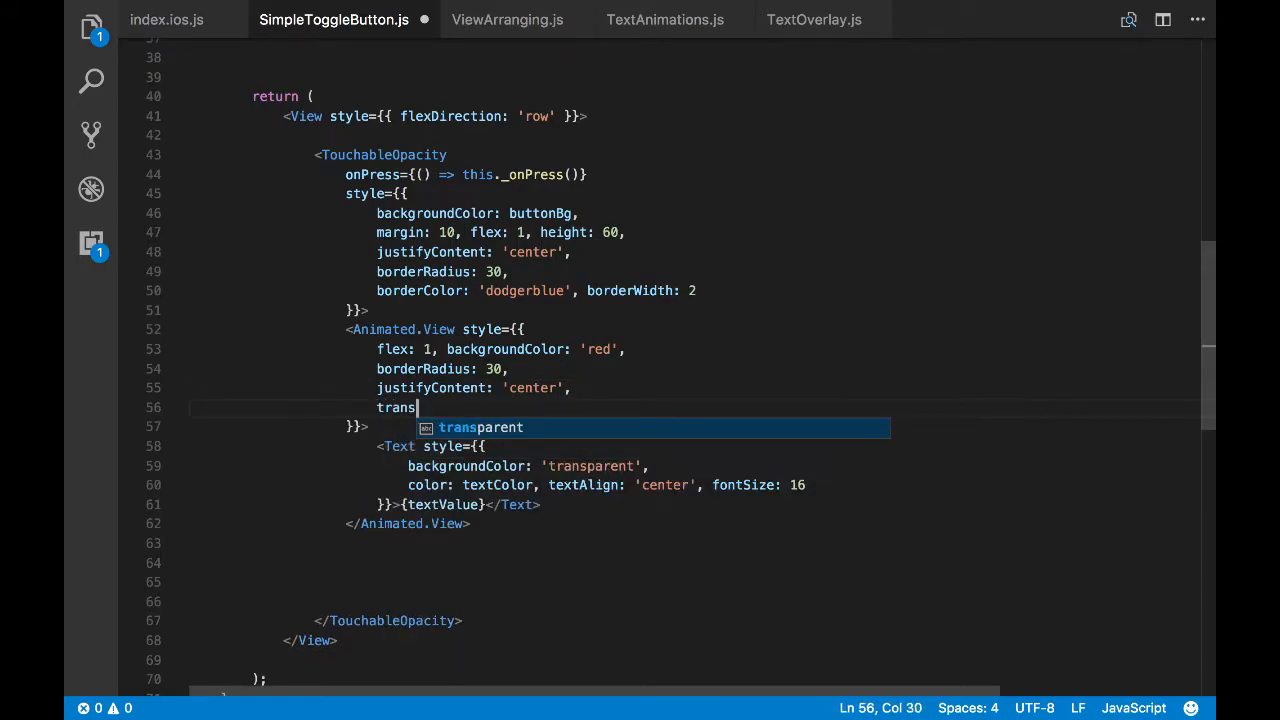
{"action": "type", "text": "form:["}
{"action": "type", "text": "{"}
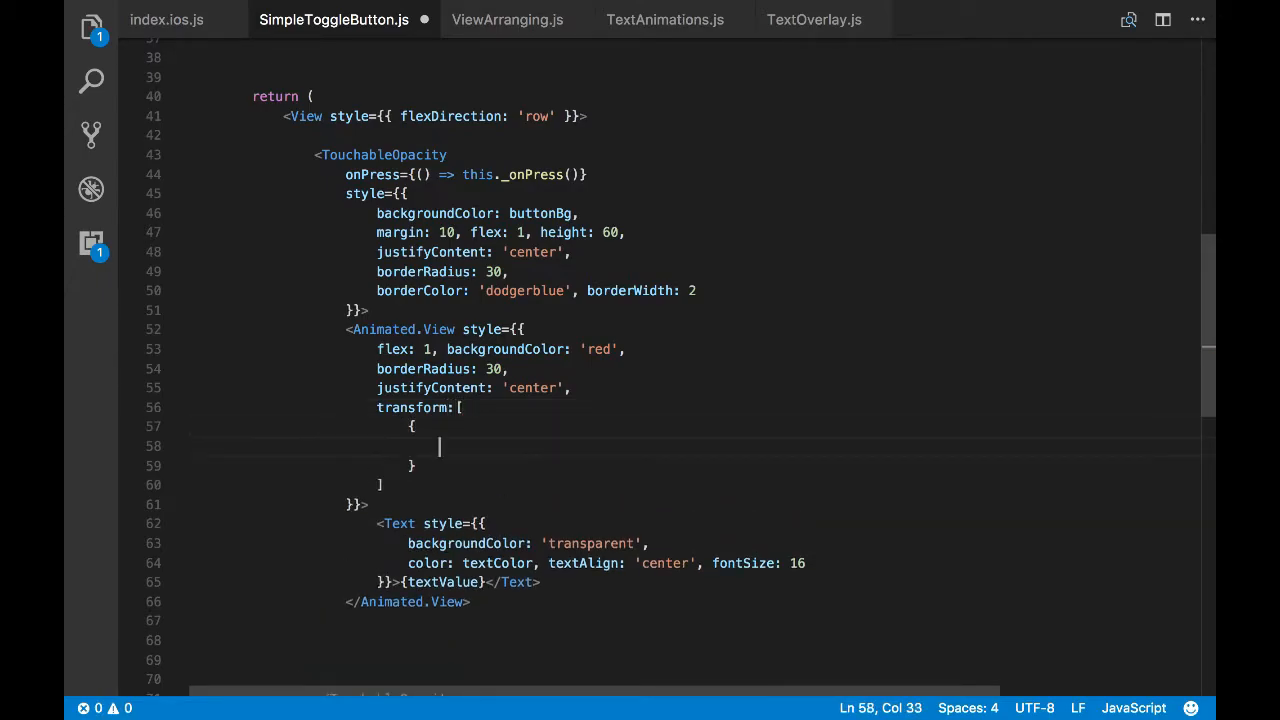
{"action": "type", "text": "scal"}
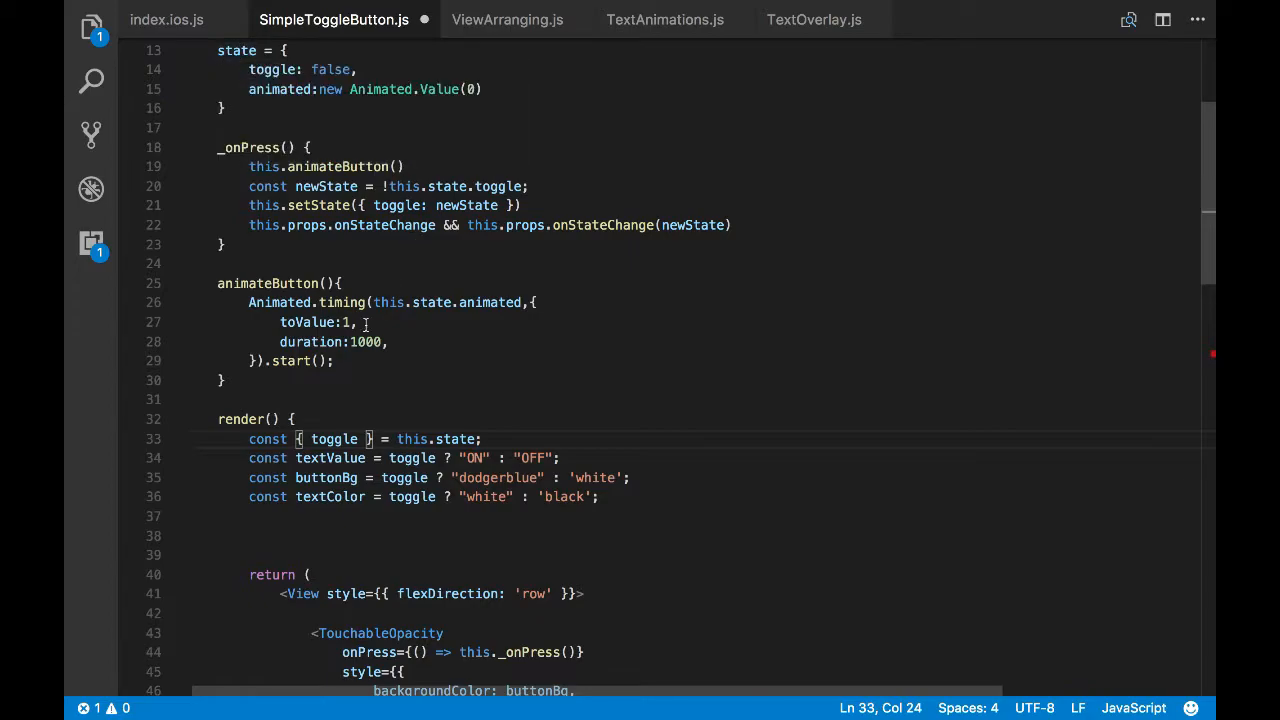
Destructure animated from this.state in render and begin the scale value as animated.interpolate
{"action": "type", "text": ","}
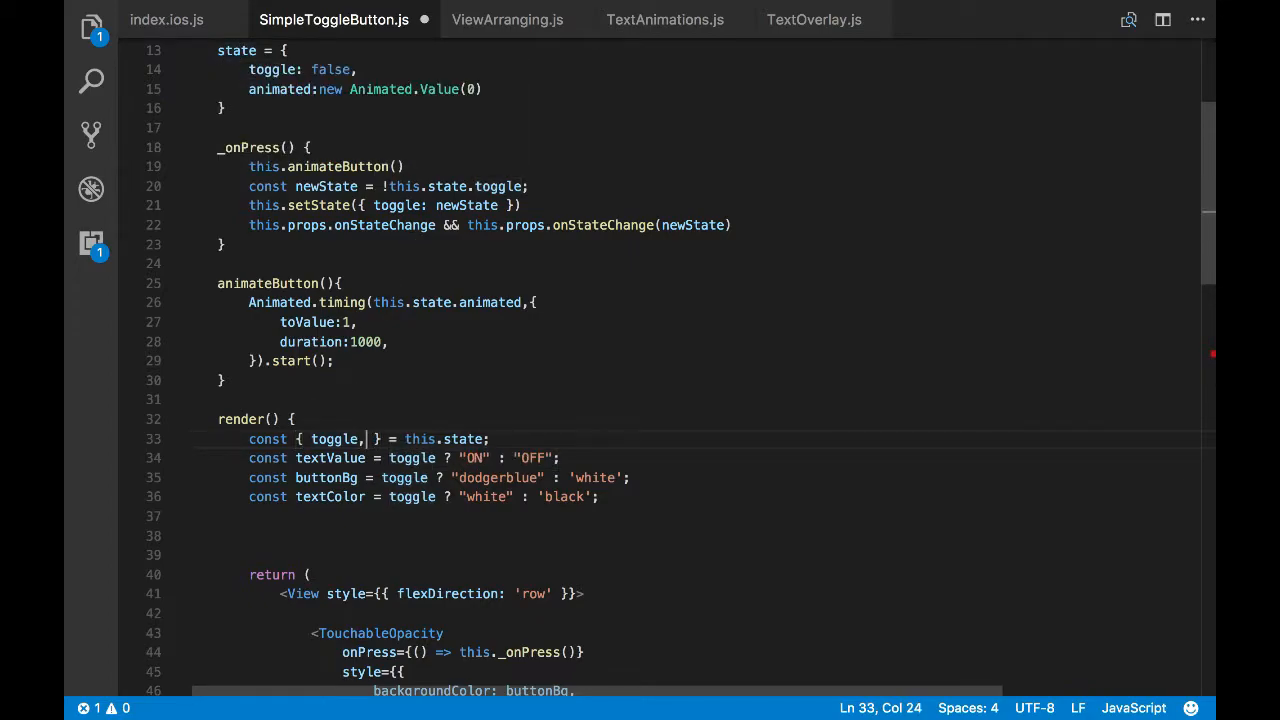
{"action": "type", "text": "animated"}
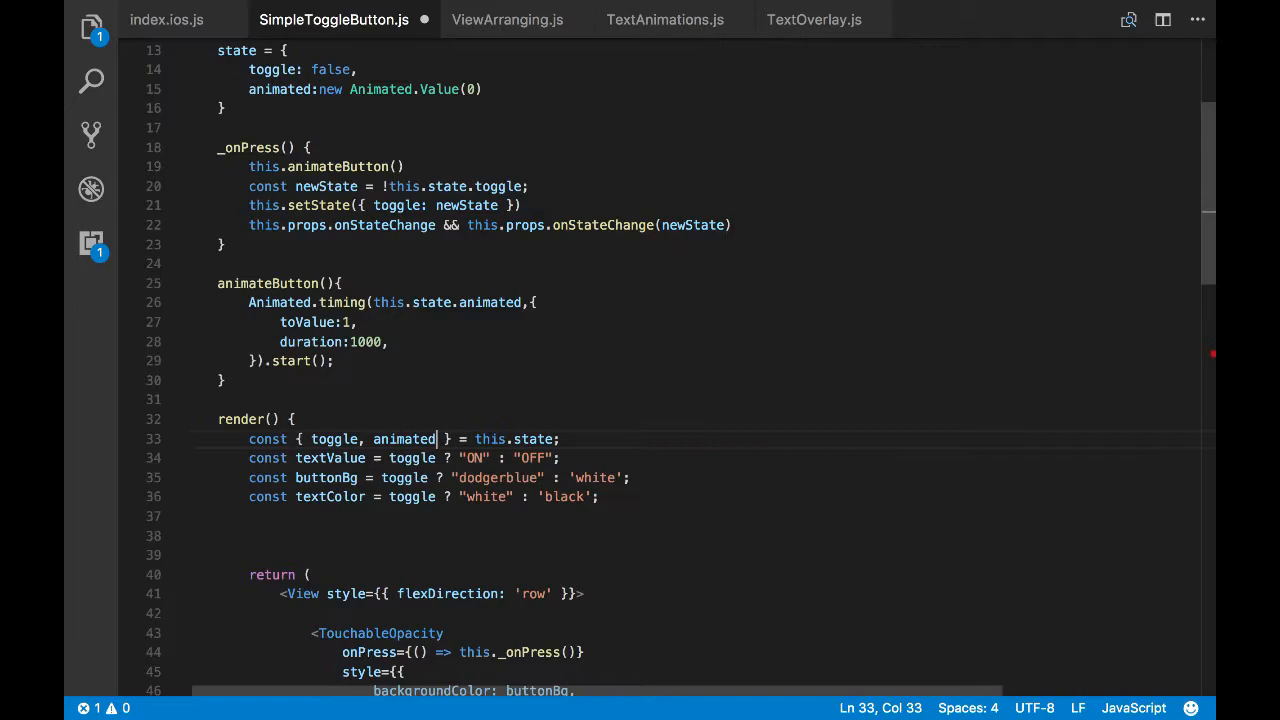
{"action": "scroll", "scroll_direction": "down", "scroll_amount": 3}
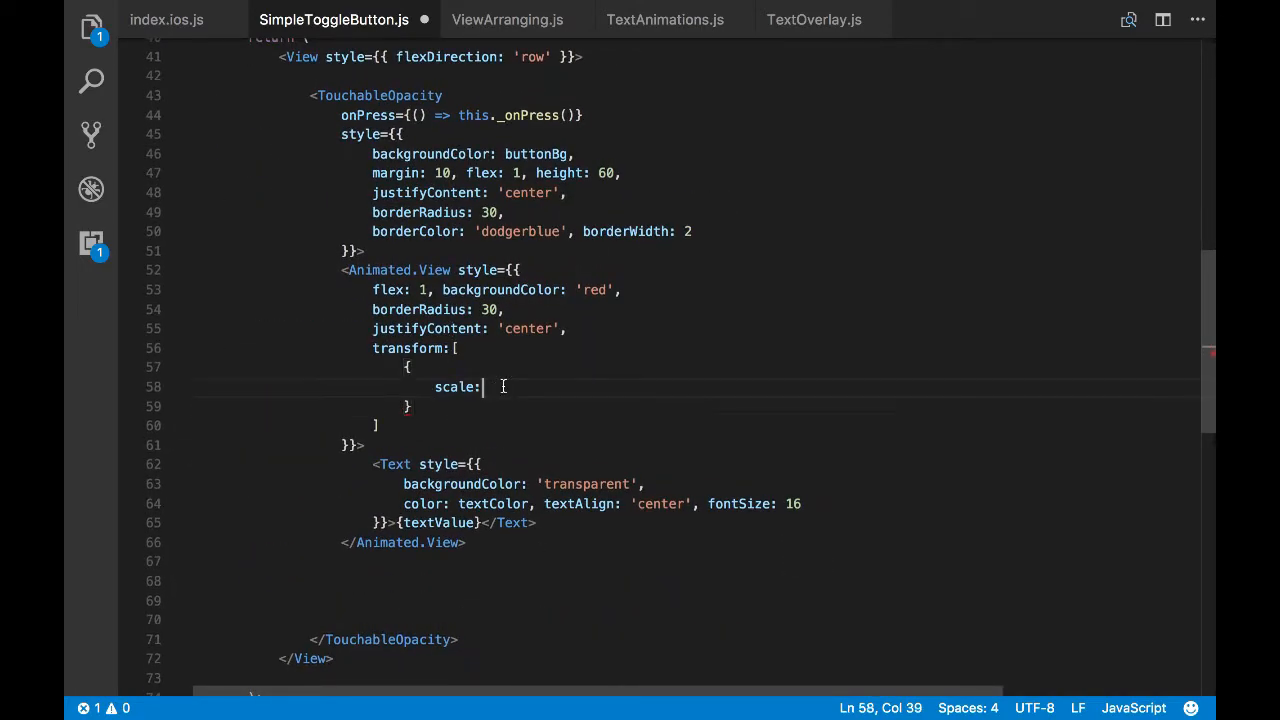
{"action": "type", "text": "a"}
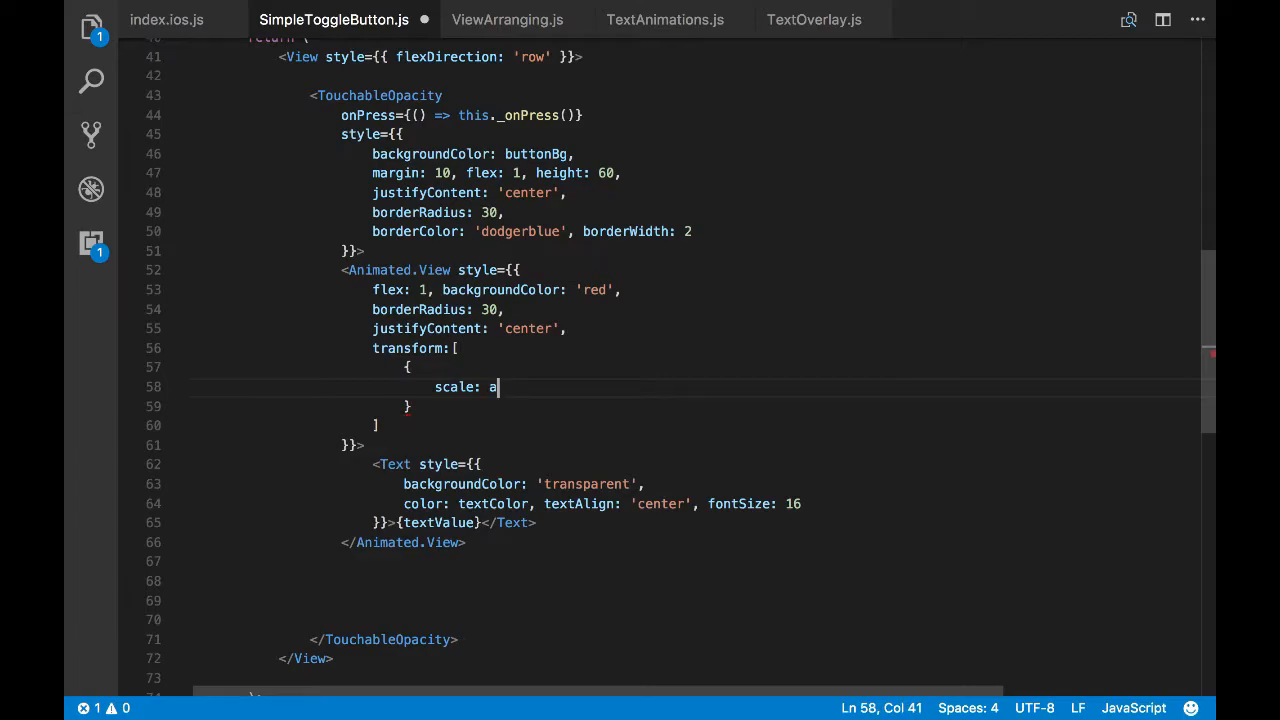
{"action": "type", "text": "nimated.interpolate"}
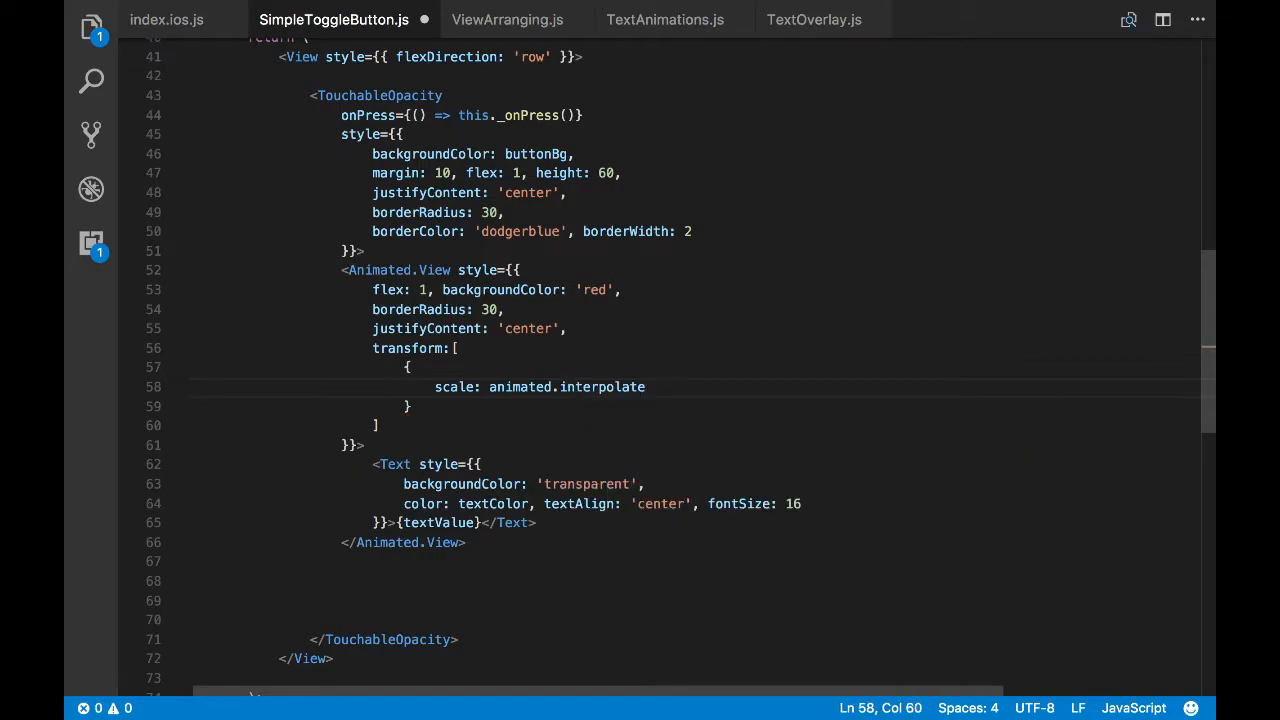
Complete animated.interpolate with inputRange [0,1] and outputRange [0,1], save, and switch to the Simulator
{"action": "type", "text": "("}
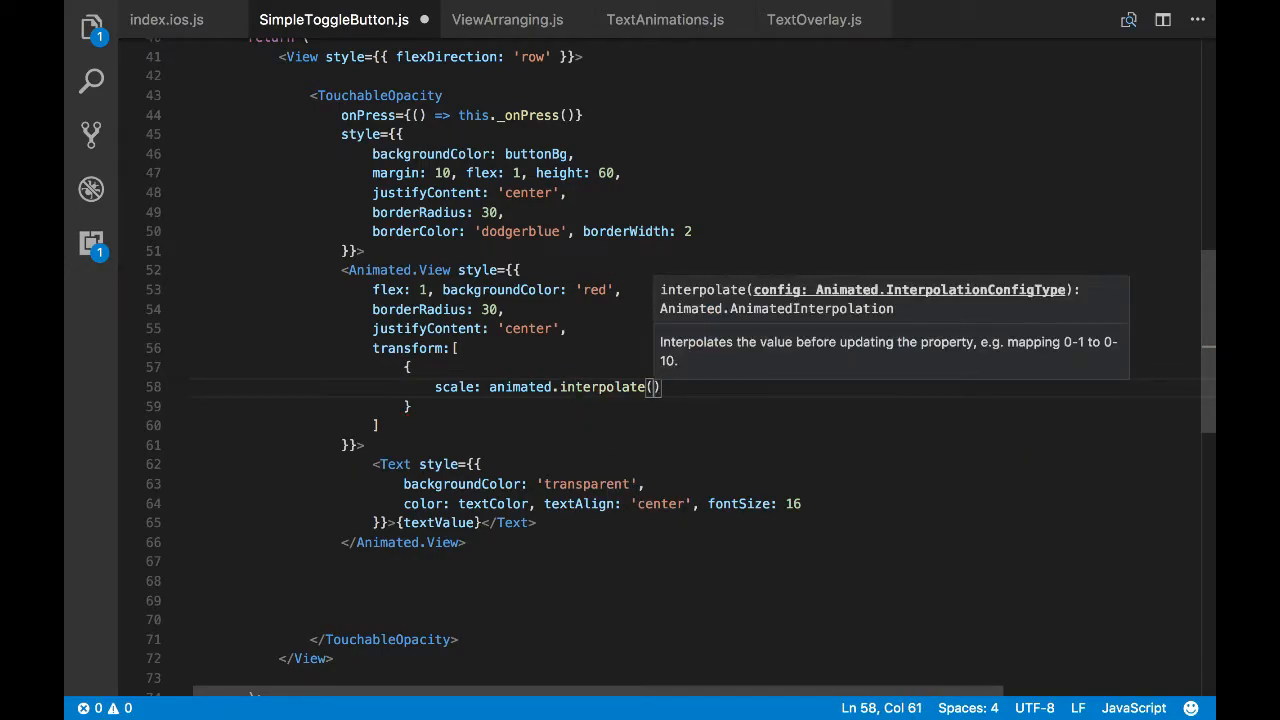
{"action": "type", "text": "in"}
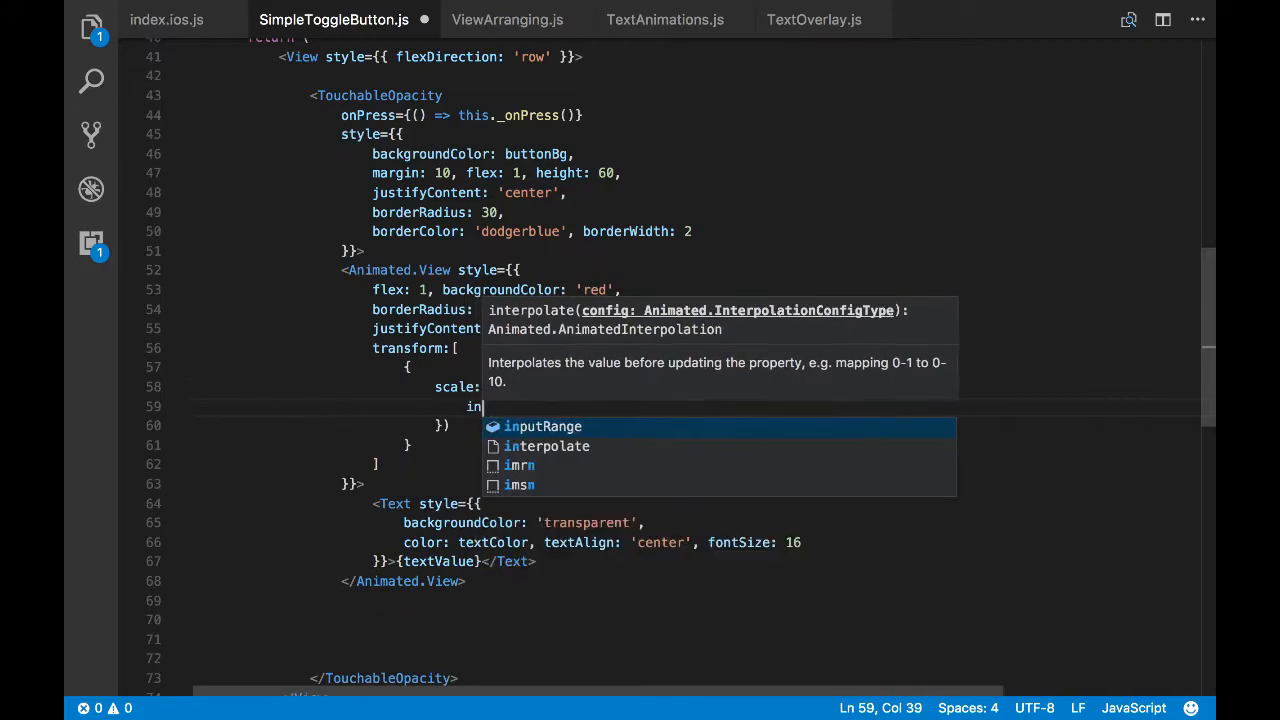
{"action": "type", "text": "animated."}
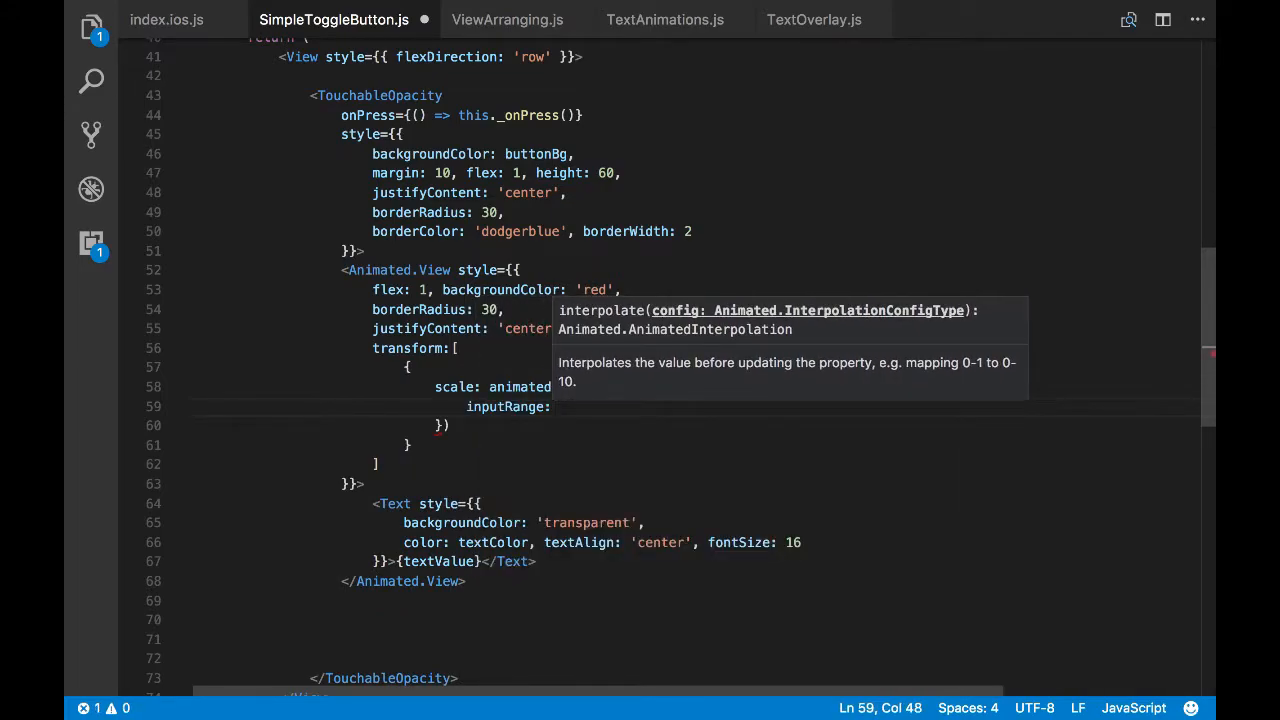
{"action": "type", "text": "[]"}
{"action": "type", "text": "outputRange:"}
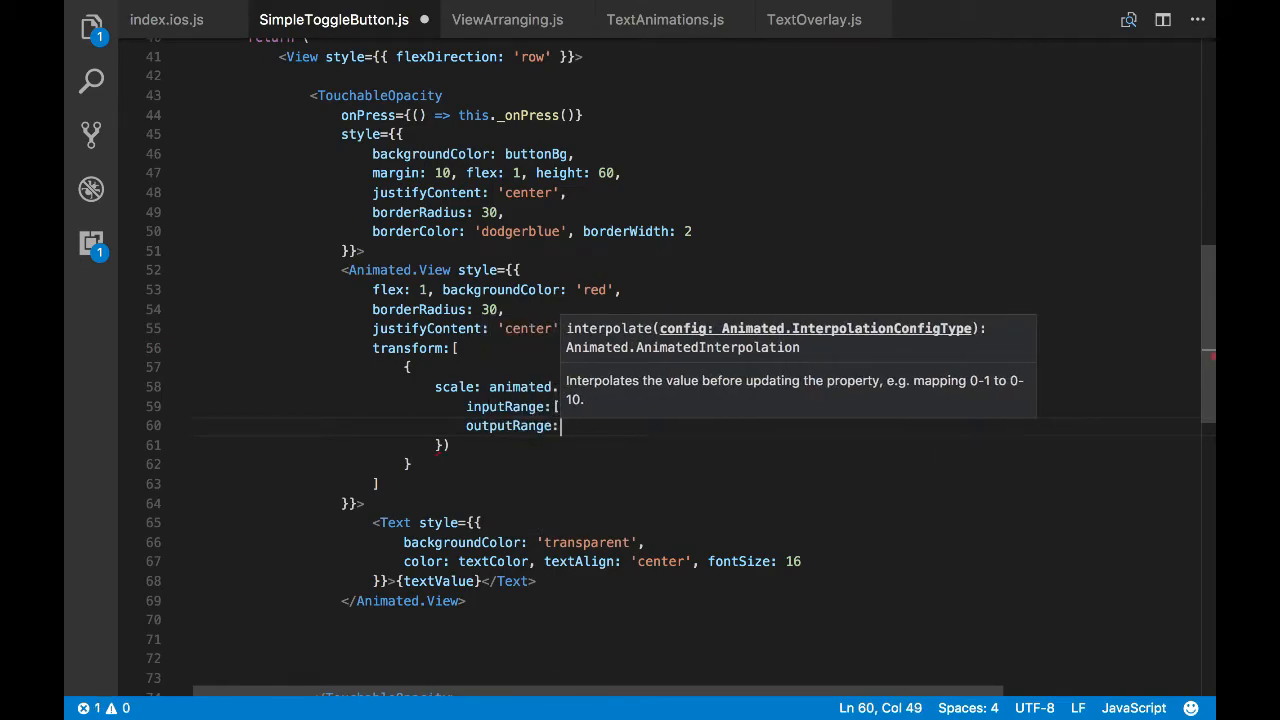
{"action": "type", "text": "[0,1]"}
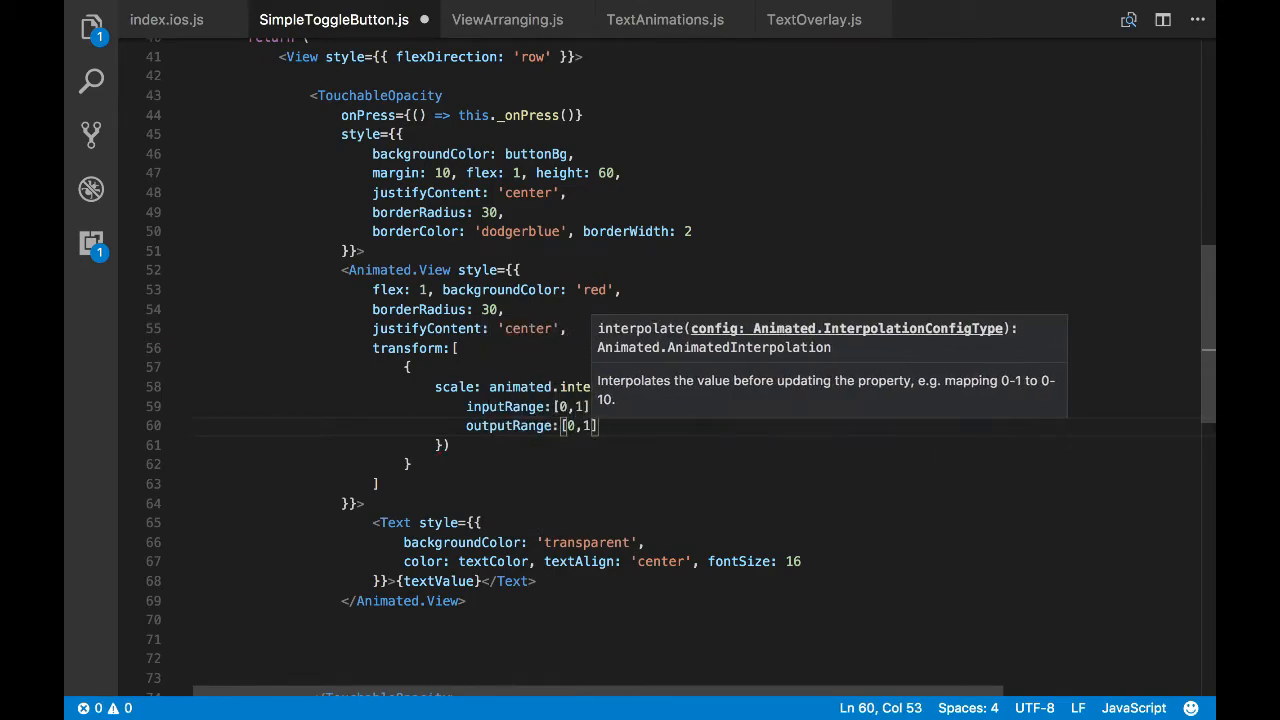
{"action": "left_click", "coordinate": [408, 463]}
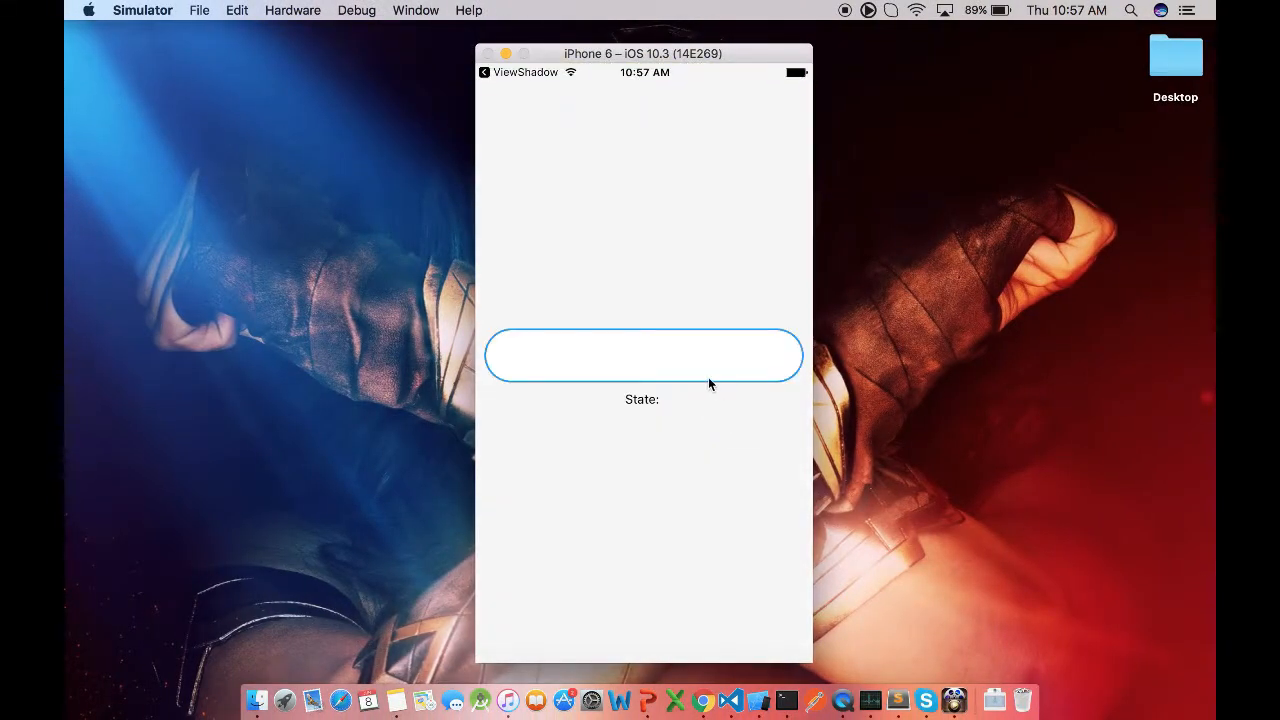
Tap the toggle in the Simulator to try the scale animation, then return to animateButton
{"action": "left_click", "coordinate": [643, 355]}
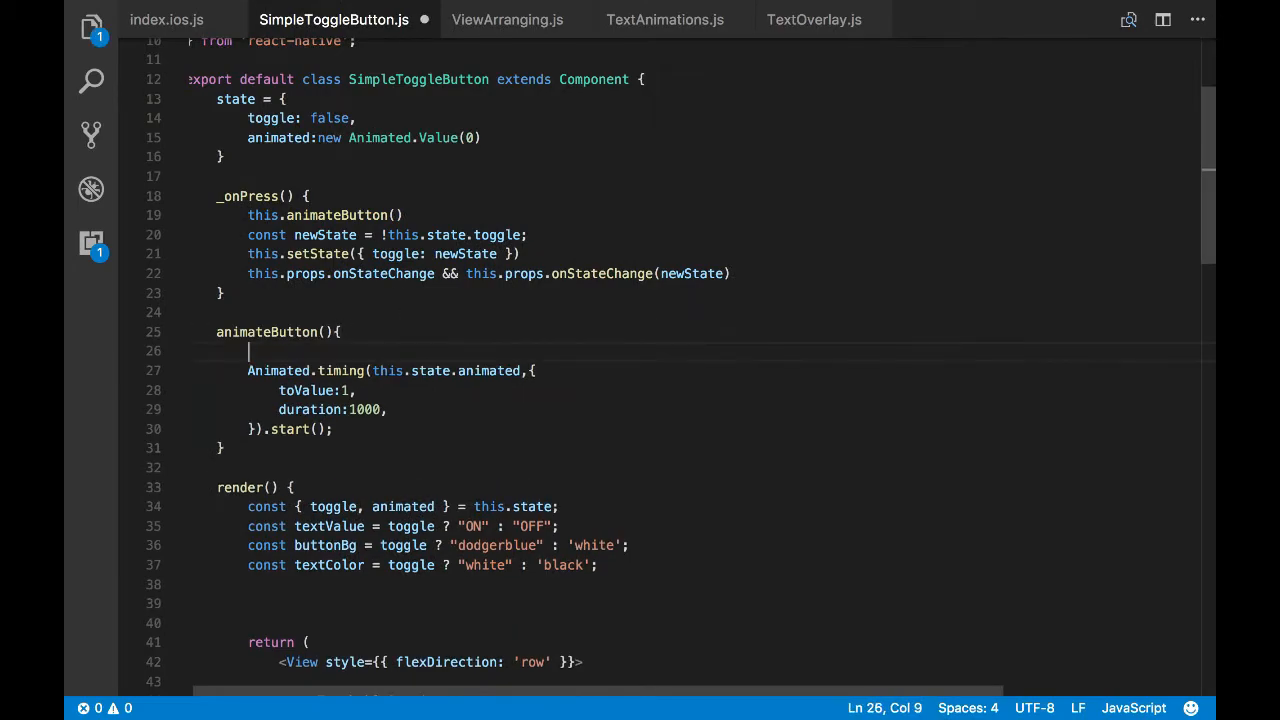
Reset this.state.animated with setValue(0) before Animated.timing in animateButton and save
{"action": "type", "text": "this.state.an"}
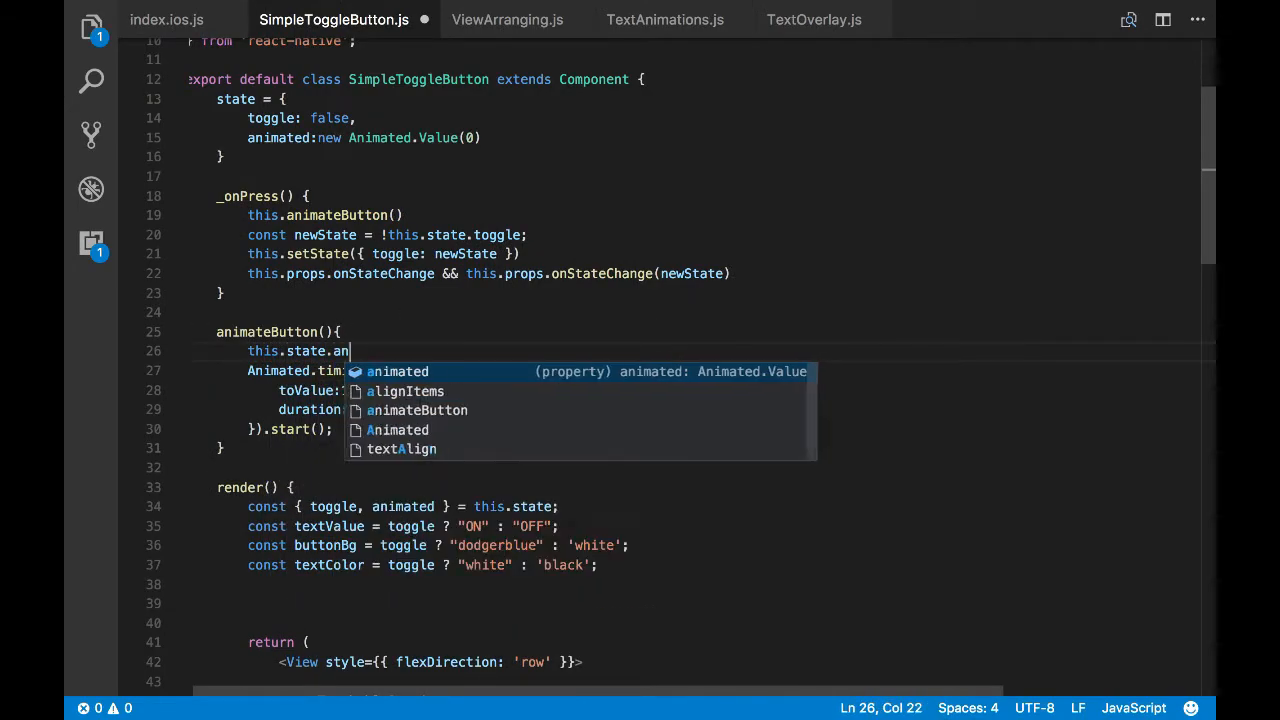
{"action": "type", "text": "imated.set"}
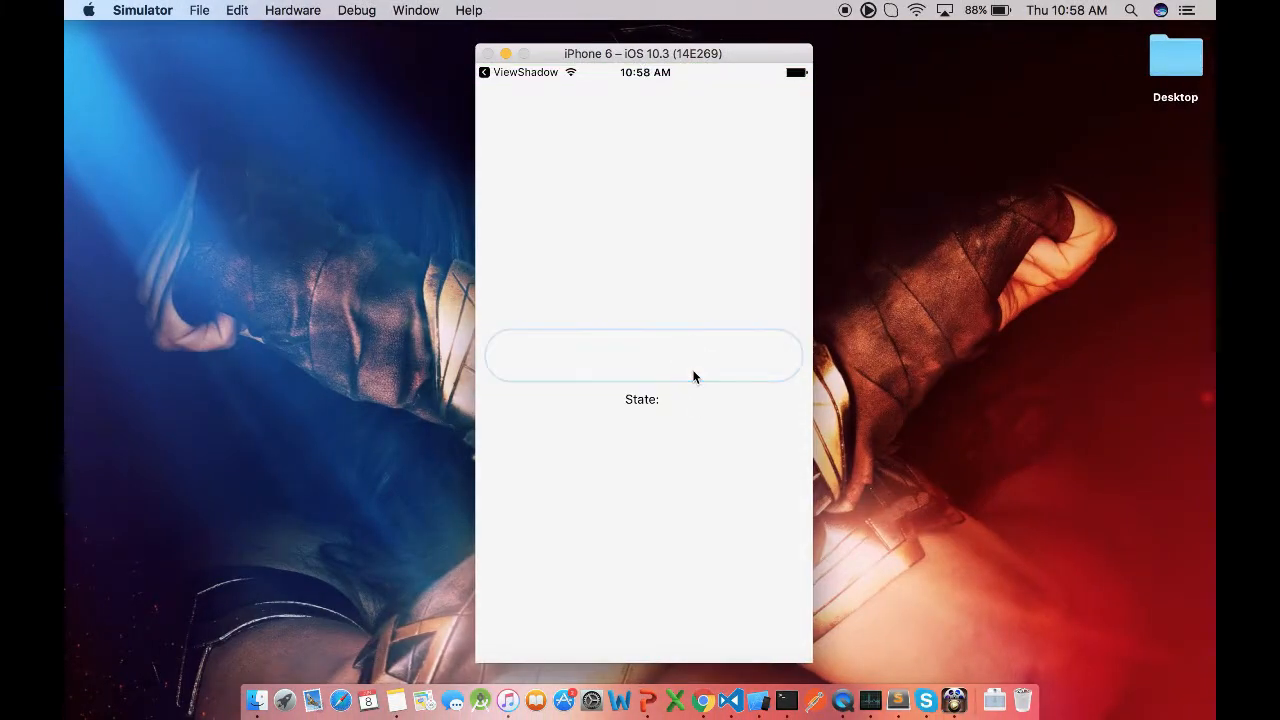
Tap the toggle twice in the Simulator to watch the red bar scale up inside the OFF button
{"action": "left_click", "coordinate": [643, 355]}
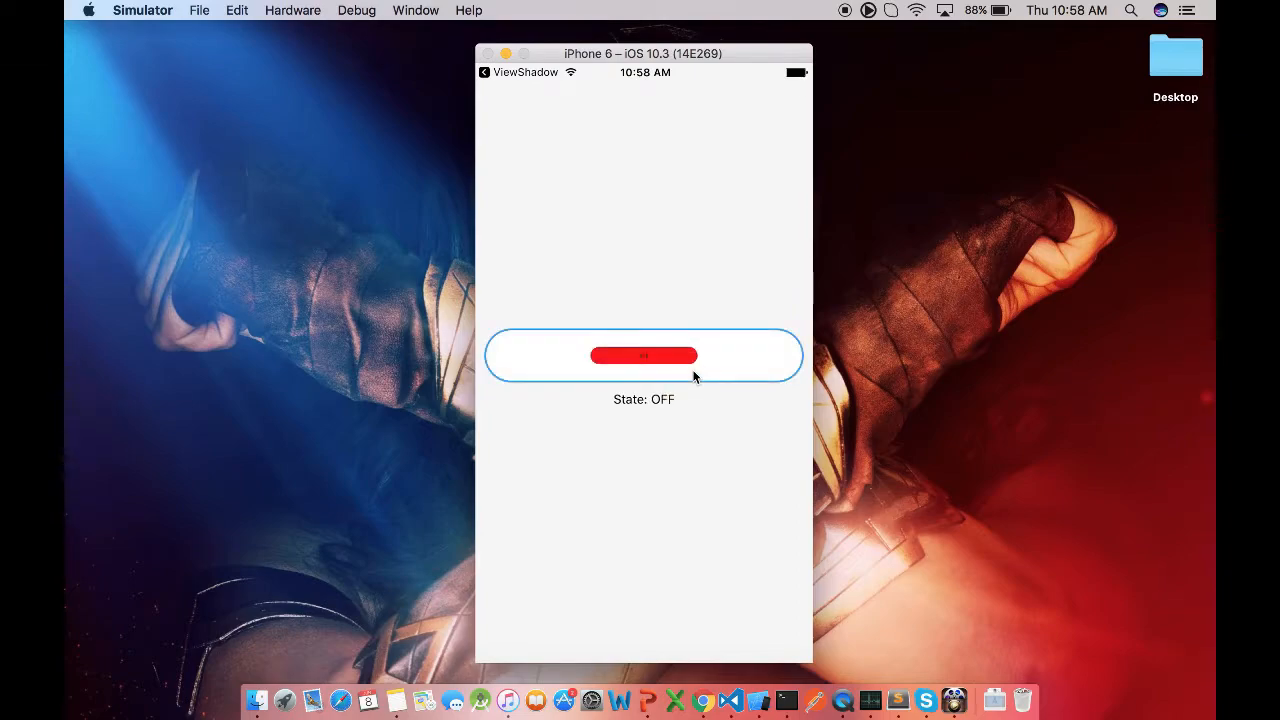
{"action": "left_click", "coordinate": [643, 356]}
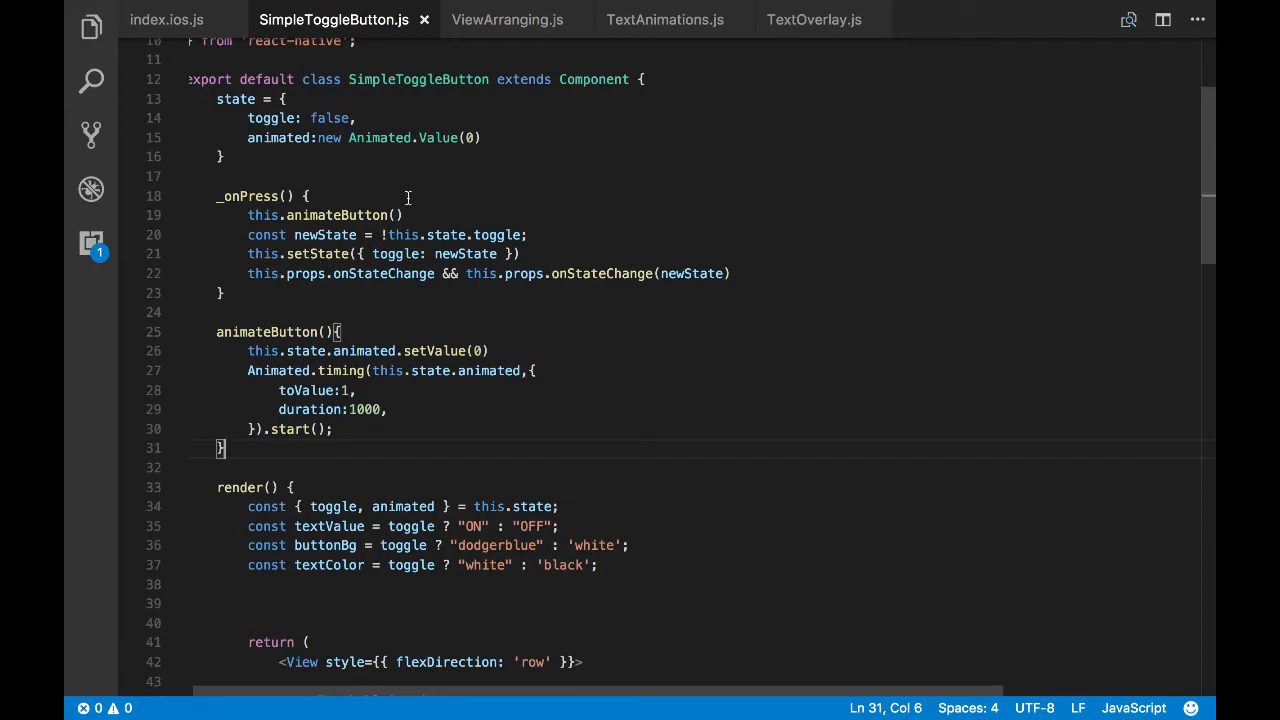
Call this.animateButton(newState) from _onPress after newState is computed, and add the newState parameter
{"action": "left_click", "coordinate": [248, 215]}
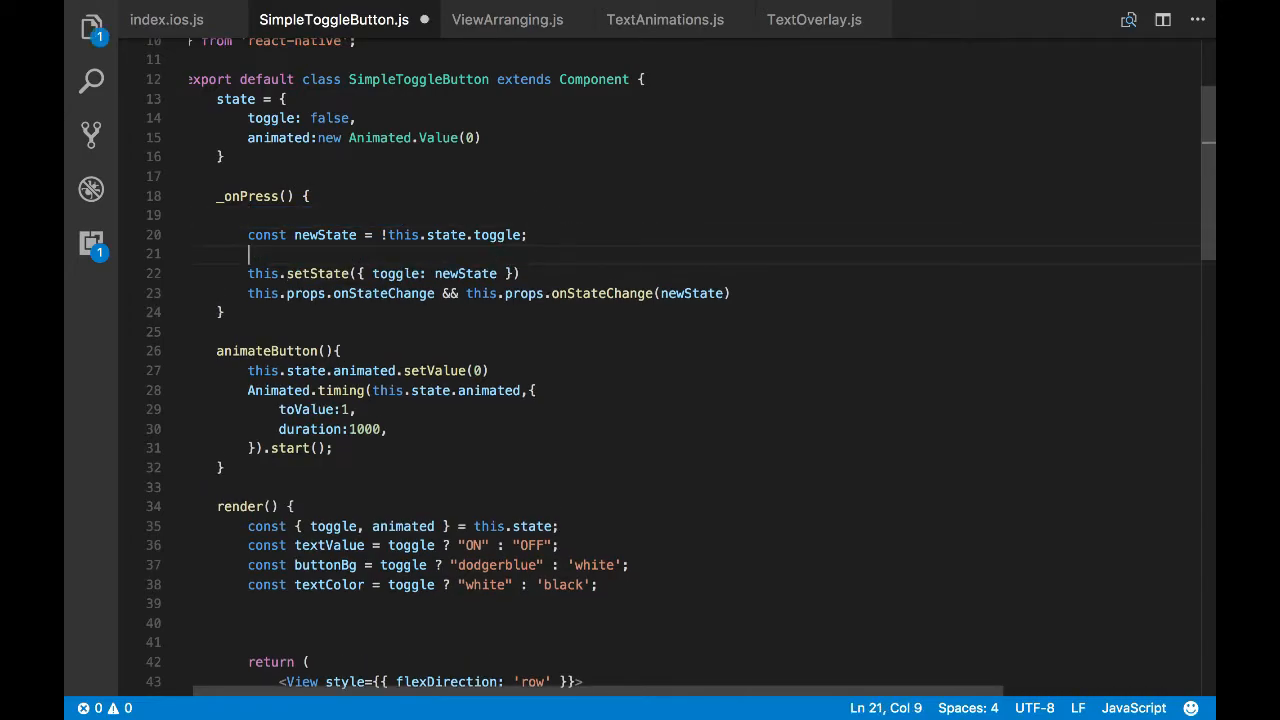
{"action": "type", "text": "this.animateButton()"}
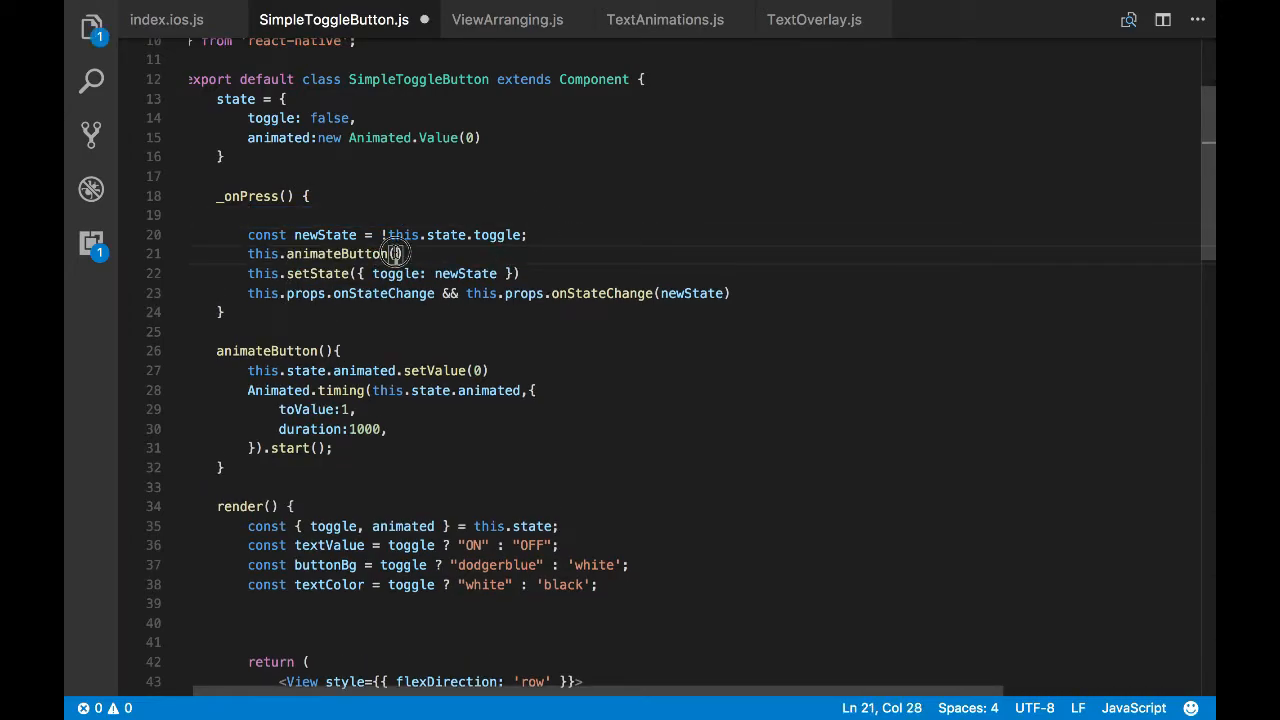
{"action": "type", "text": "new"}
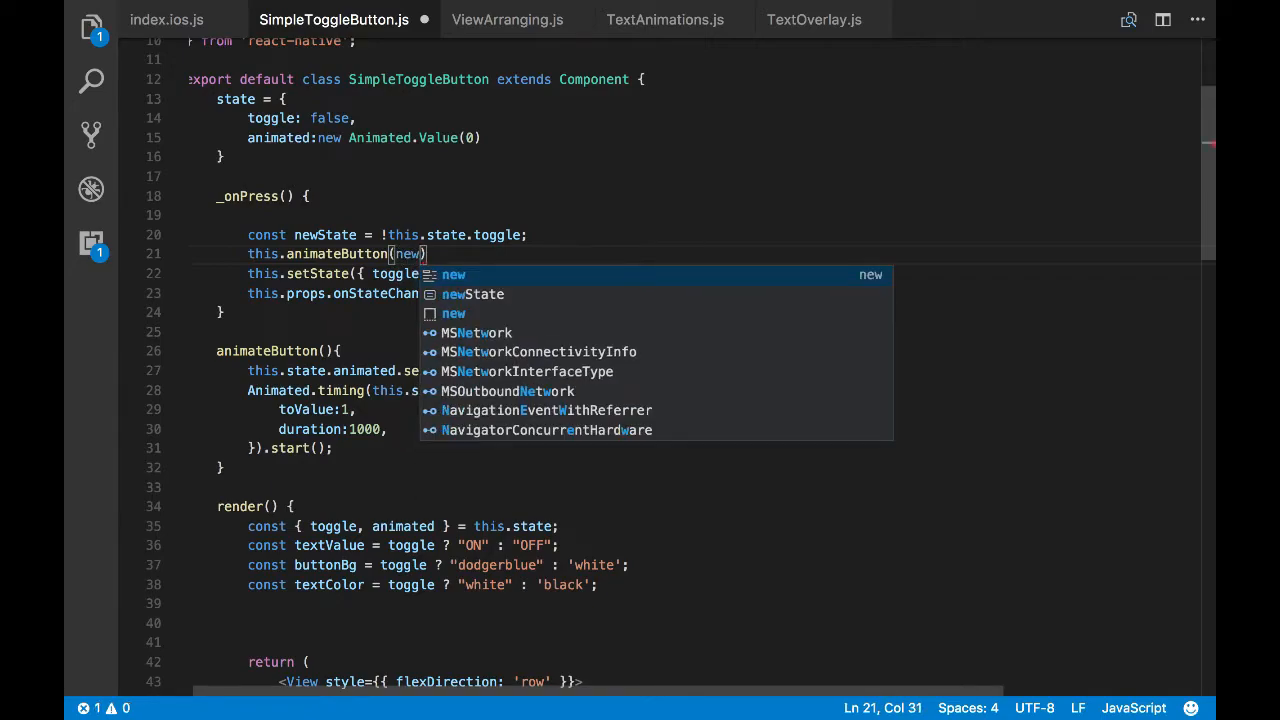
{"action": "type", "text": "State"}
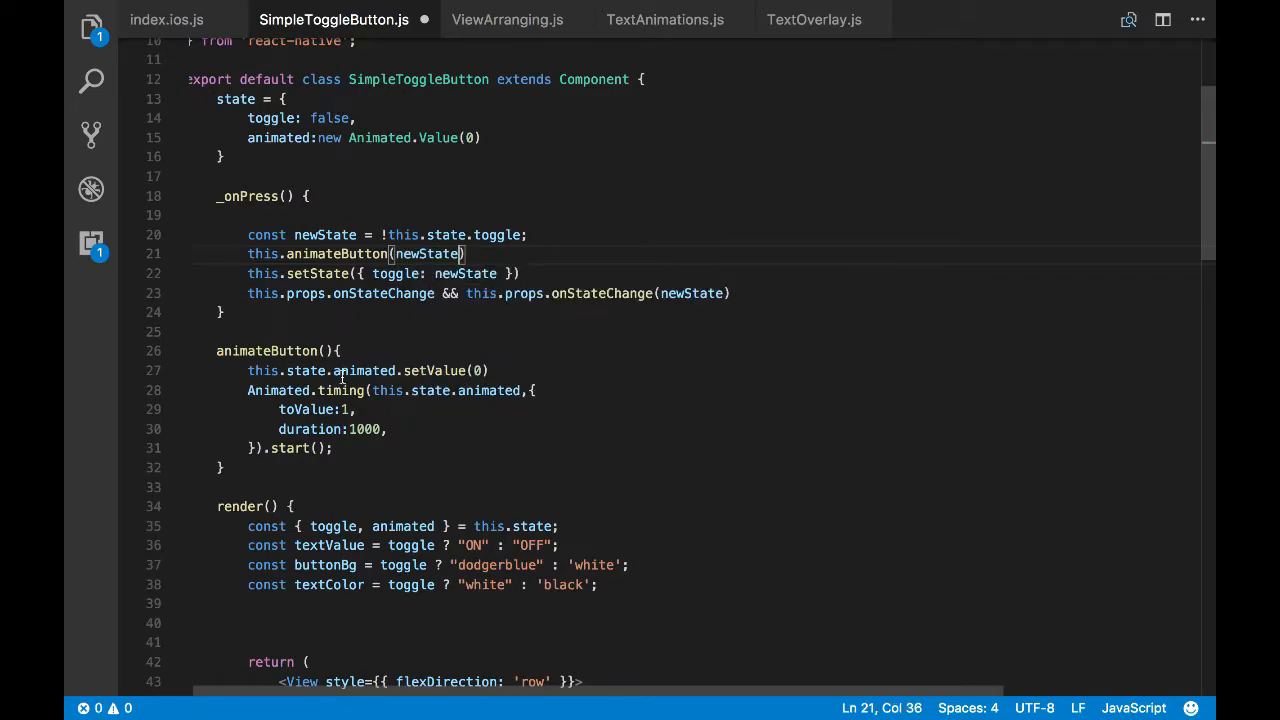
{"action": "type", "text": "newState"}
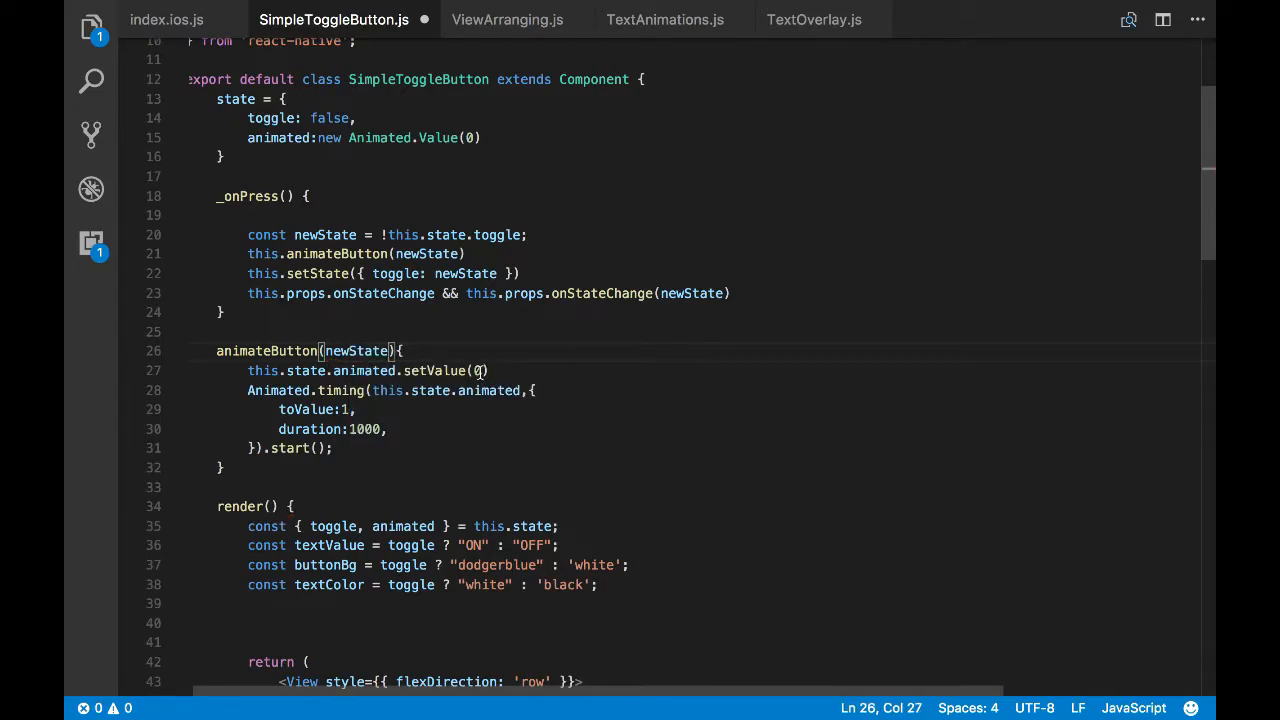
Make animateButton reset to setValue(newState?0:1) and animate to toValue newState?1:0, then save
{"action": "type", "text": "n"}
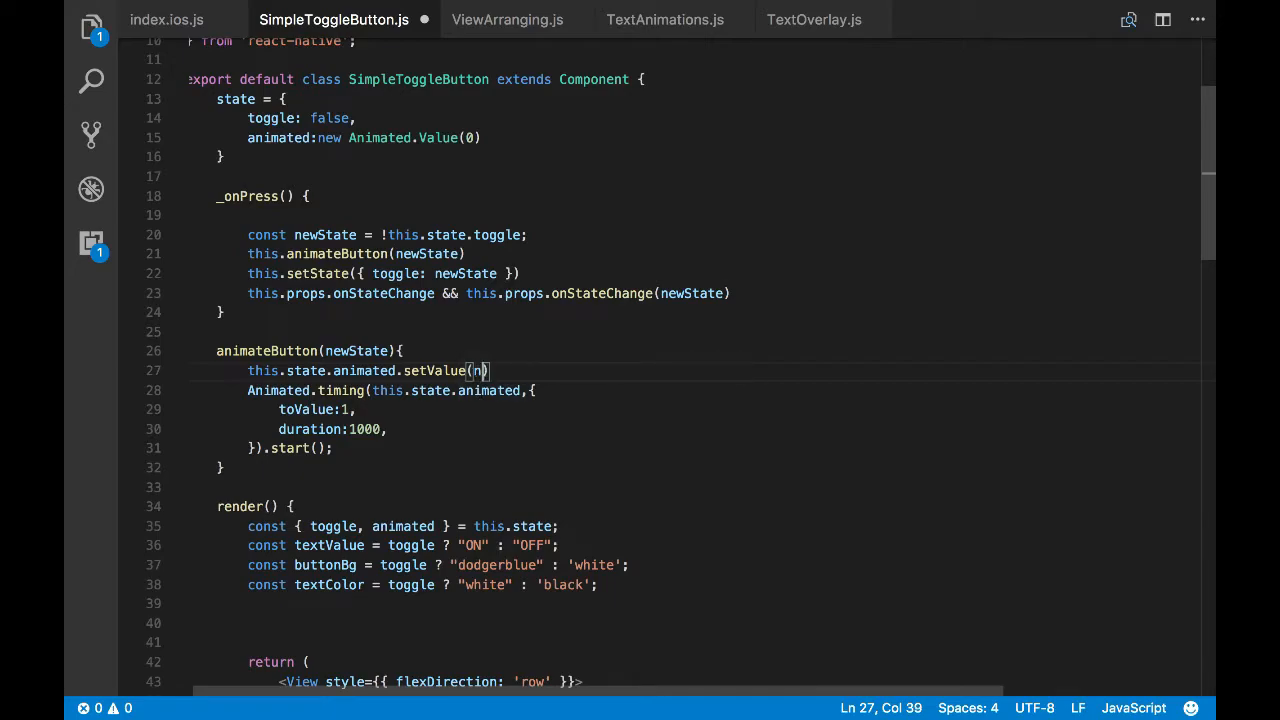
{"action": "type", "text": "ewState"}
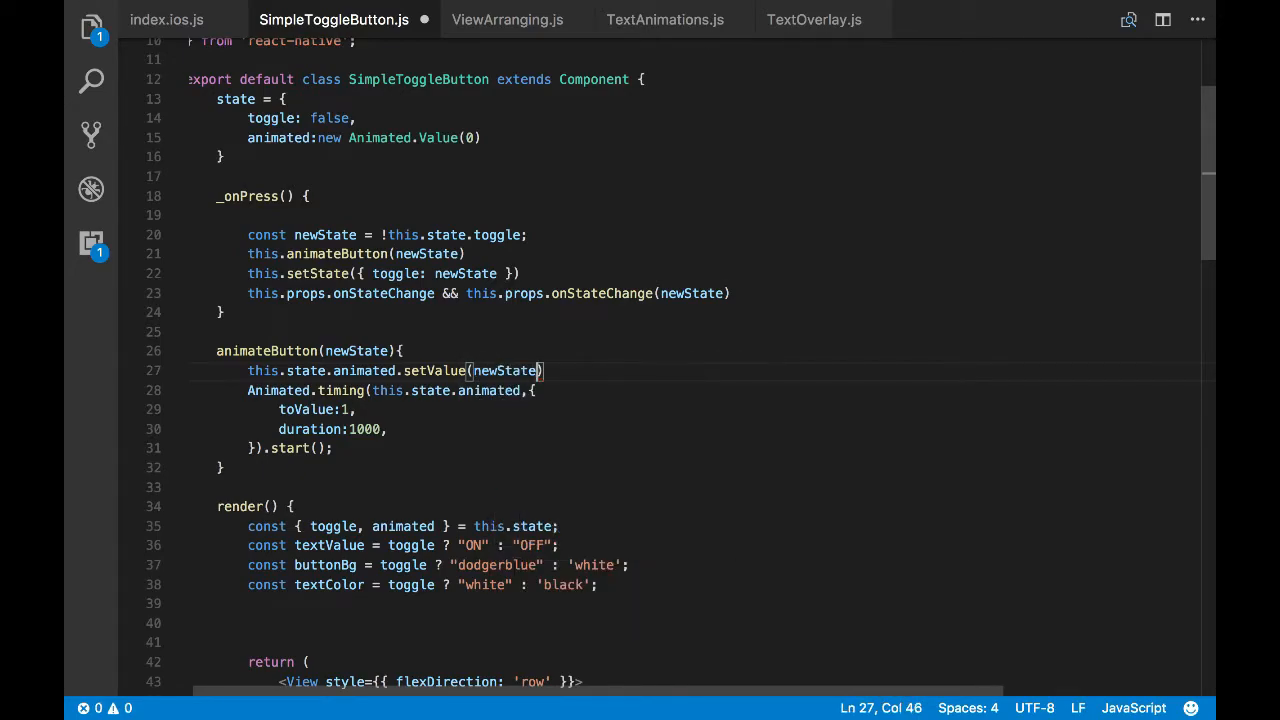
{"action": "type", "text": "?0"}
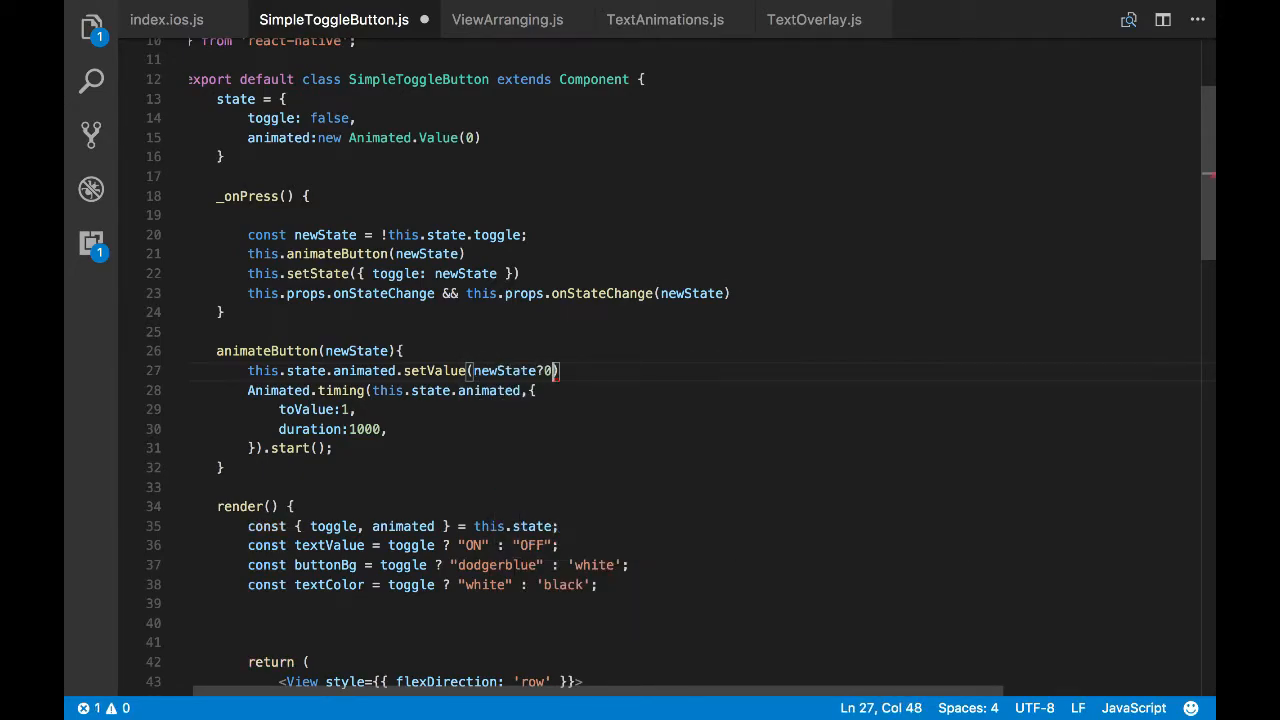
{"action": "type", "text": ":1"}
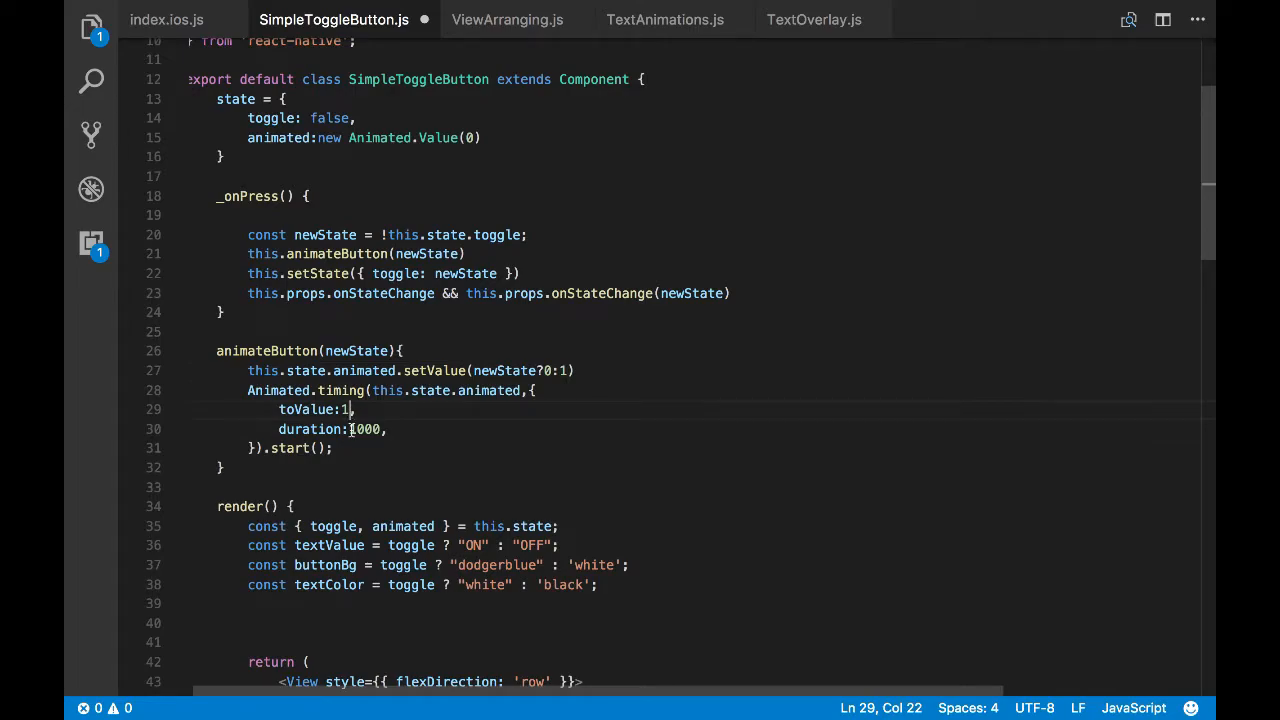
{"action": "type", "text": "newState?1:0"}
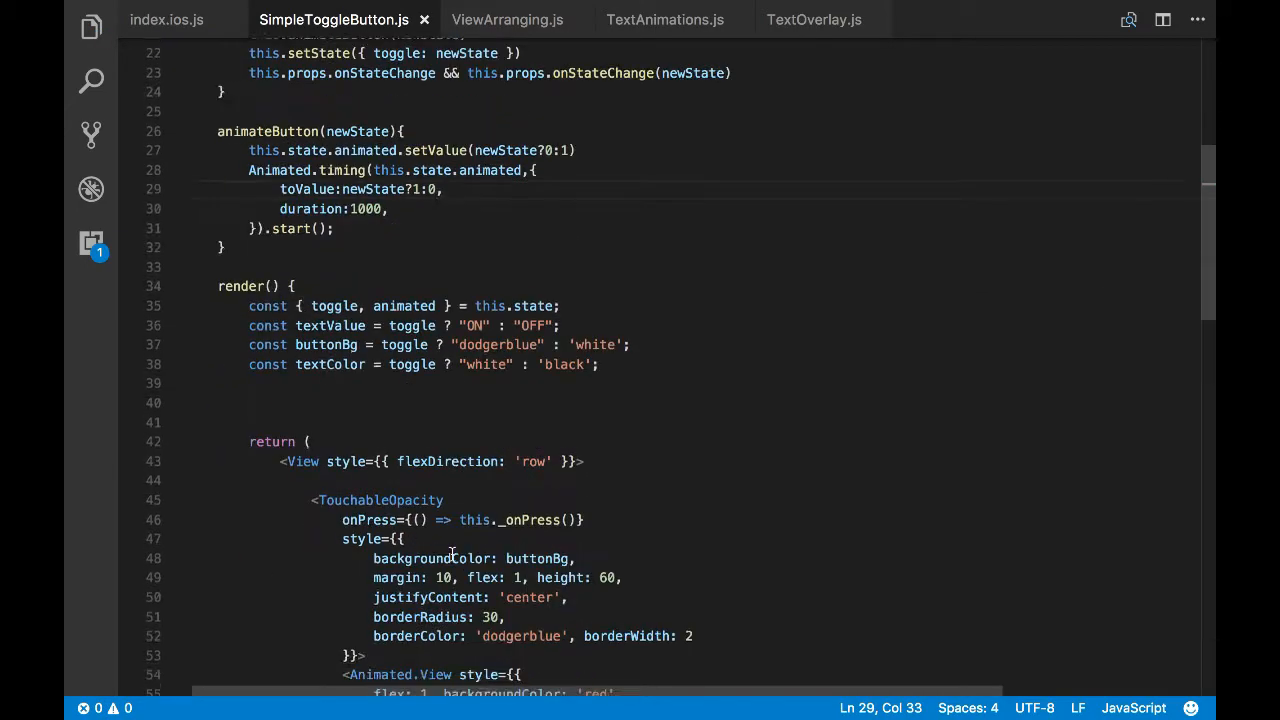
{"action": "scroll", "scroll_direction": "down", "scroll_amount": 3}
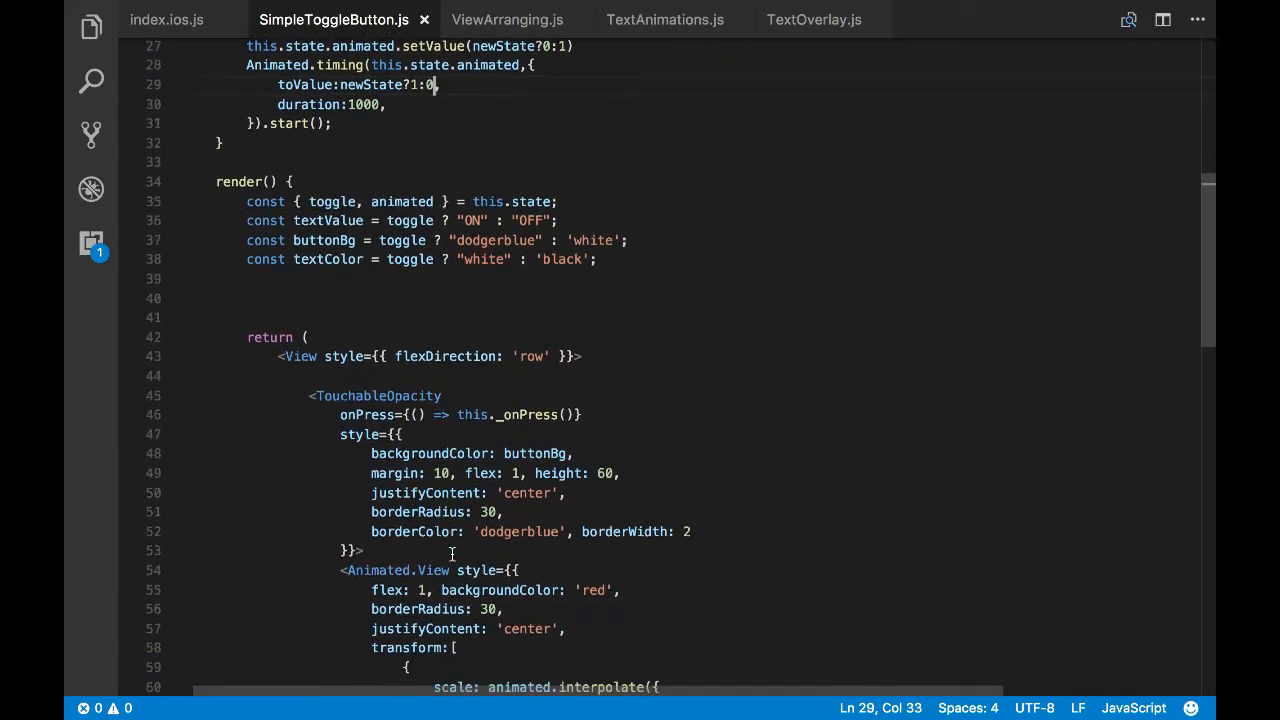
{"action": "scroll", "scroll_direction": "down", "scroll_amount": 3}
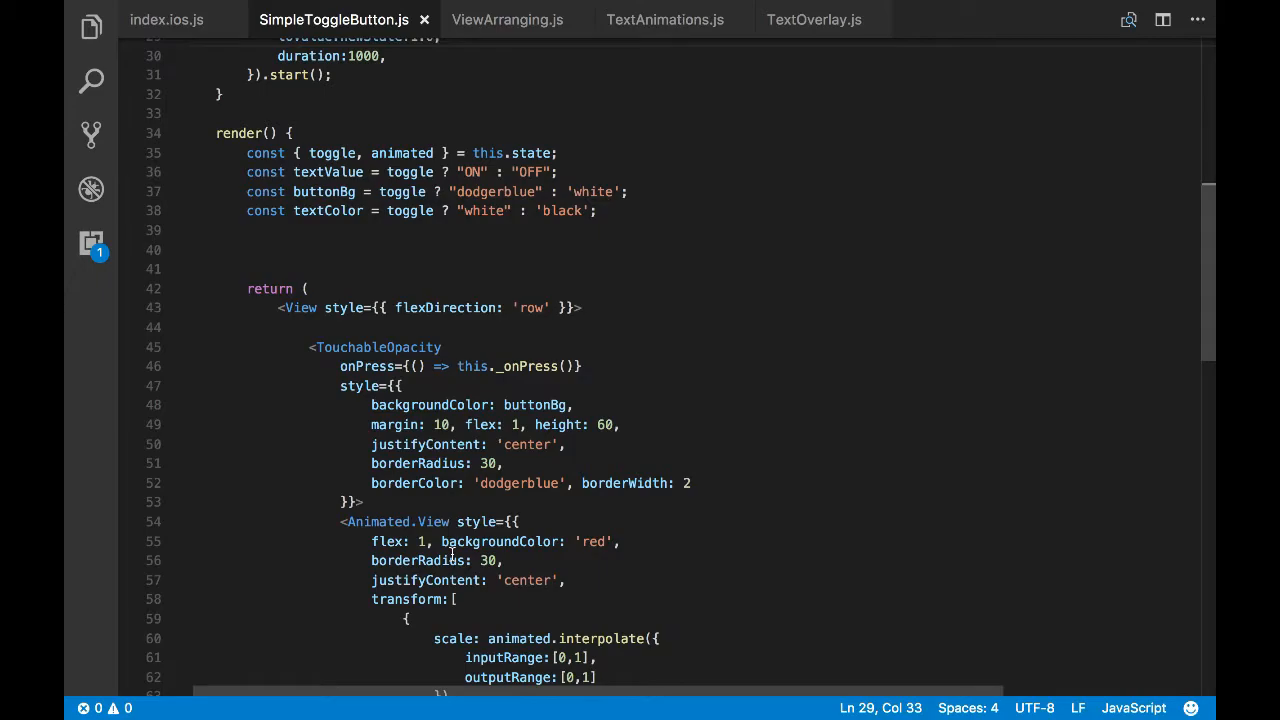
{"action": "scroll", "scroll_direction": "up", "scroll_amount": 3}
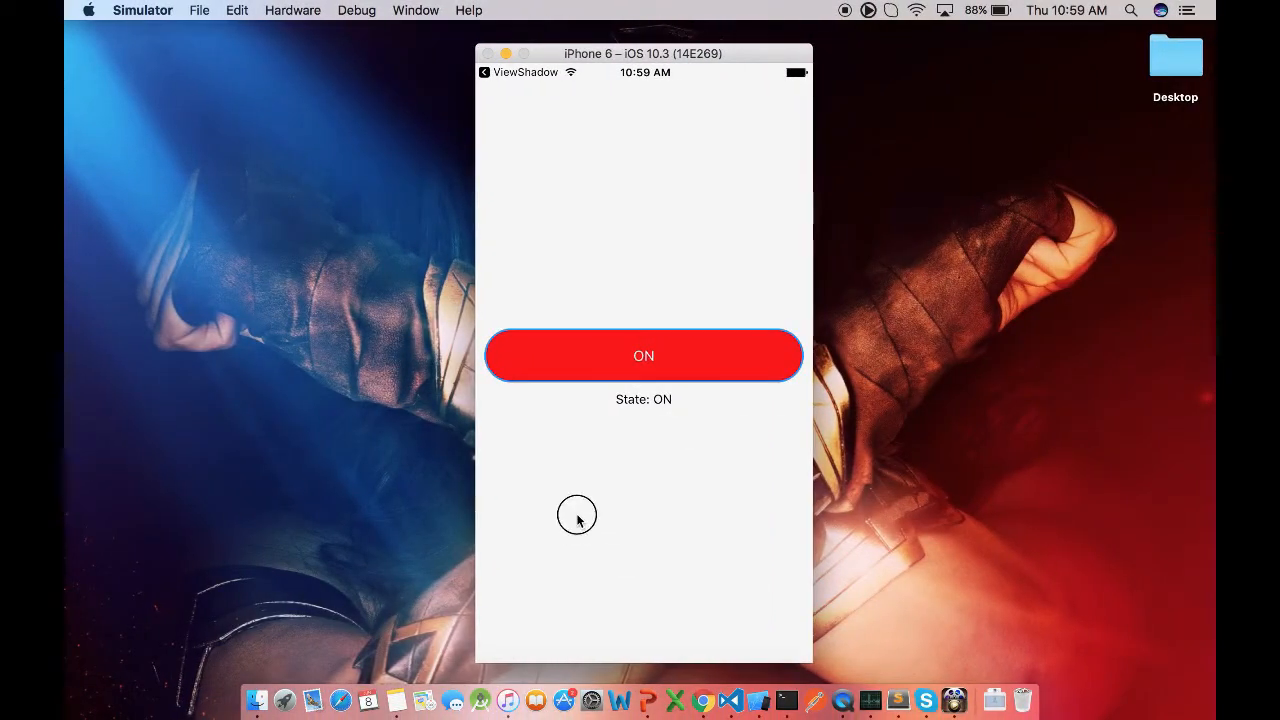
Toggle the button five times in the Simulator, watching the red bar shrink and regrow as State flips
{"action": "left_click", "coordinate": [643, 356]}
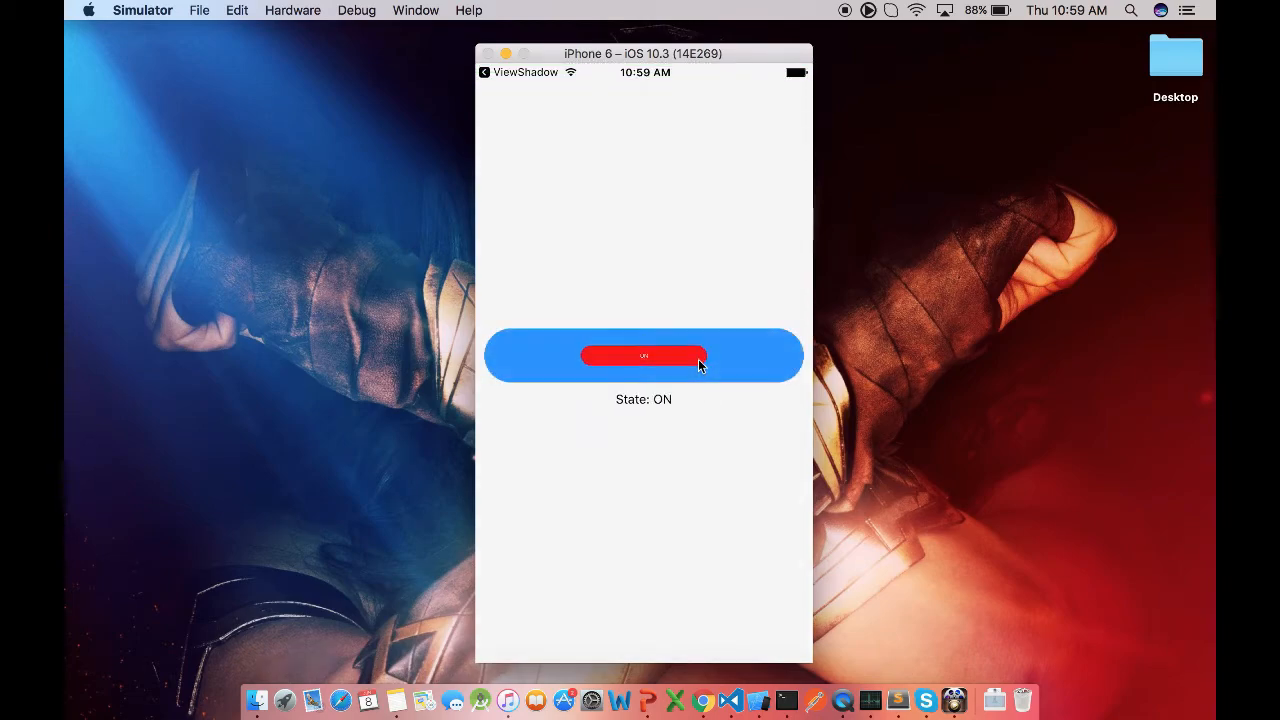
{"action": "left_click", "coordinate": [643, 355]}
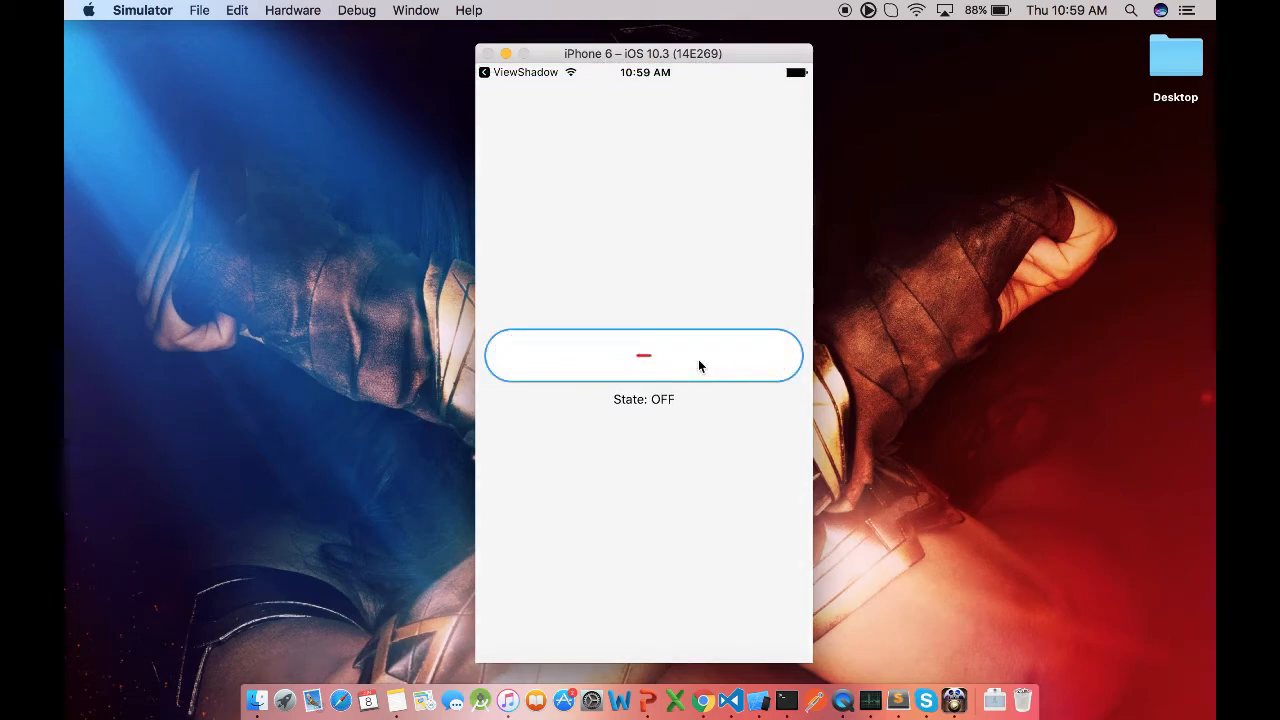
{"action": "left_click", "coordinate": [644, 356]}
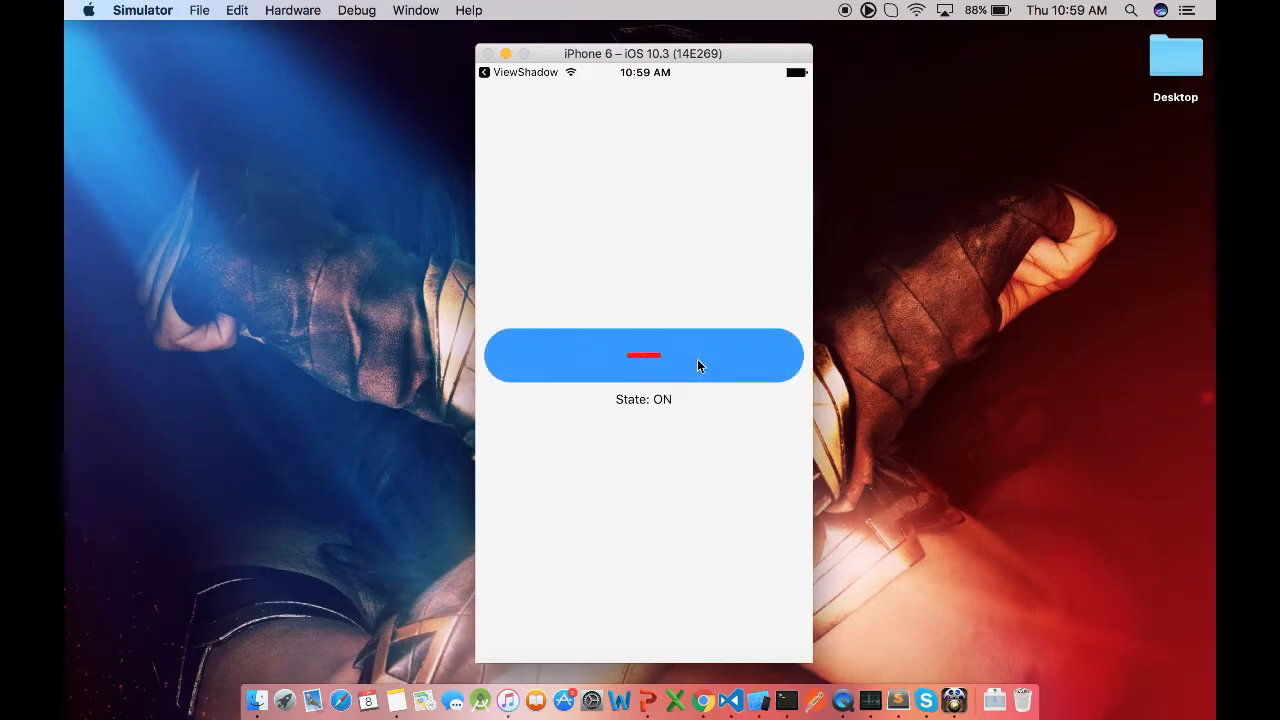
{"action": "left_click", "coordinate": [643, 355]}
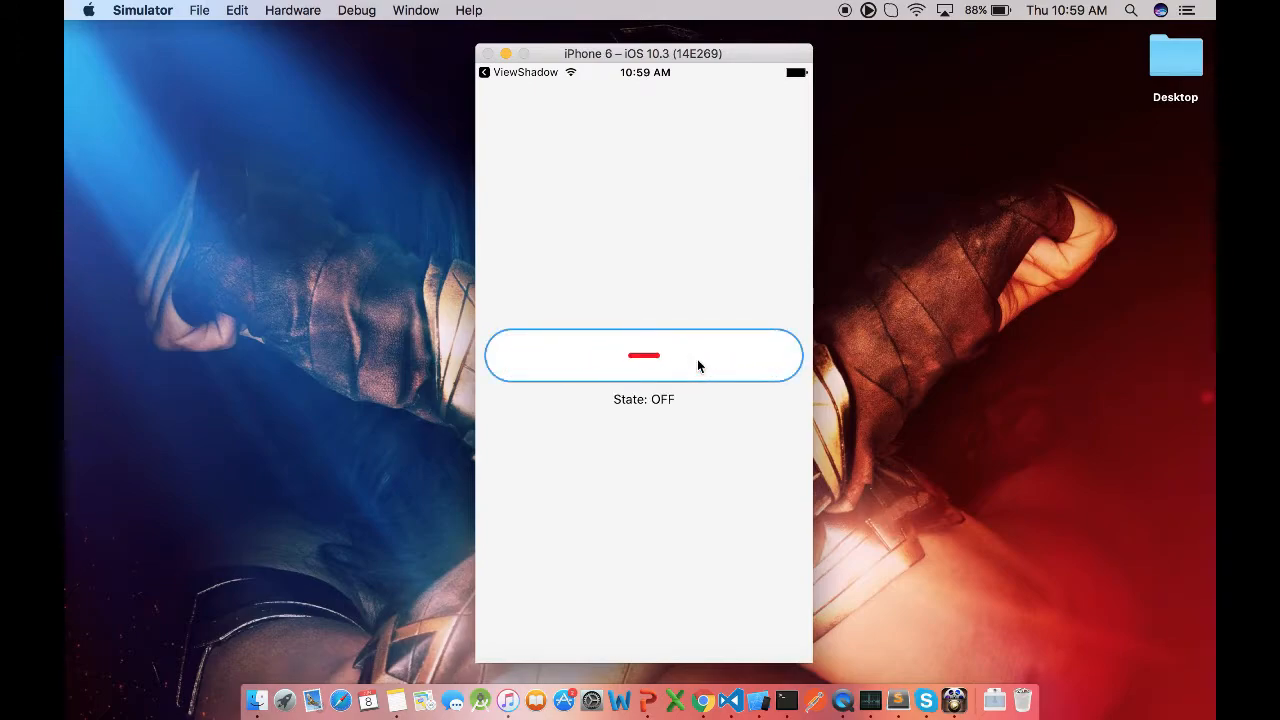
{"action": "left_click", "coordinate": [643, 355]}
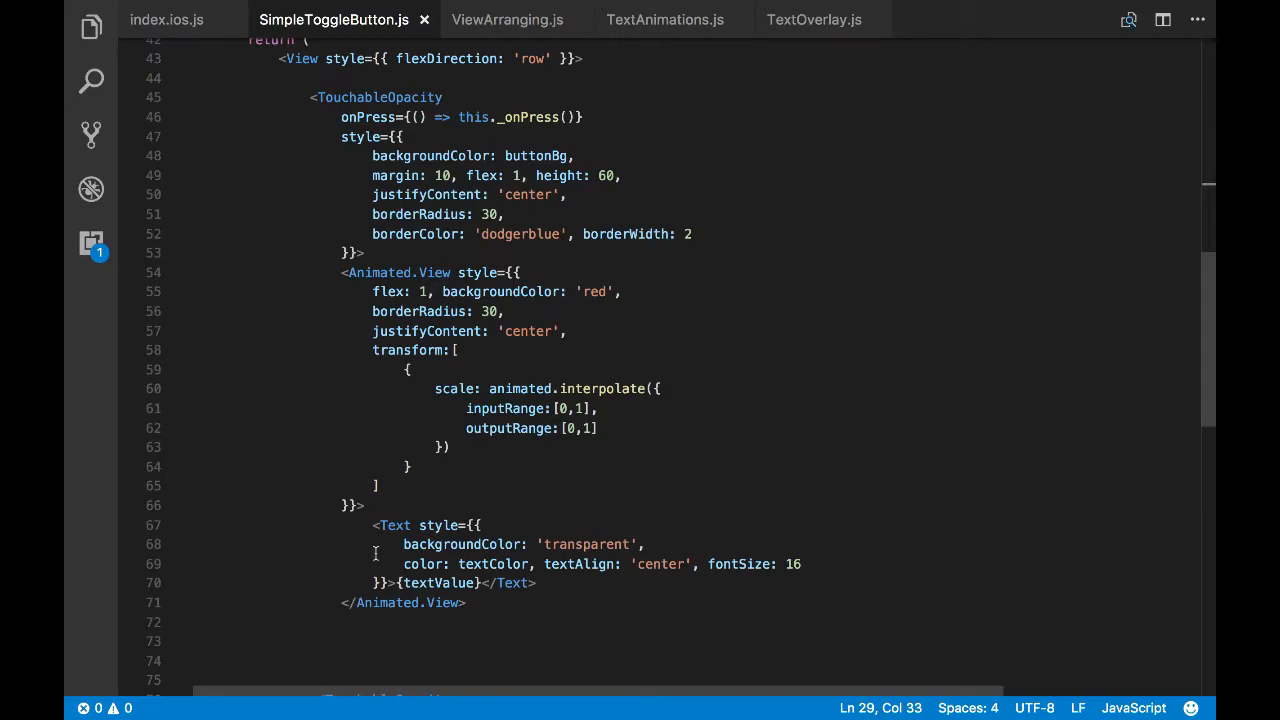
Add position:'absolute' to the Animated.View style in SimpleToggleButton.js
{"action": "left_click_drag", "start_coordinate": [373, 525], "coordinate": [537, 583]}
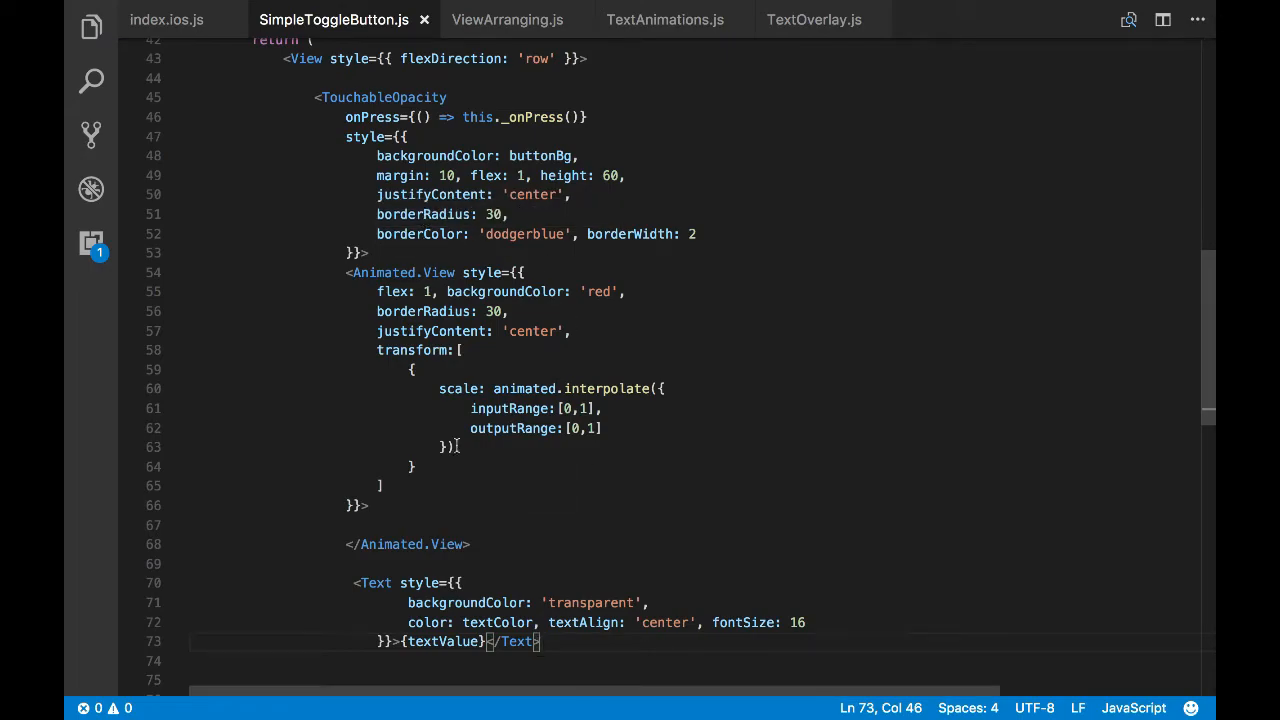
{"action": "key", "text": "Enter"}
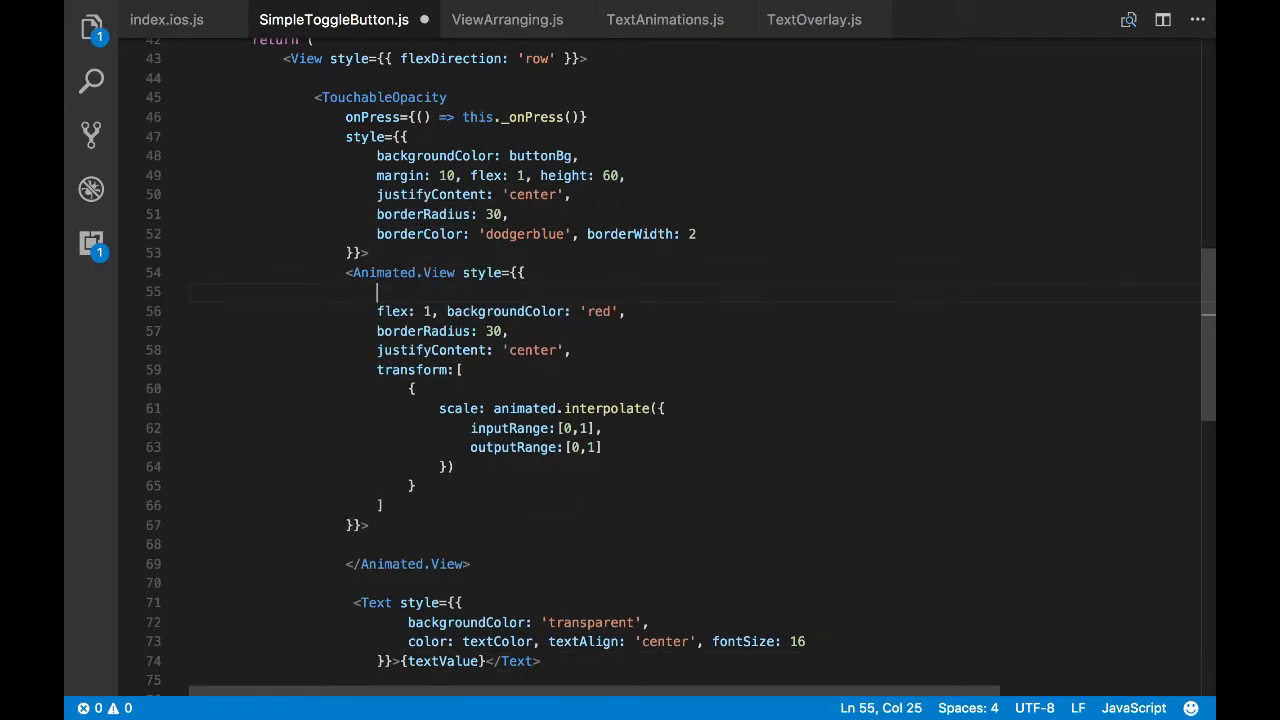
{"action": "type", "text": "position:"}
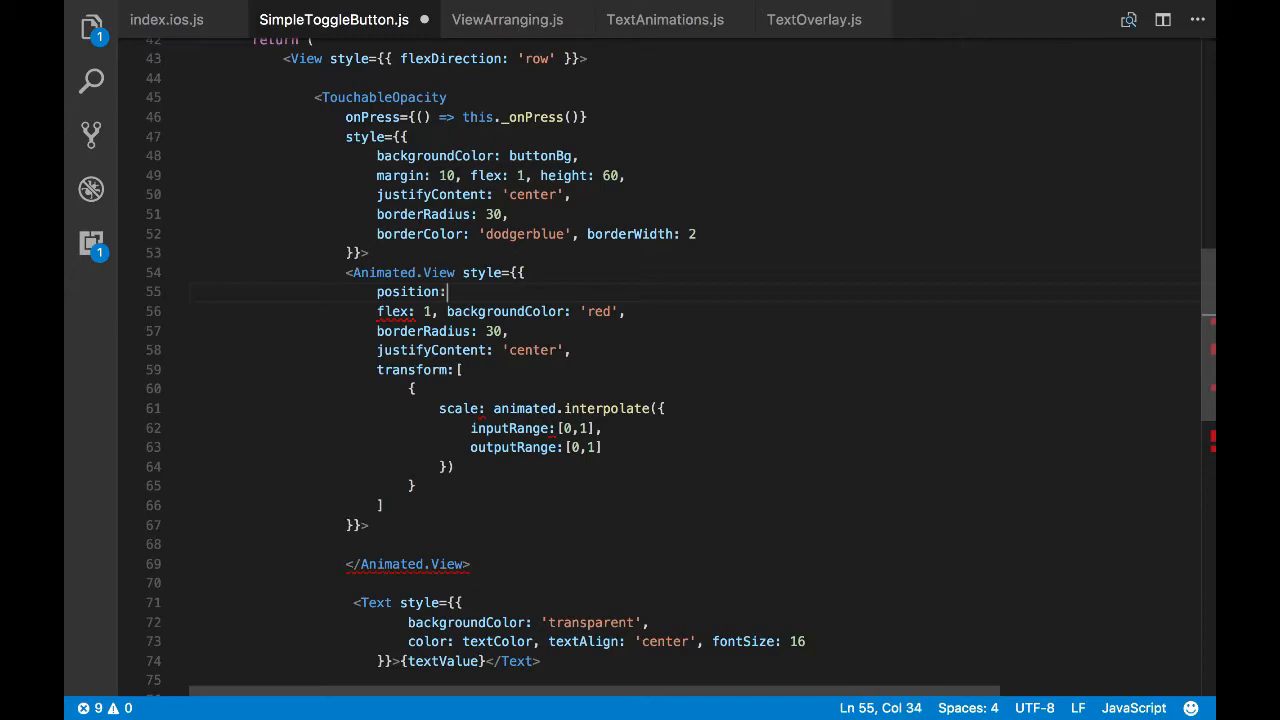
{"action": "type", "text": "'absolute',"}
{"action": "type", "text": "lef"}
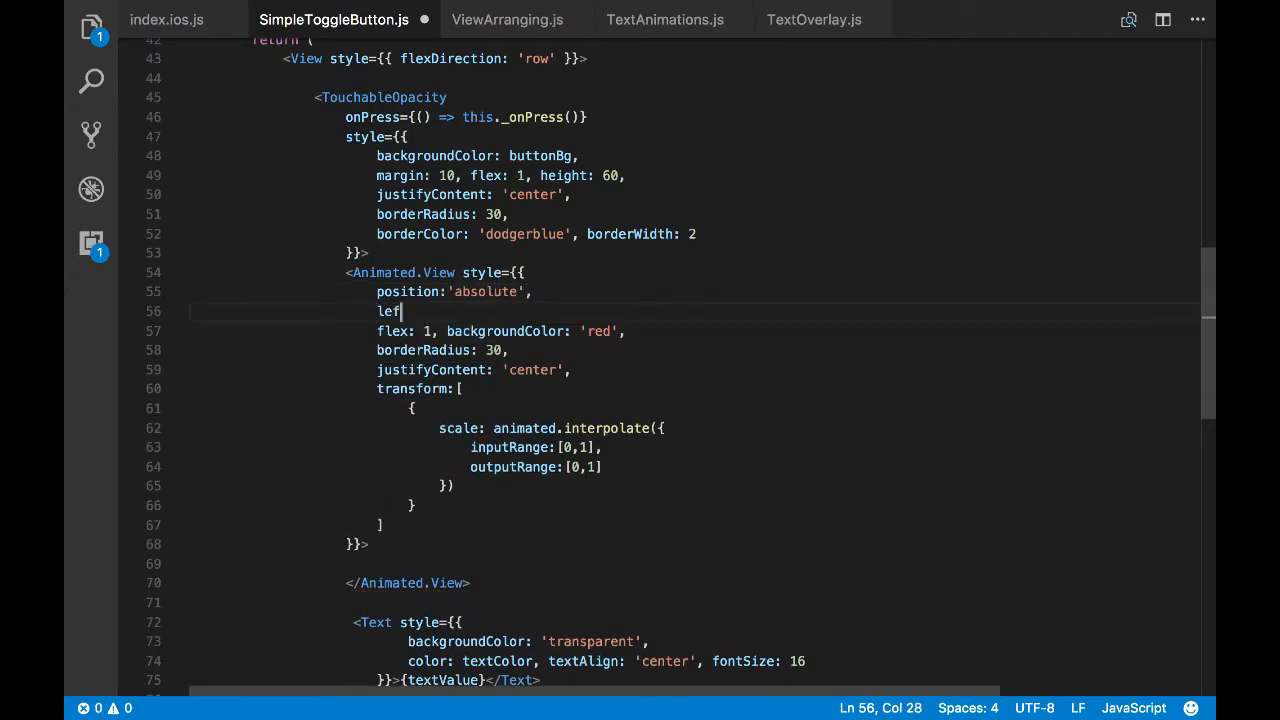
Set left:0, top:0, right:0 and bottom:0 on the absolutely positioned Animated.View
{"action": "type", "text": "t:0,top:"}
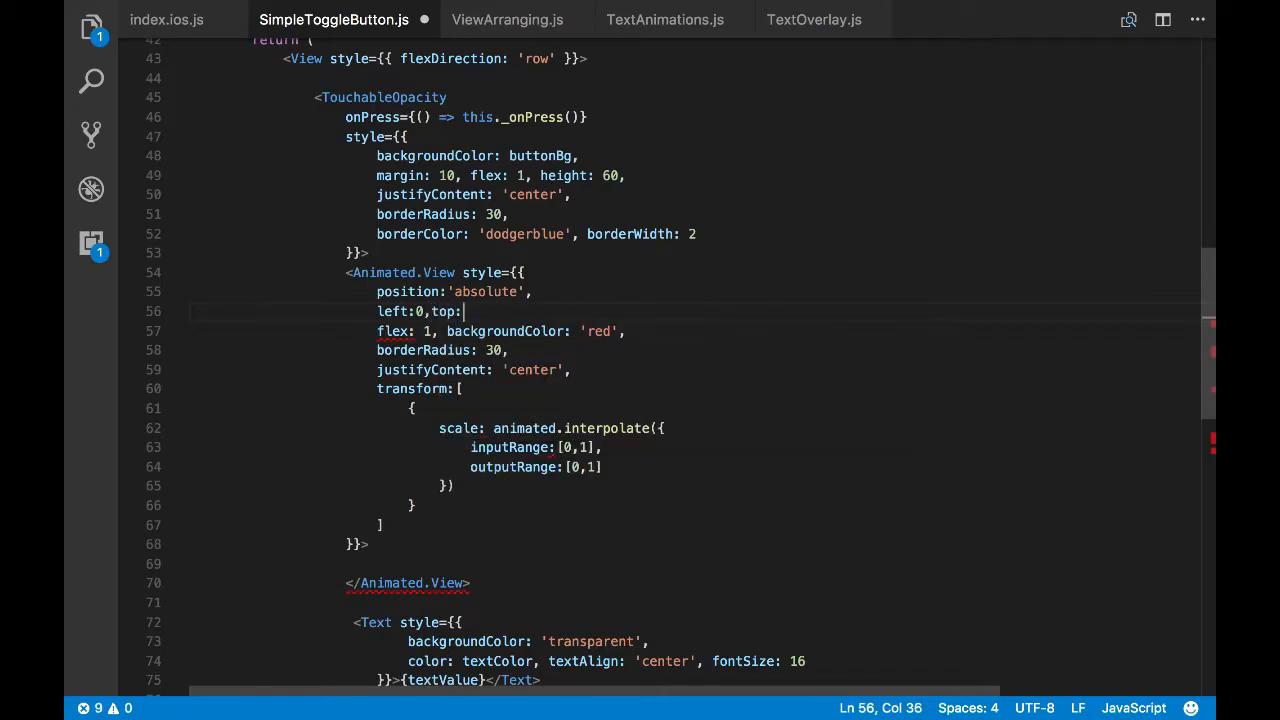
{"action": "type", "text": ",right:0,"}
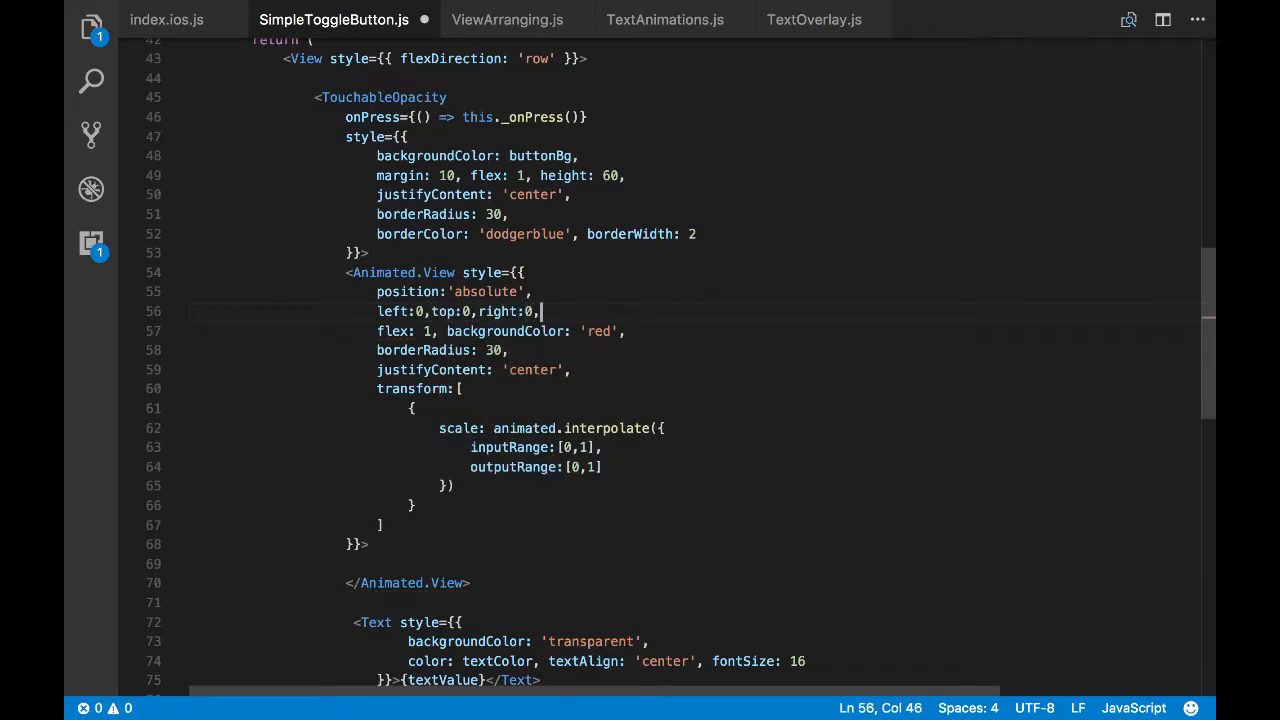
{"action": "type", "text": "top:0,"}
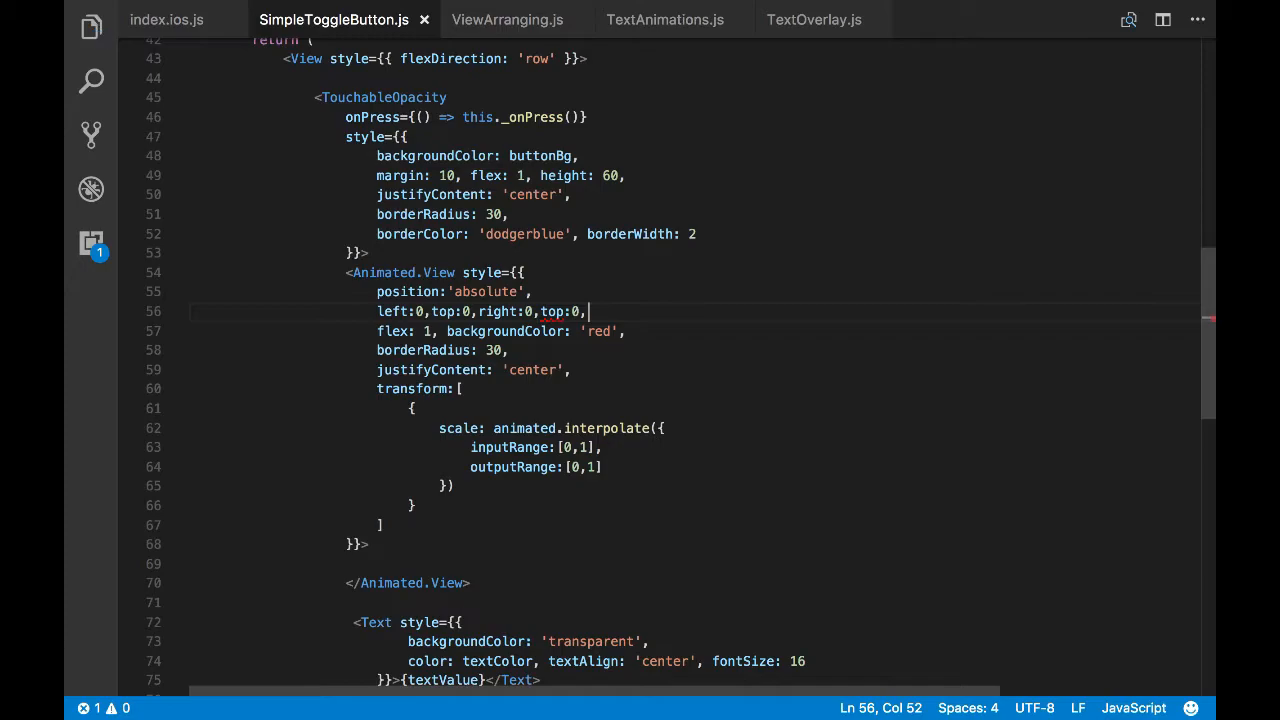
{"action": "type", "text": "bottom"}
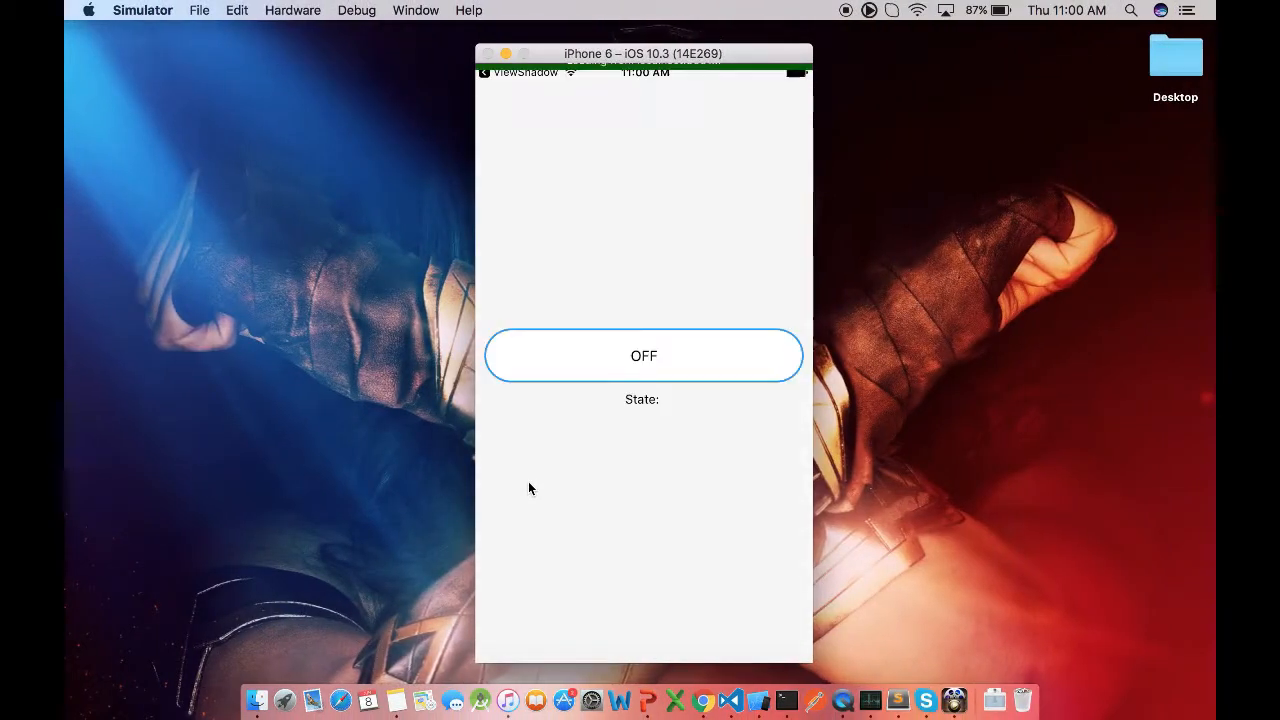
Switch the Animated.View background to dodgerblue and tap the toggle in the Simulator to see the blue pill scale
{"action": "left_click", "coordinate": [643, 356]}
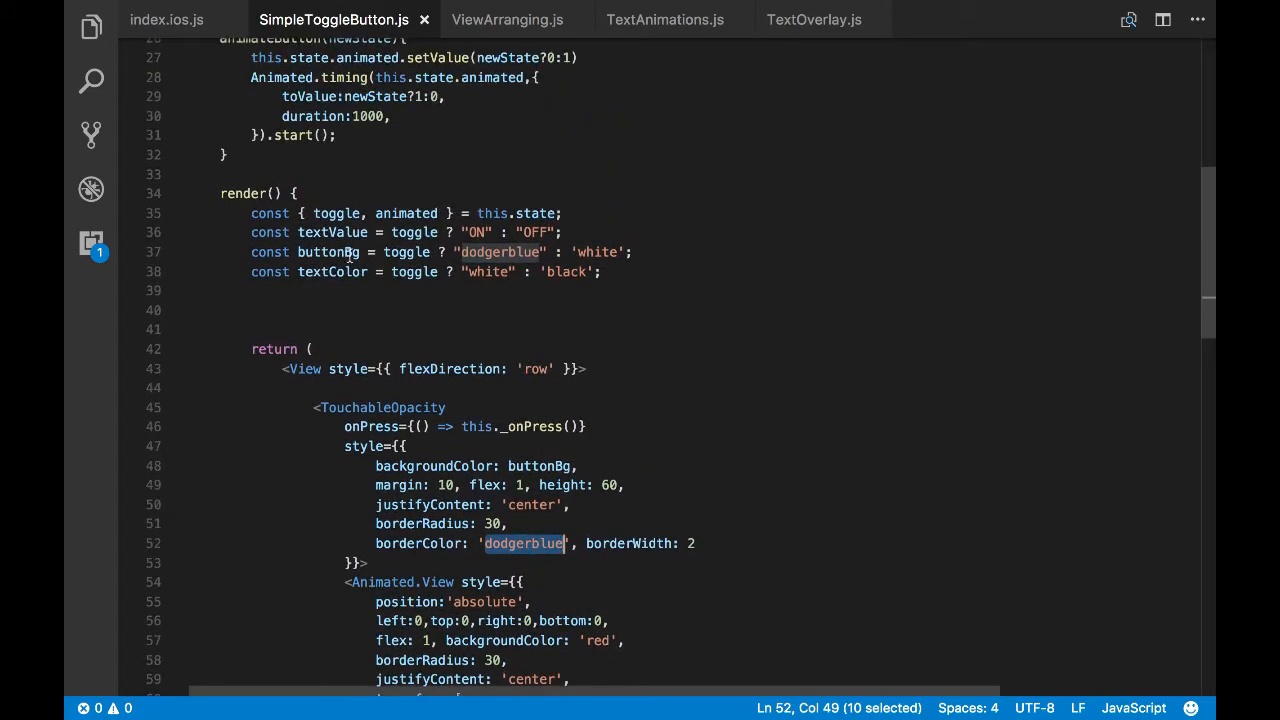
{"action": "scroll", "scroll_direction": "down", "scroll_amount": 3}
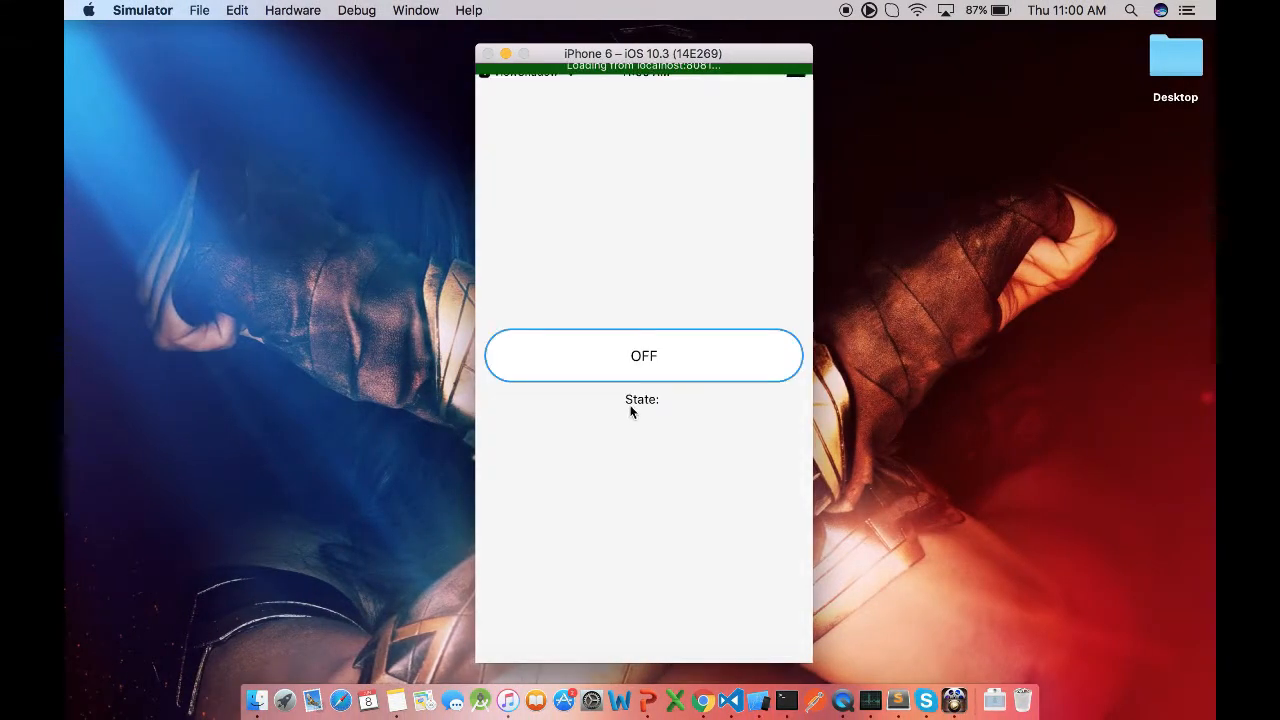
{"action": "left_click", "coordinate": [644, 355]}
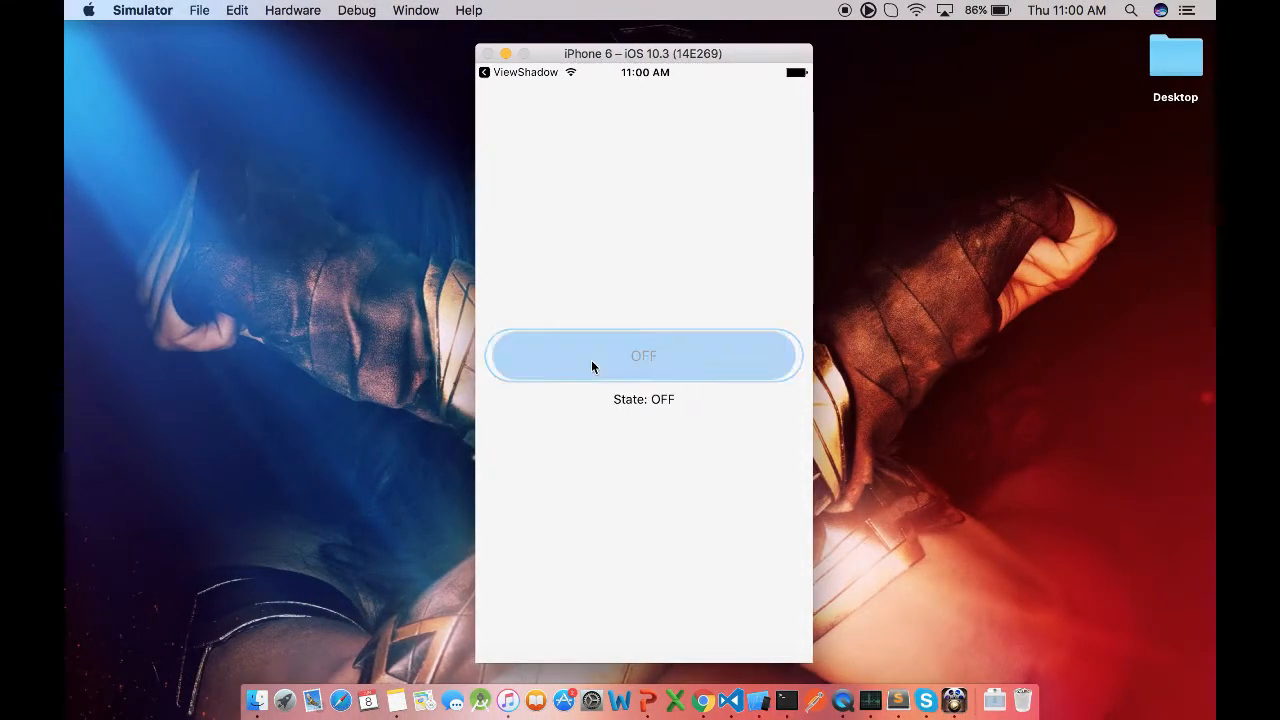
{"action": "left_click", "coordinate": [643, 355]}
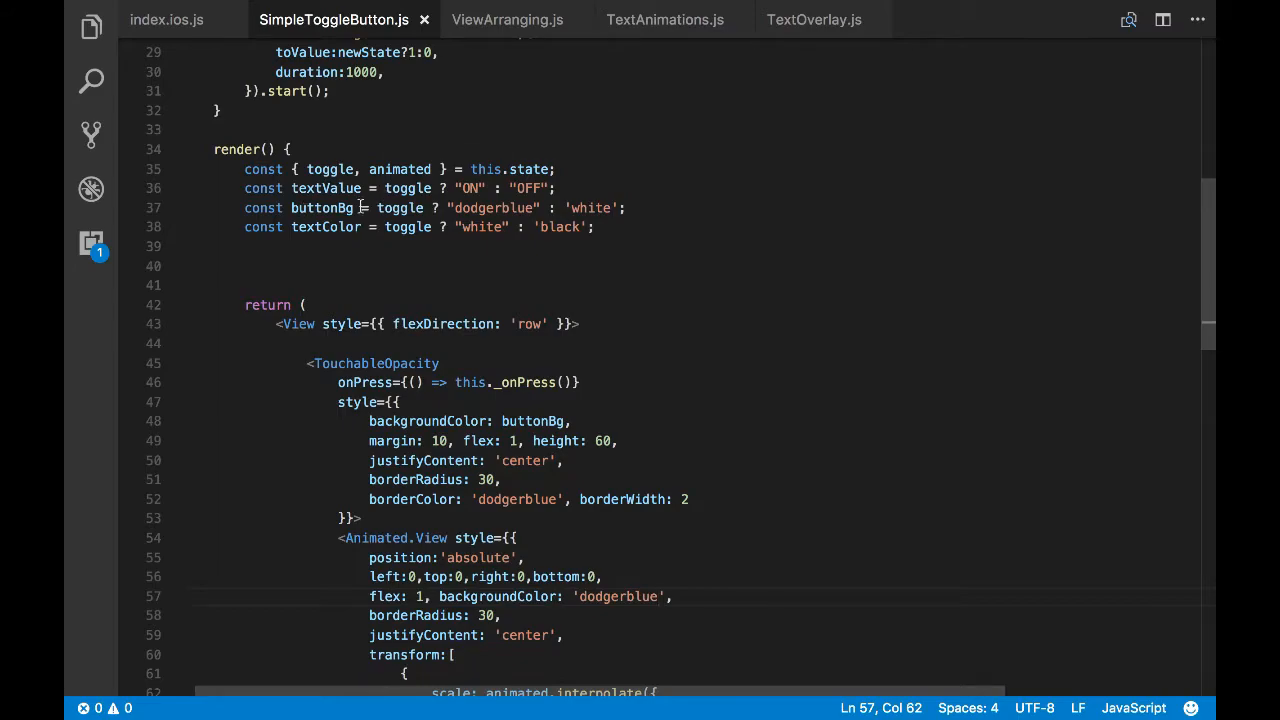
{"action": "type", "text": "w"}
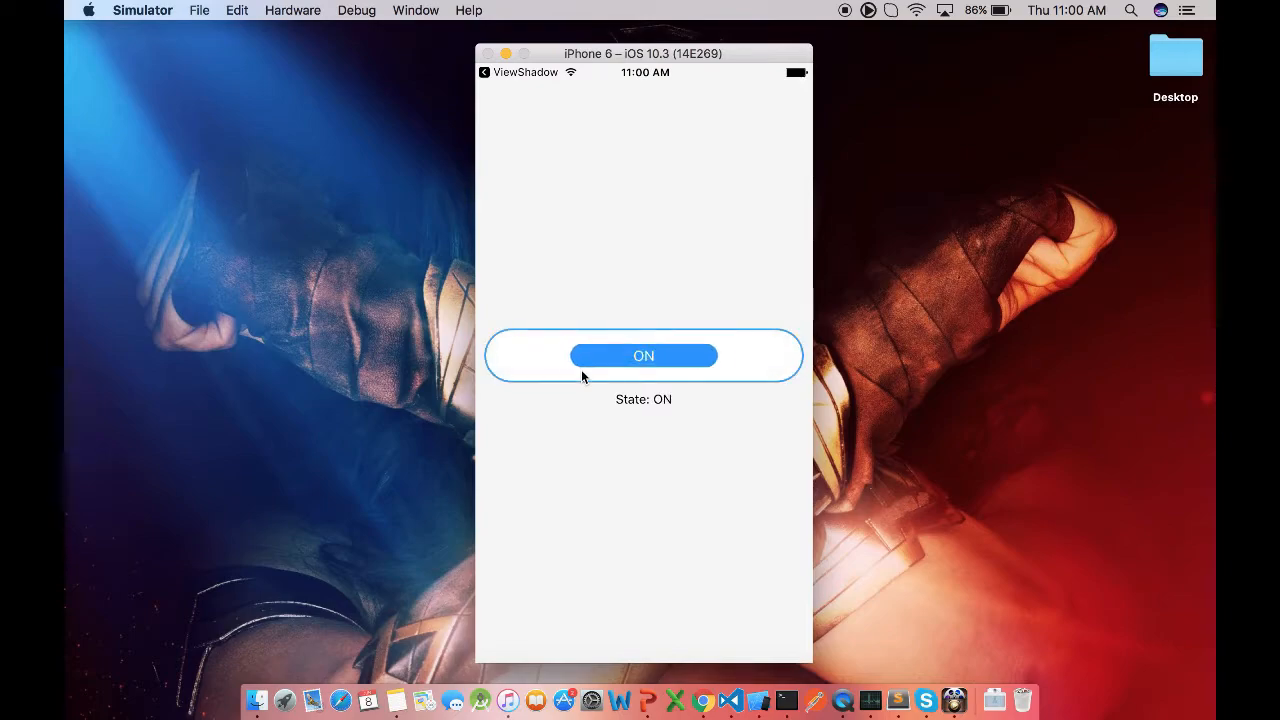
{"action": "left_click", "coordinate": [643, 355]}
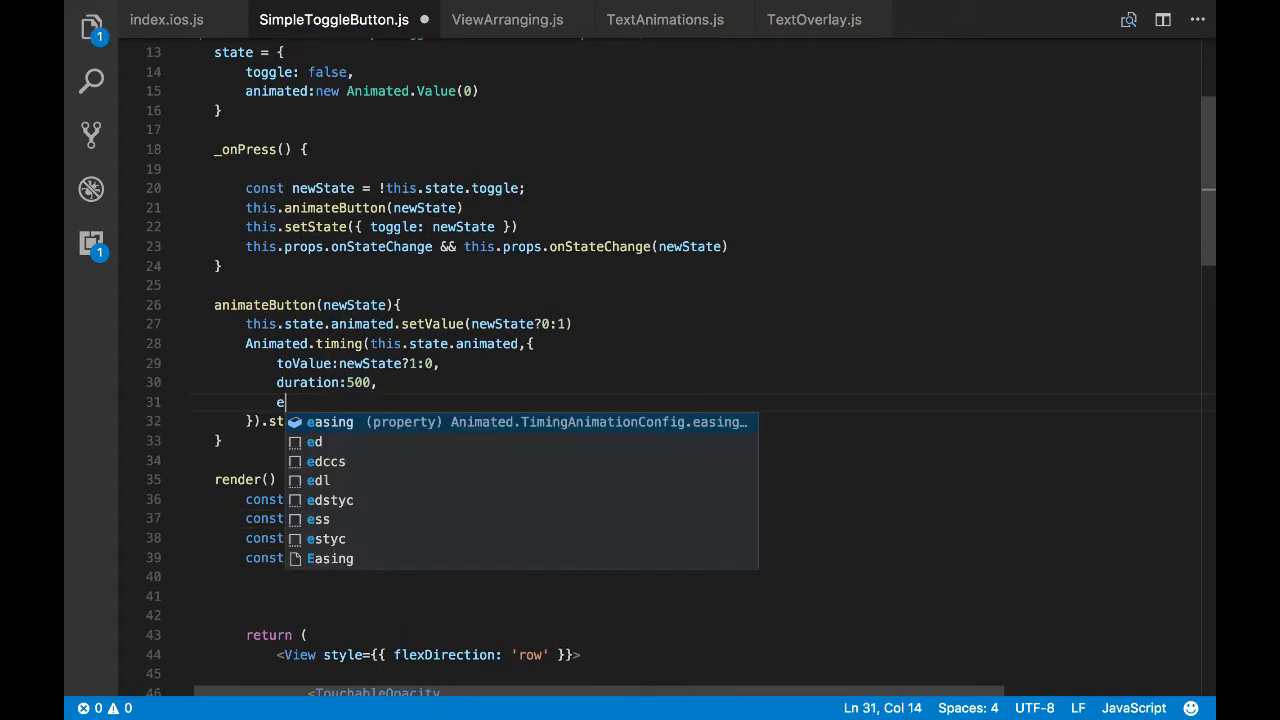
Add easing: Easing.bounce to the 500 ms button animation
{"action": "type", "text": "asing:"}
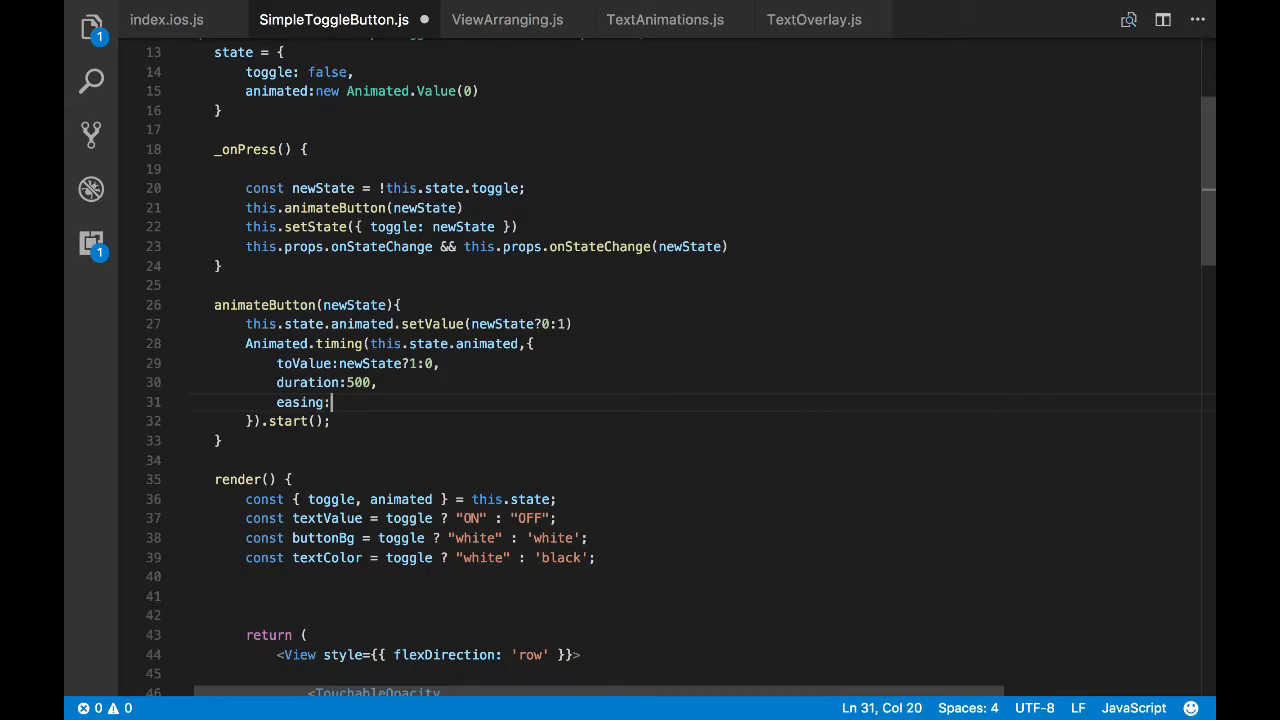
{"action": "type", "text": "Easing"}
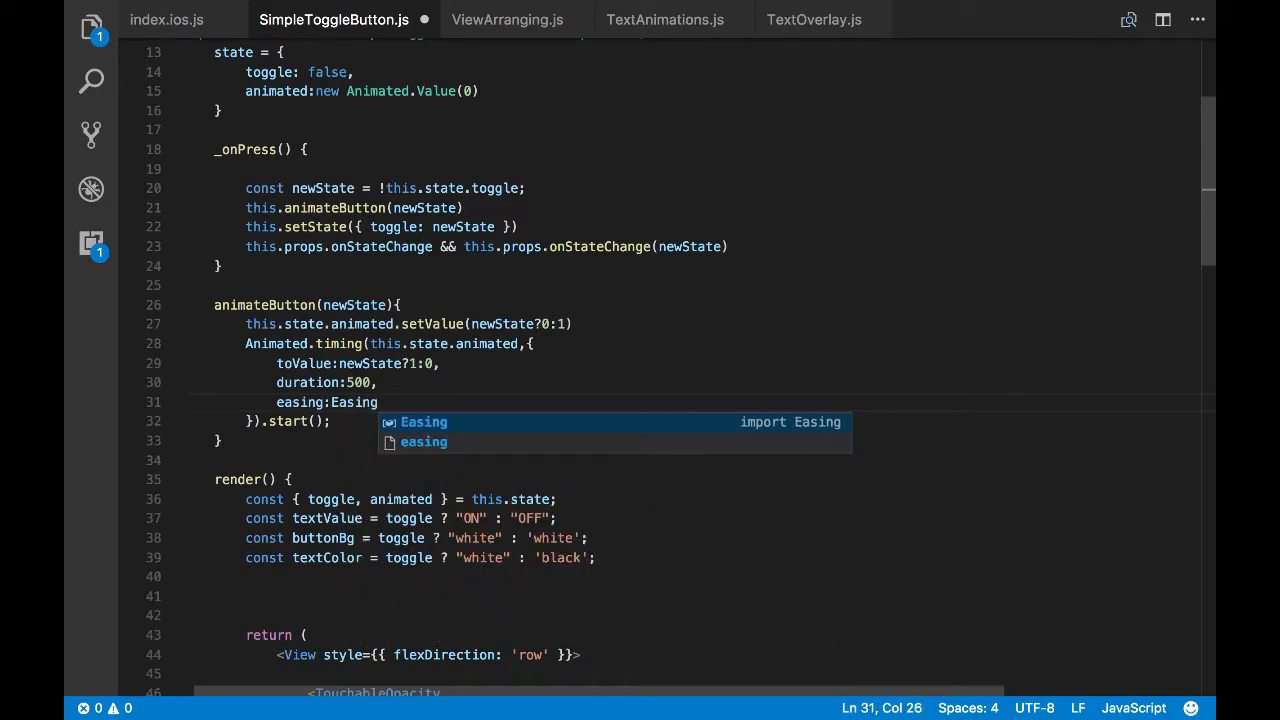
{"action": "type", "text": ".sp"}
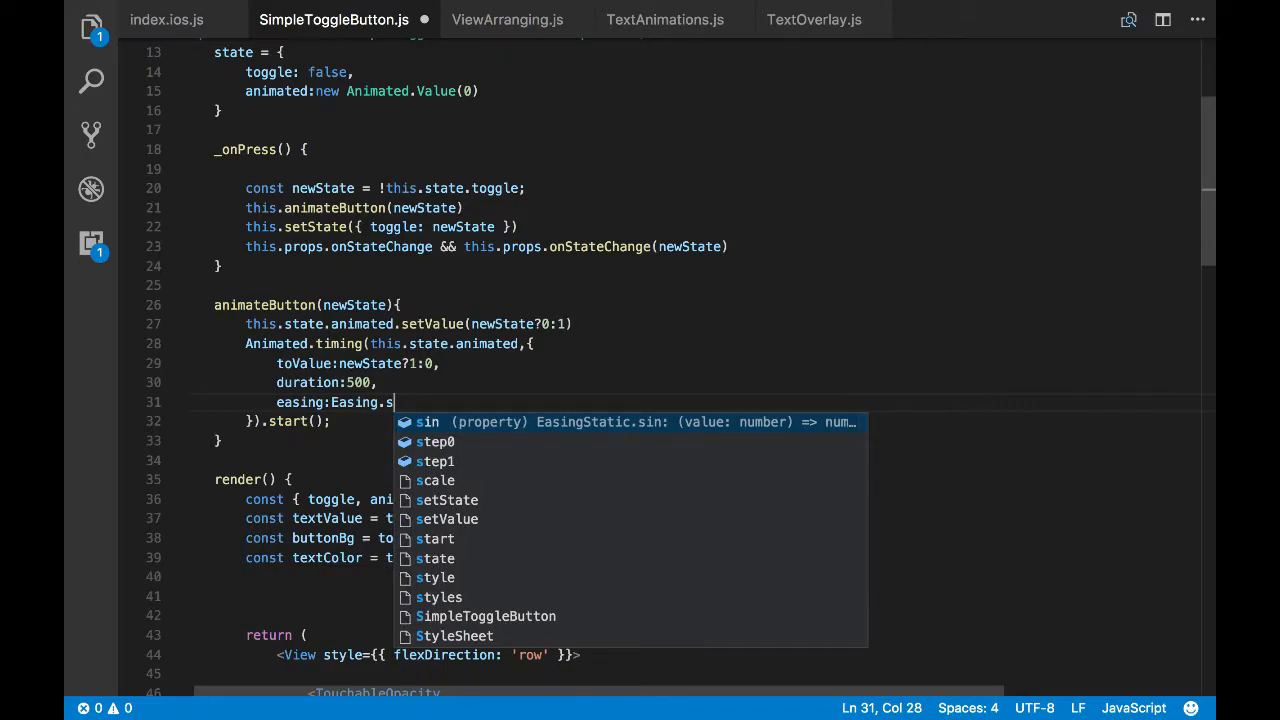
{"action": "type", "text": "bounce"}
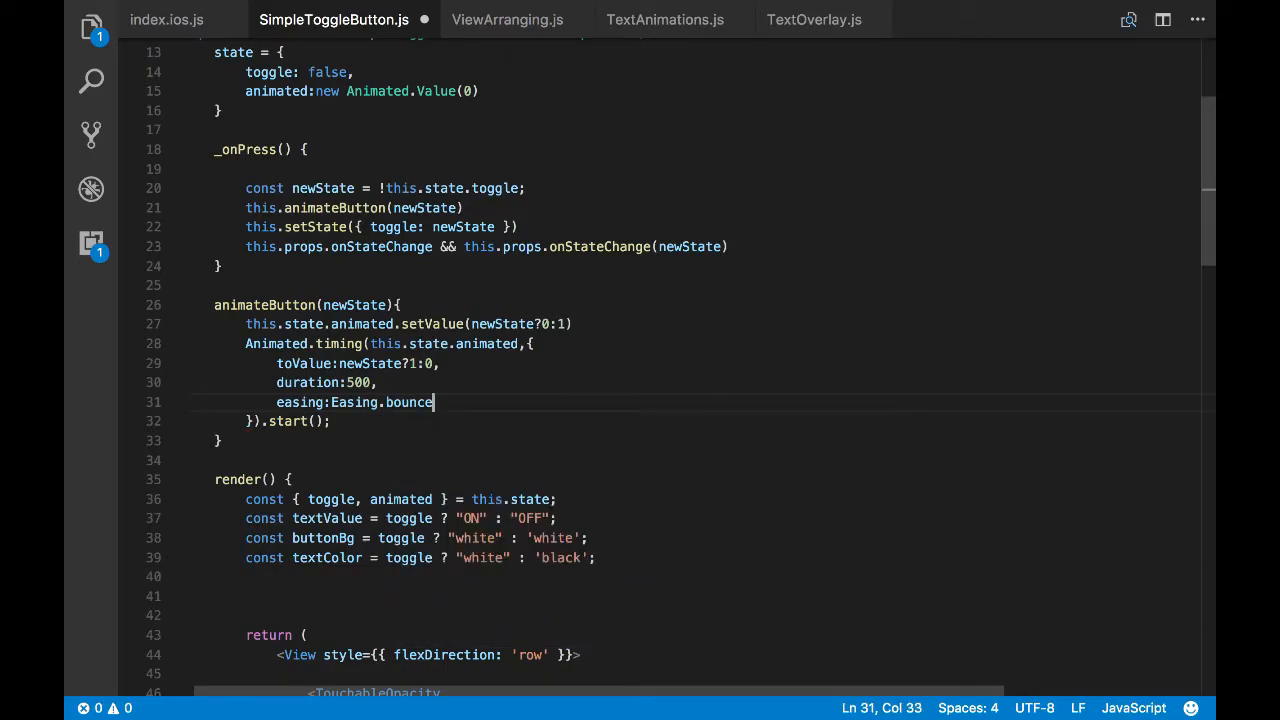
Replace Animated.timing with Animated.spring
{"action": "double_click", "coordinate": [354, 402]}
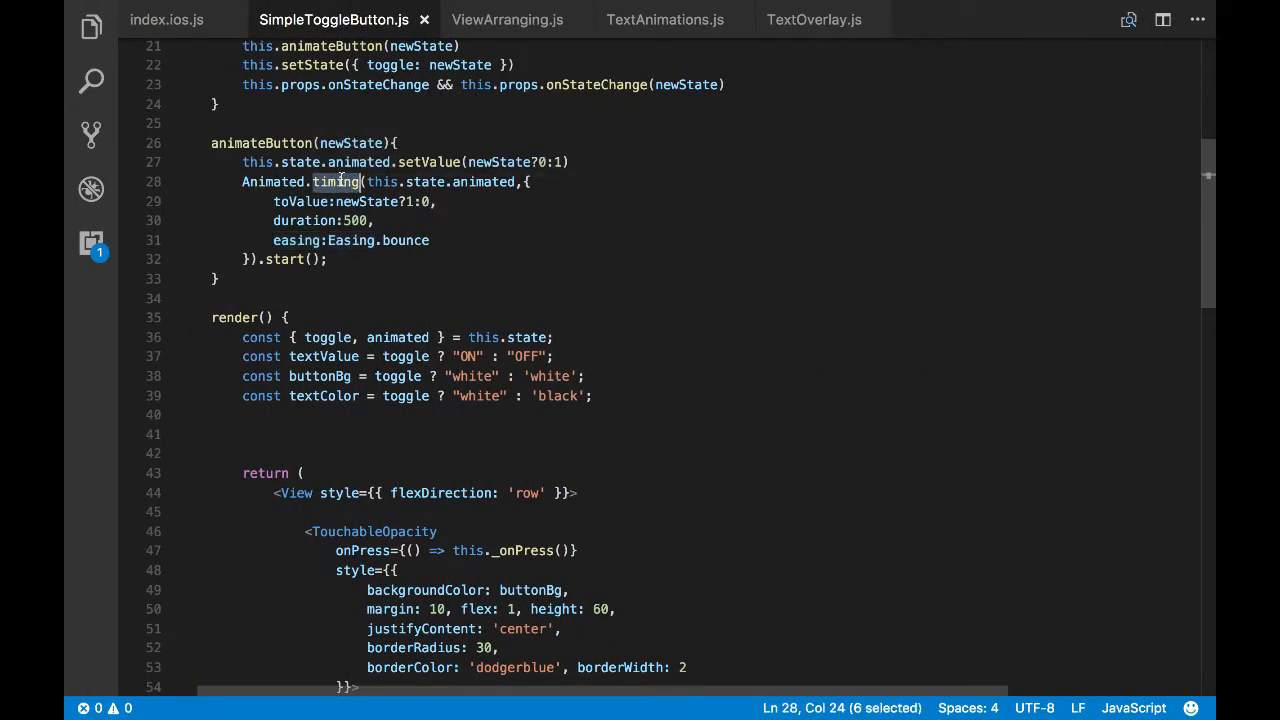
{"action": "type", "text": "spring"}
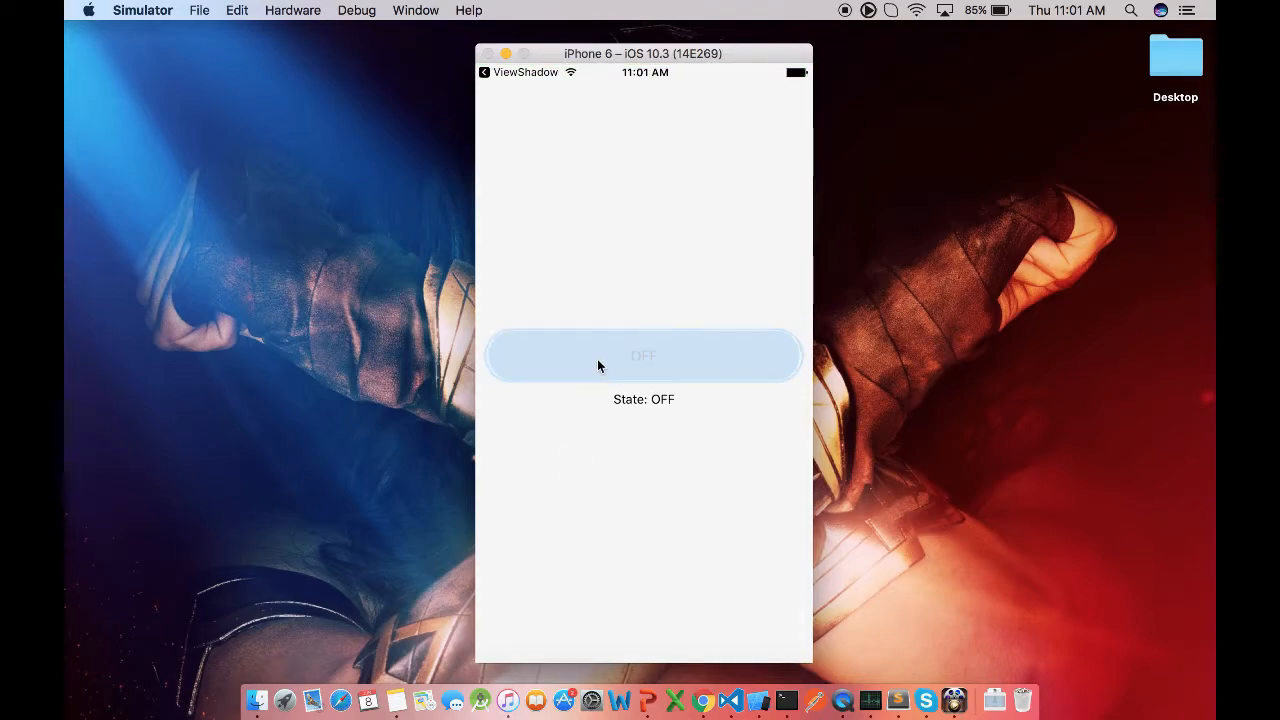
Tap the toggle twice in the Simulator to watch the dodgerblue pill spring in and out
{"action": "left_click", "coordinate": [643, 356]}
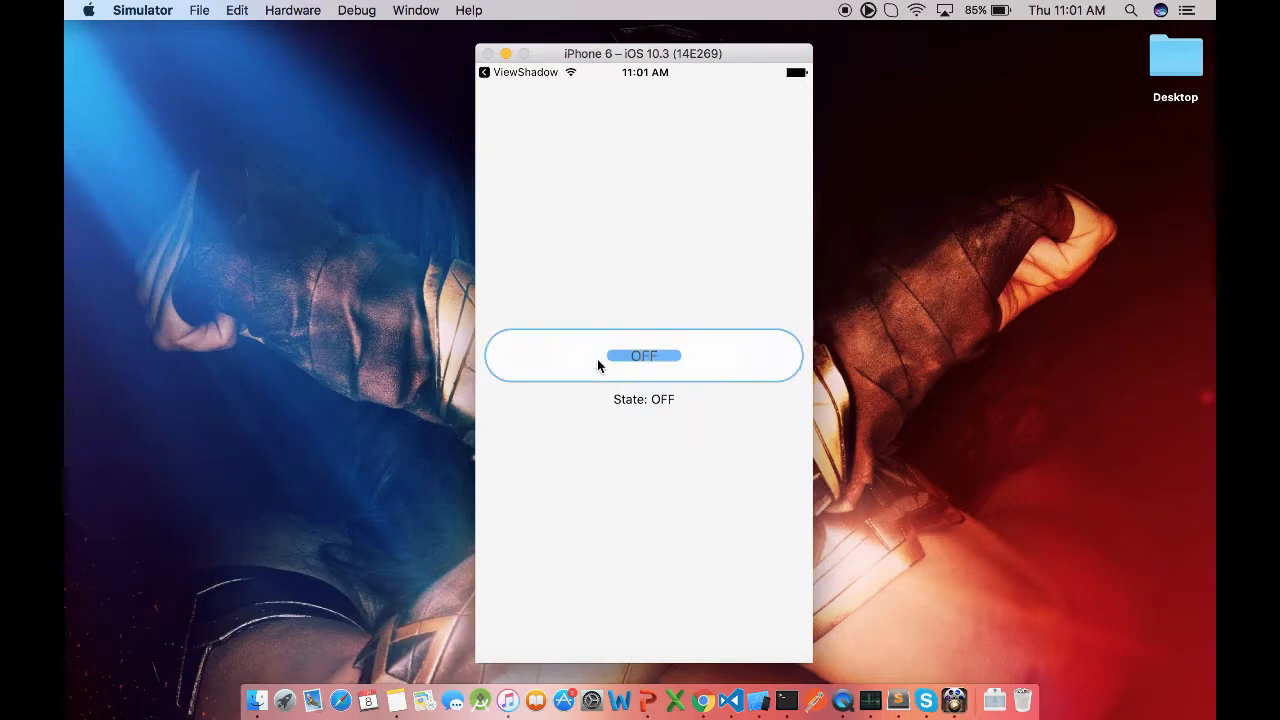
{"action": "left_click", "coordinate": [643, 355]}
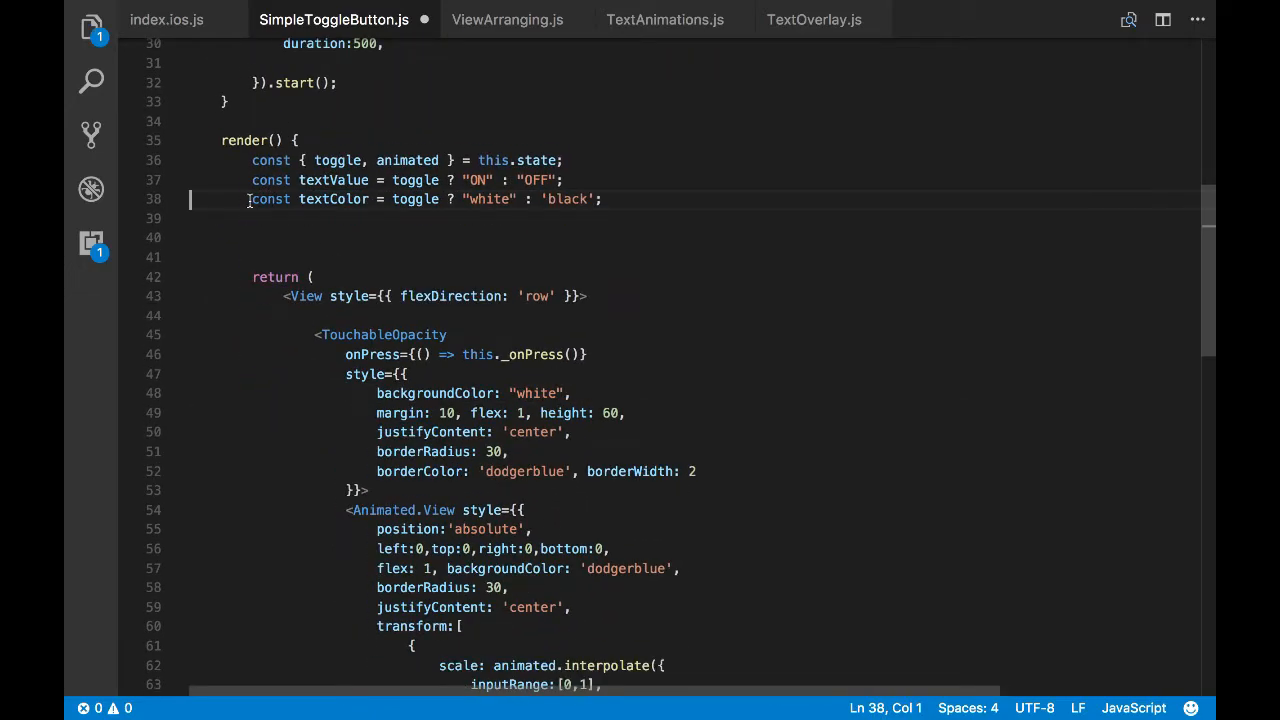
Change the initial toggle state from false to true
{"action": "scroll", "scroll_direction": "down", "scroll_amount": 3}
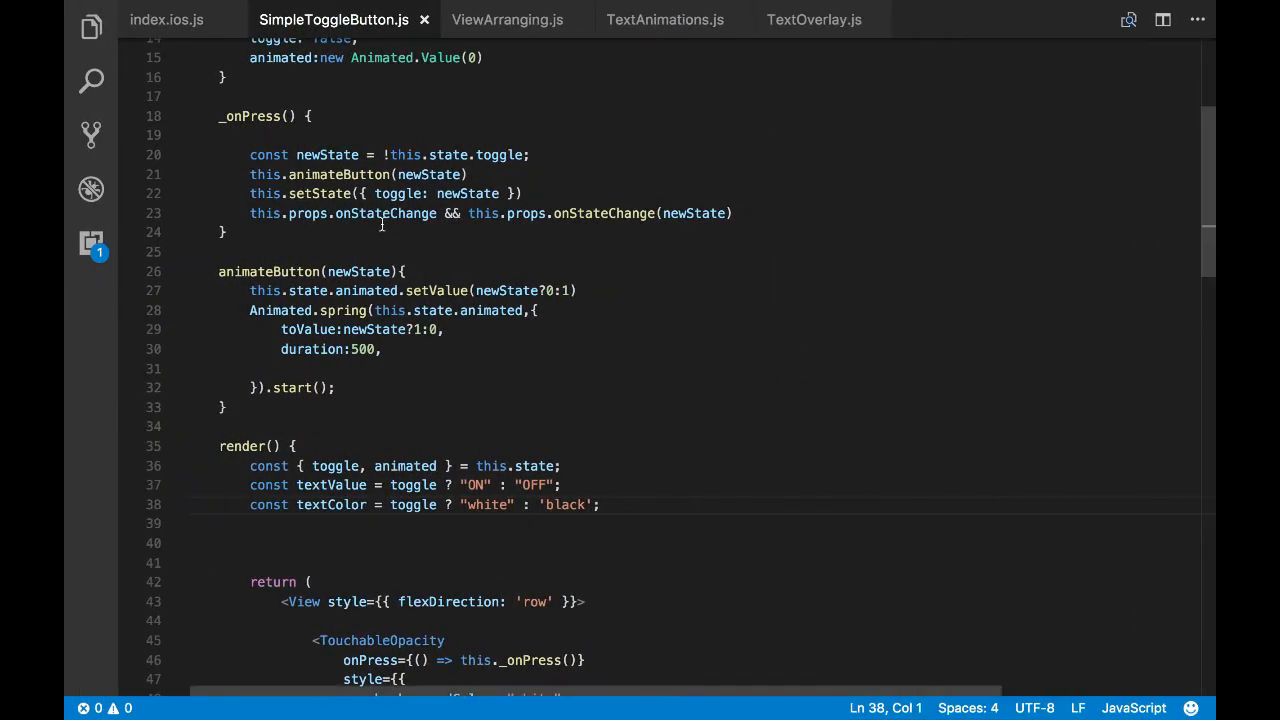
{"action": "double_click", "coordinate": [332, 257]}
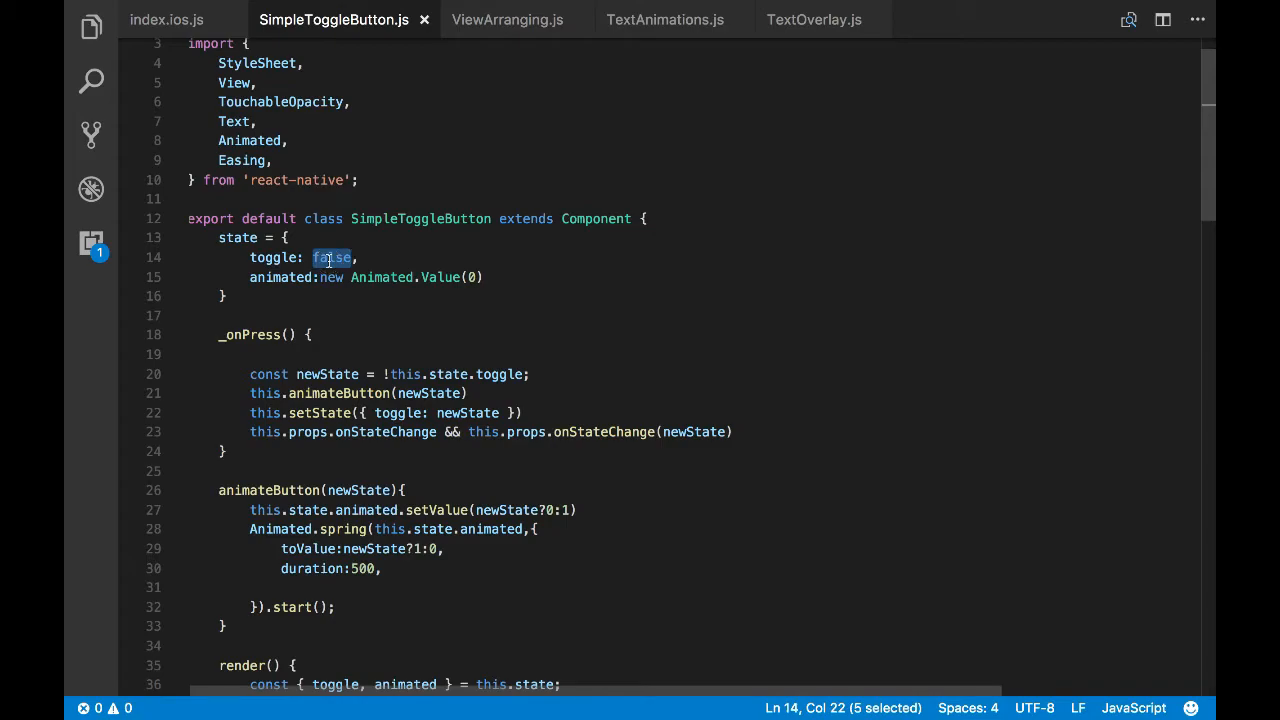
{"action": "type", "text": "true"}
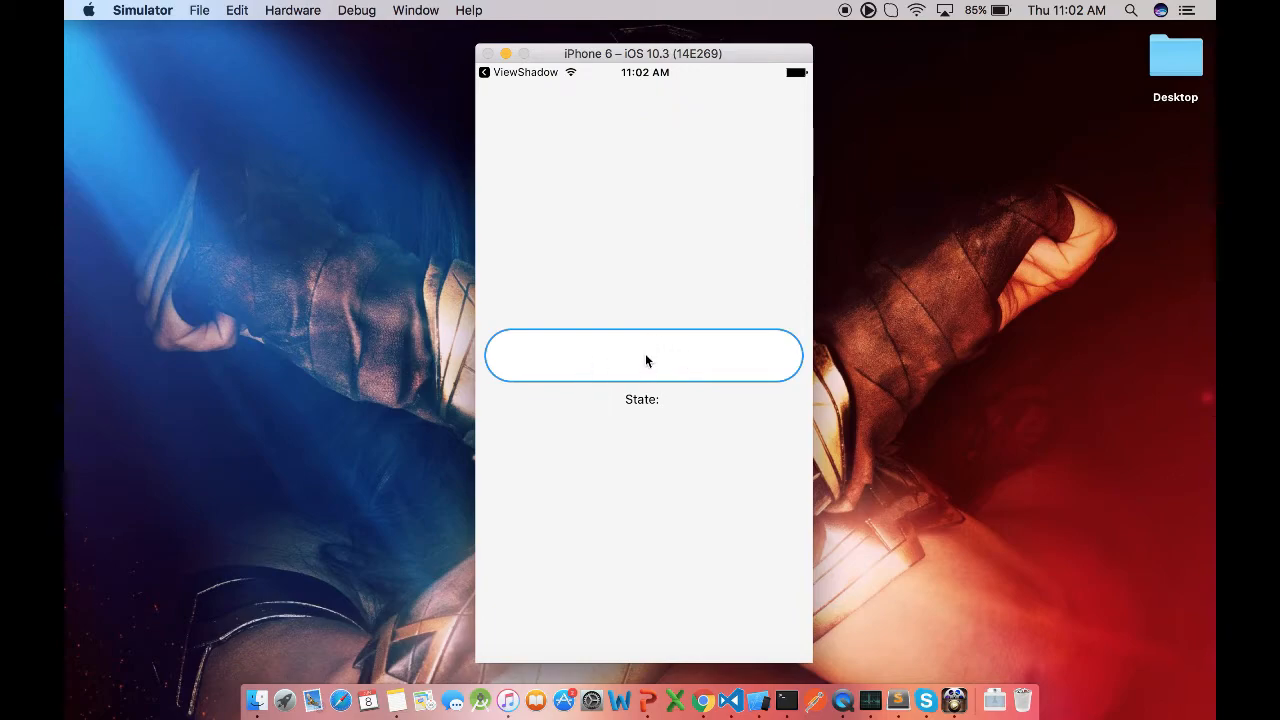
Tap the toggle three times in the reloaded Simulator to check how the initial true state renders
{"action": "left_click", "coordinate": [644, 356]}
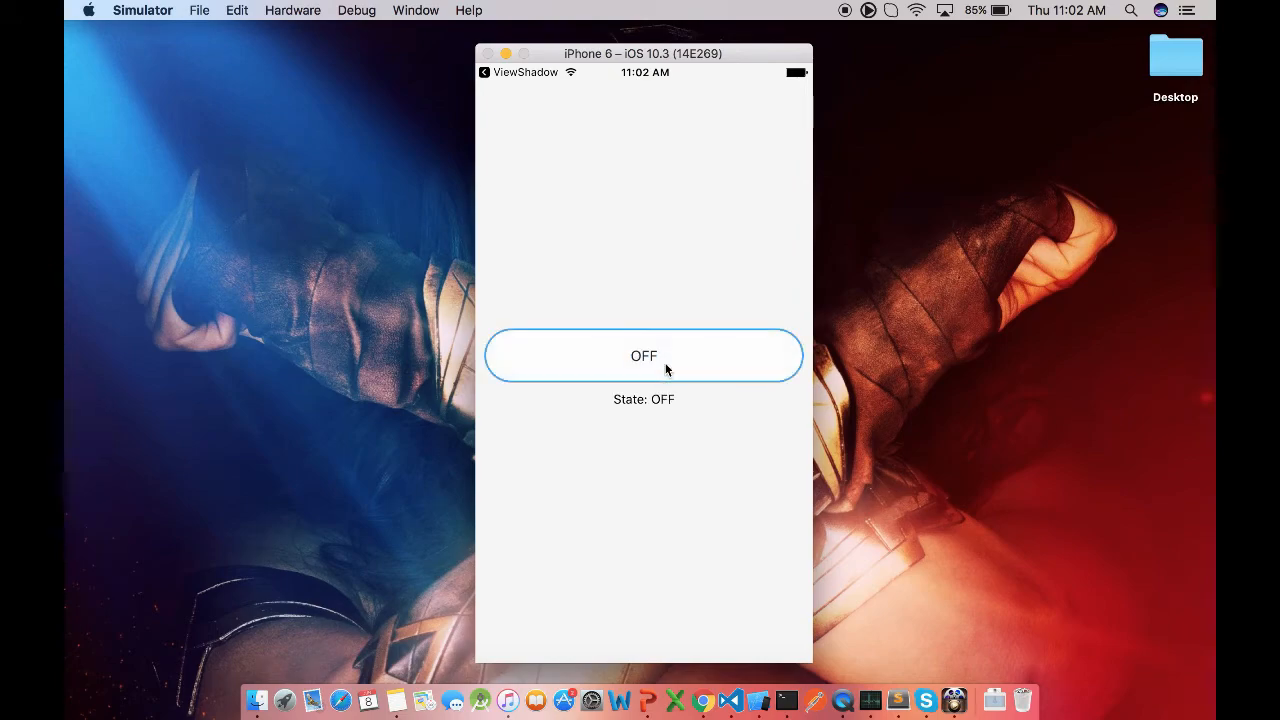
{"action": "left_click", "coordinate": [644, 355]}
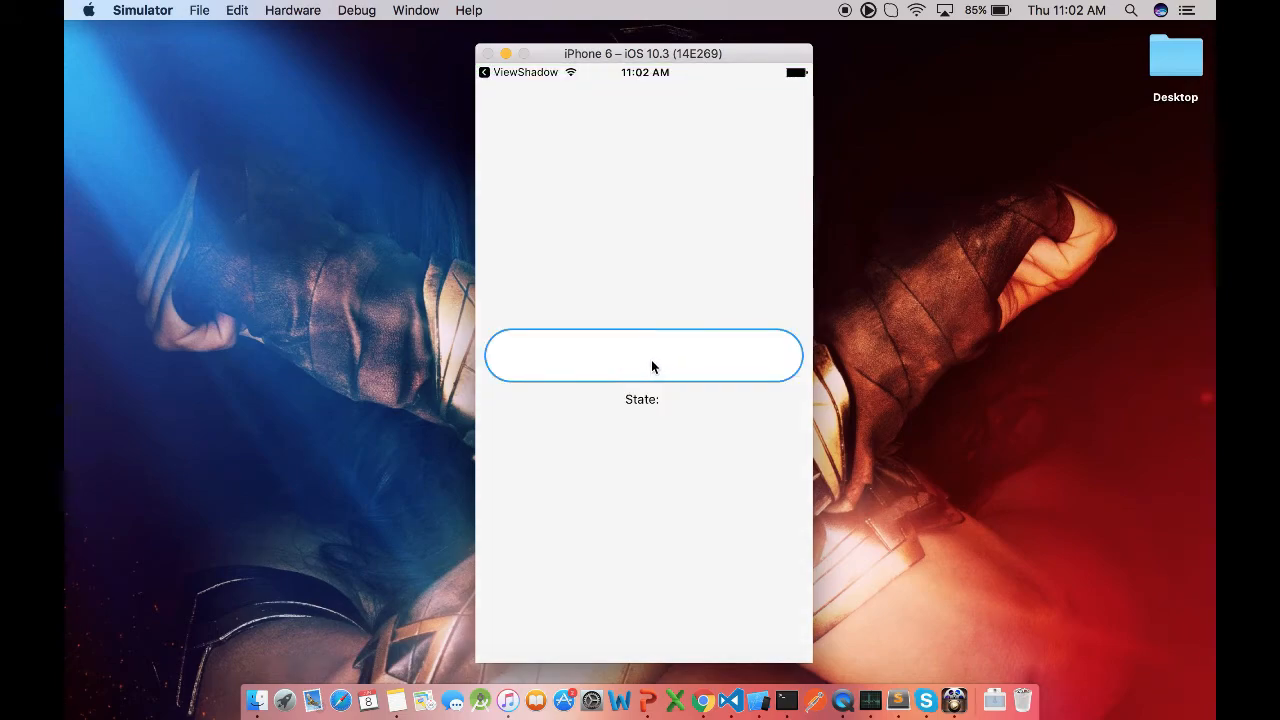
{"action": "left_click", "coordinate": [643, 355]}
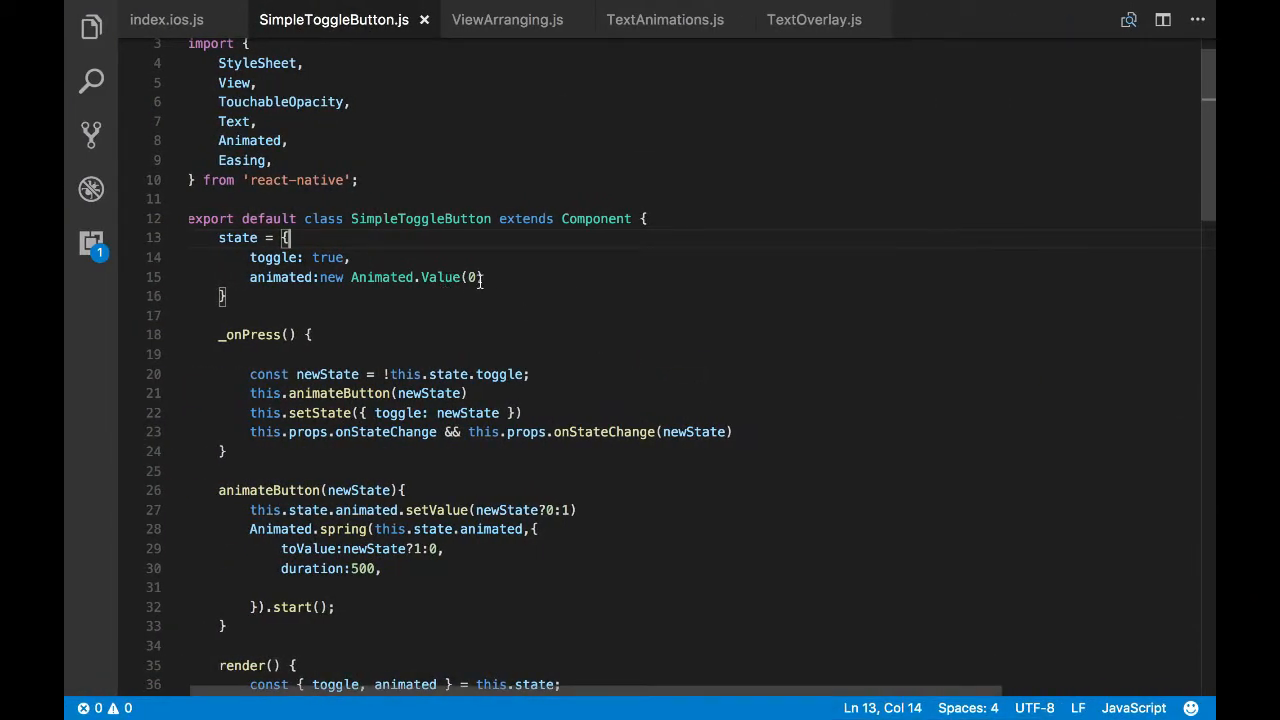
Initialise new Animated.Value to 1 to match the true toggle and test the blue ON button in the Simulator
{"action": "type", "text": "1"}
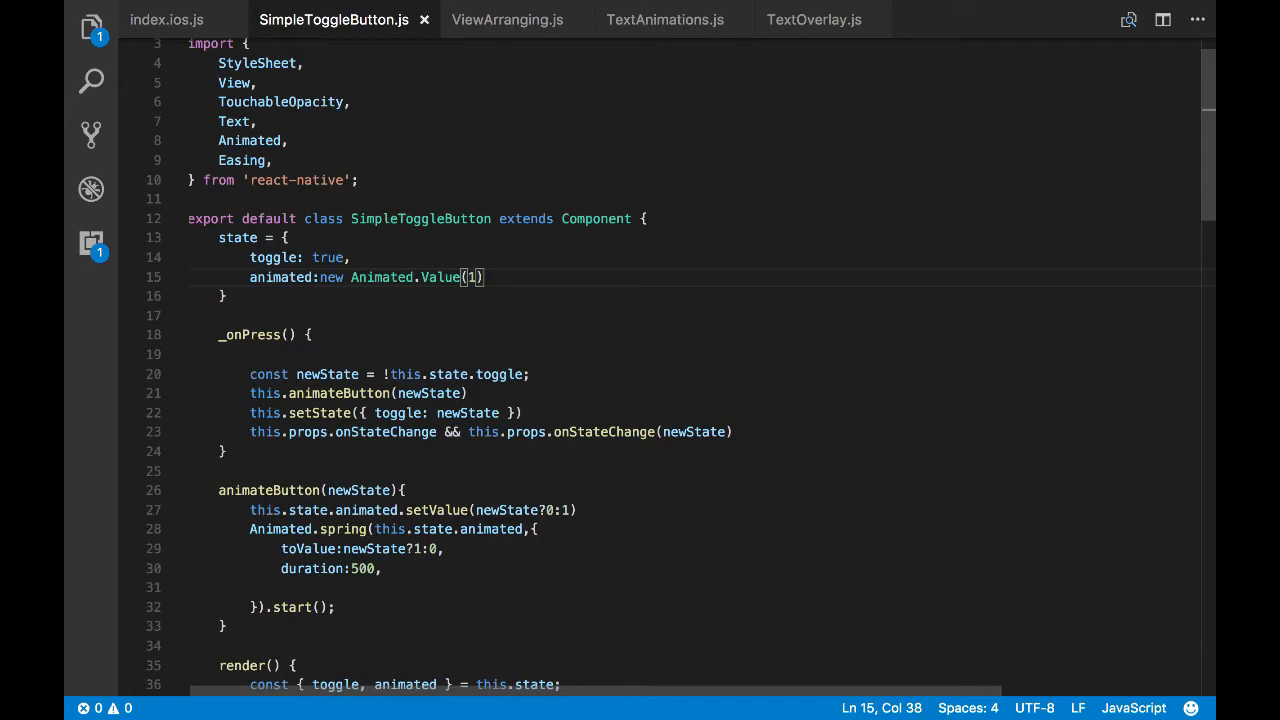
{"action": "double_click", "coordinate": [328, 257]}
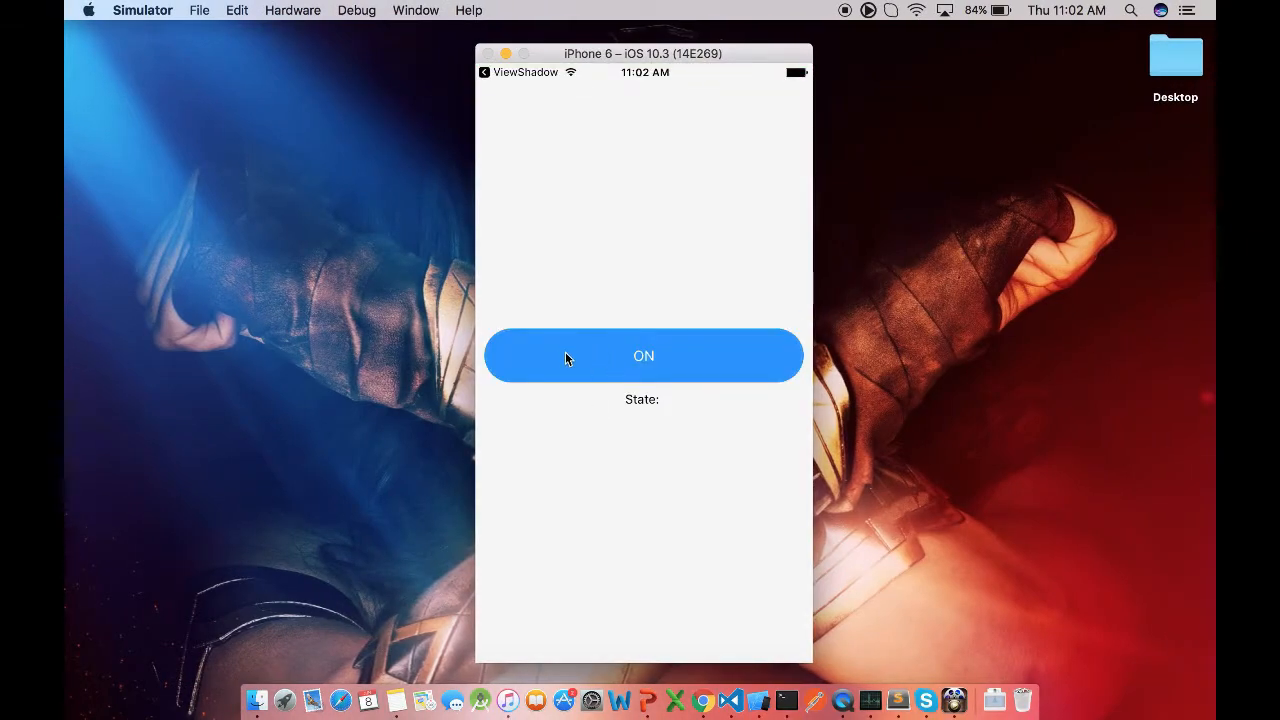
{"action": "left_click", "coordinate": [643, 355]}
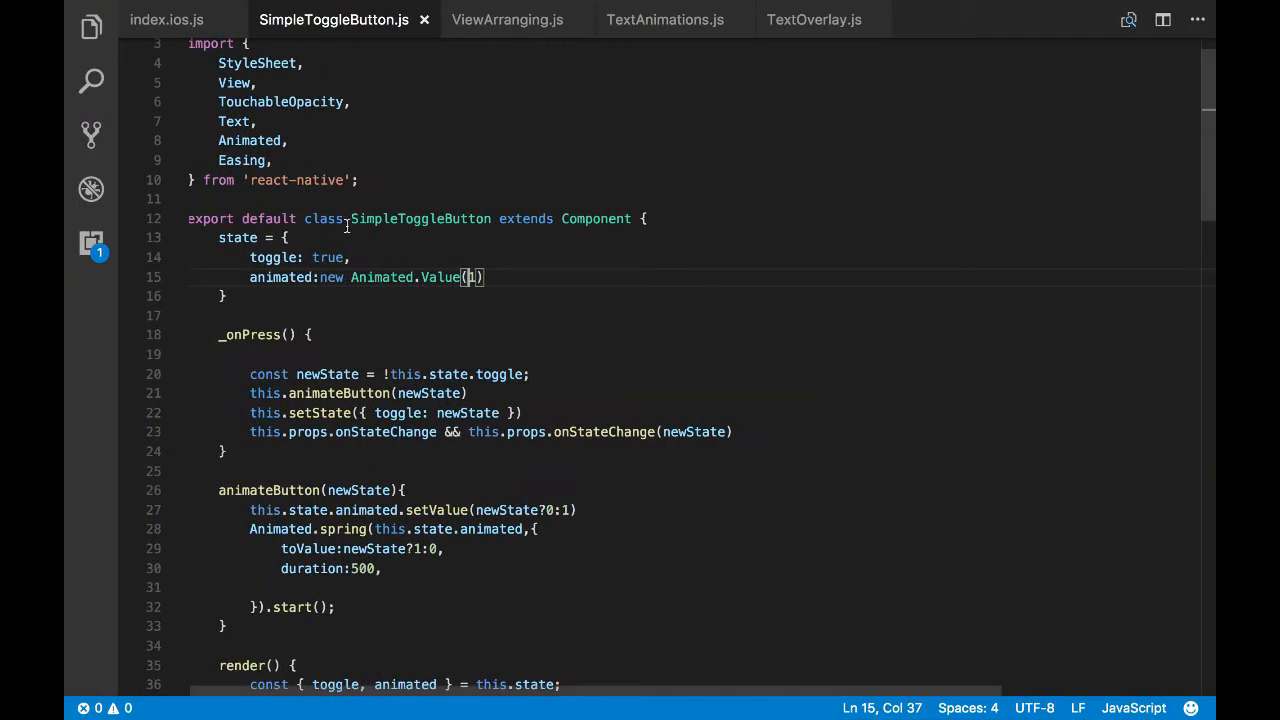
{"action": "type", "text": "fals"}
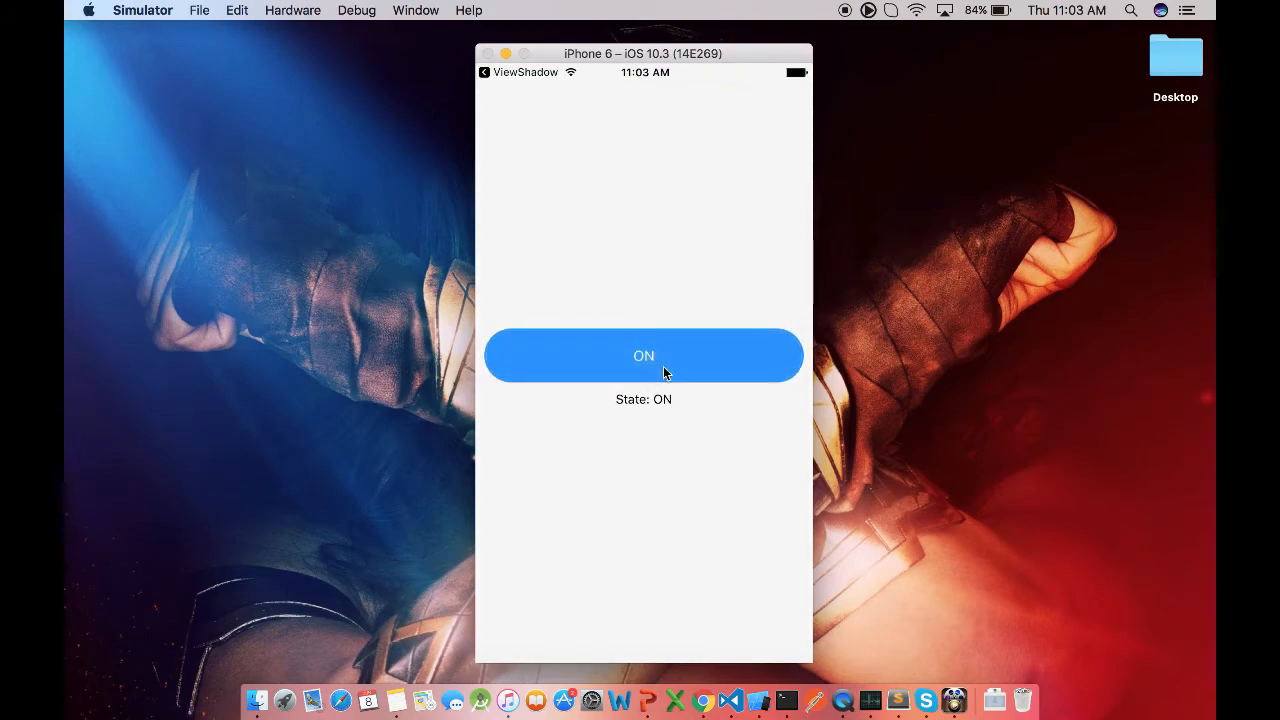
{"action": "mouse_move", "coordinate": [743, 496]}
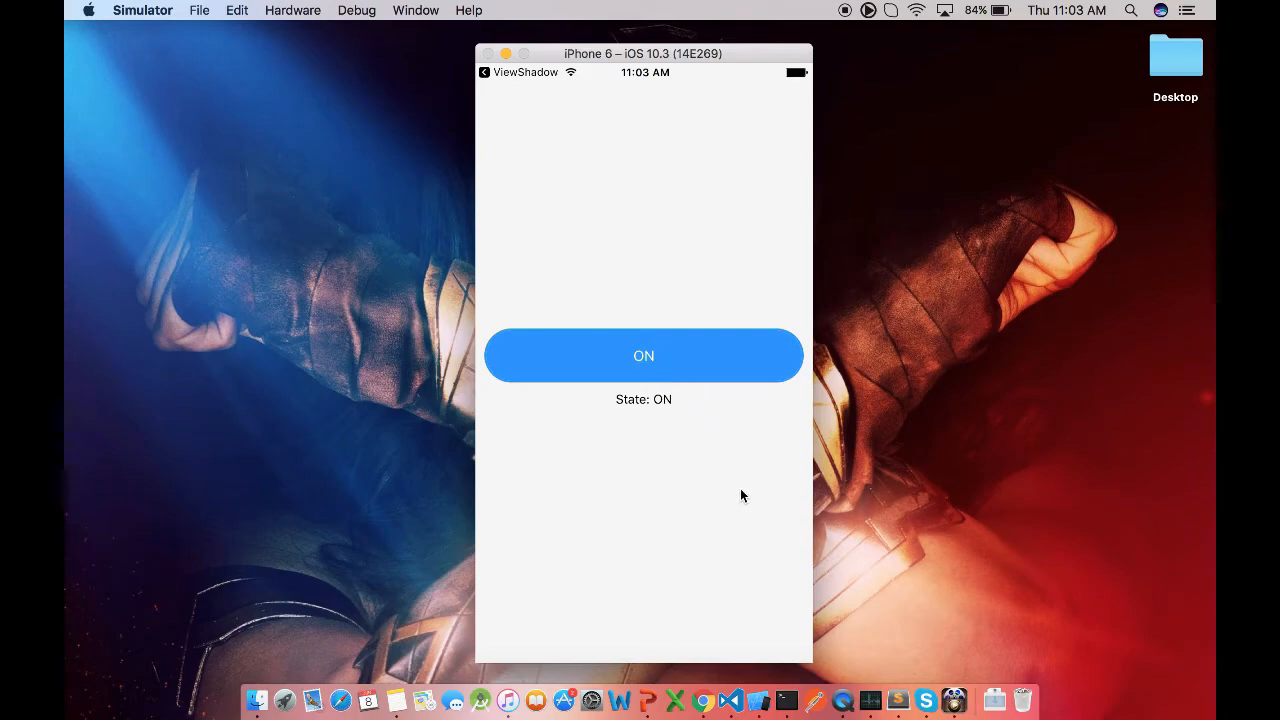